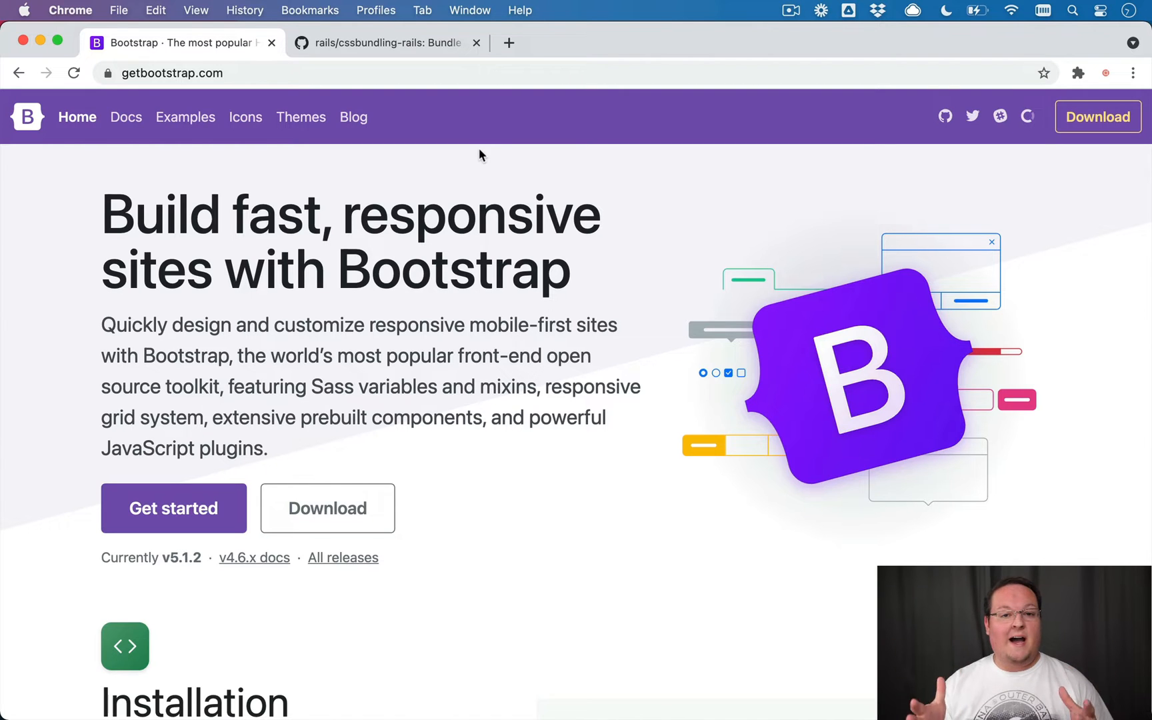
{"action": "mouse_move", "coordinate": [421, 81]}
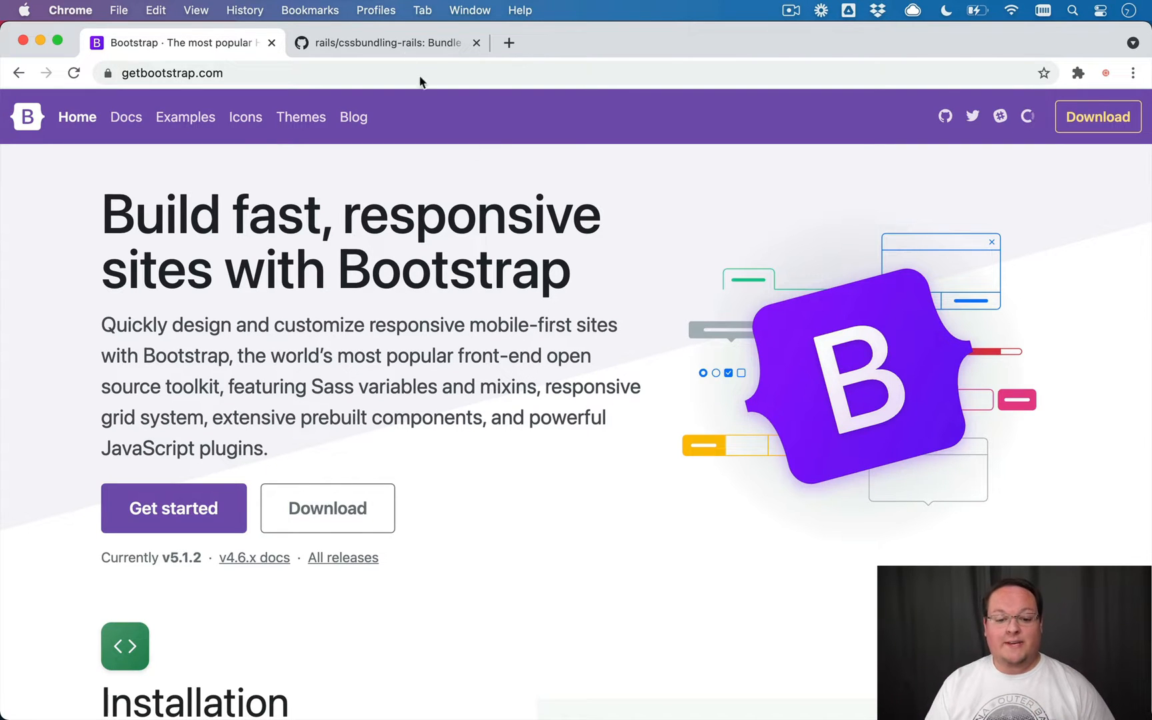
Switch from the Bootstrap homepage to the rails/cssbundling-rails repository tab.
{"action": "left_click", "coordinate": [386, 43]}
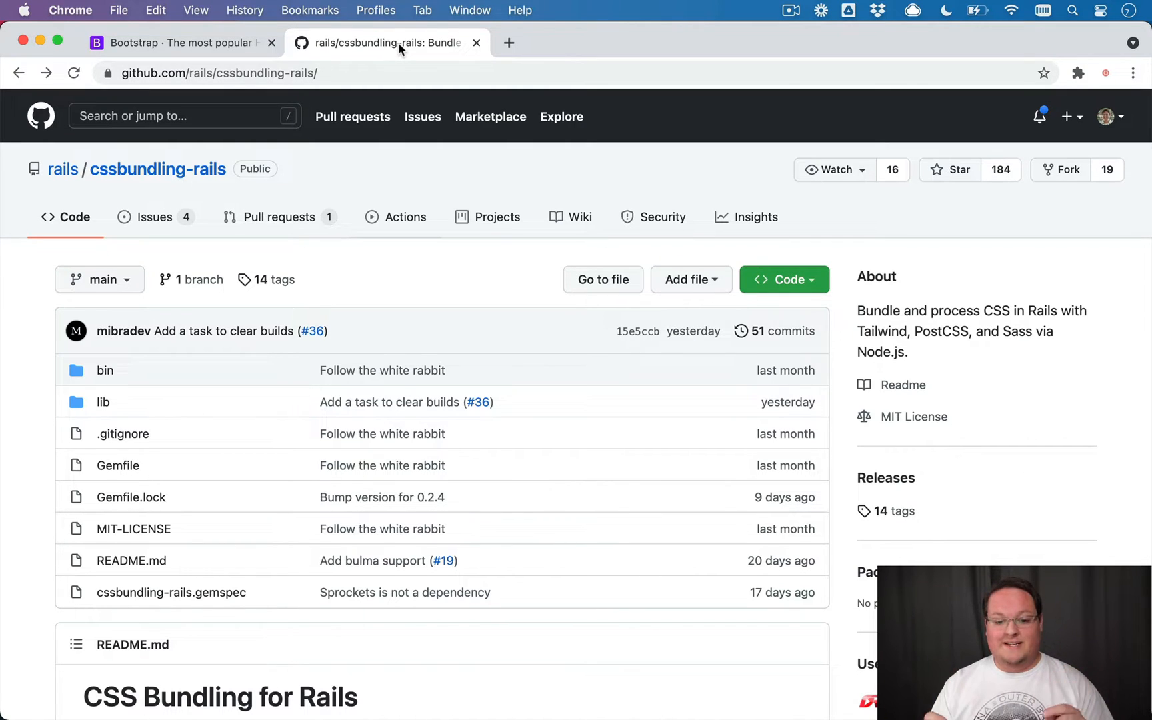
{"action": "mouse_move", "coordinate": [360, 186]}
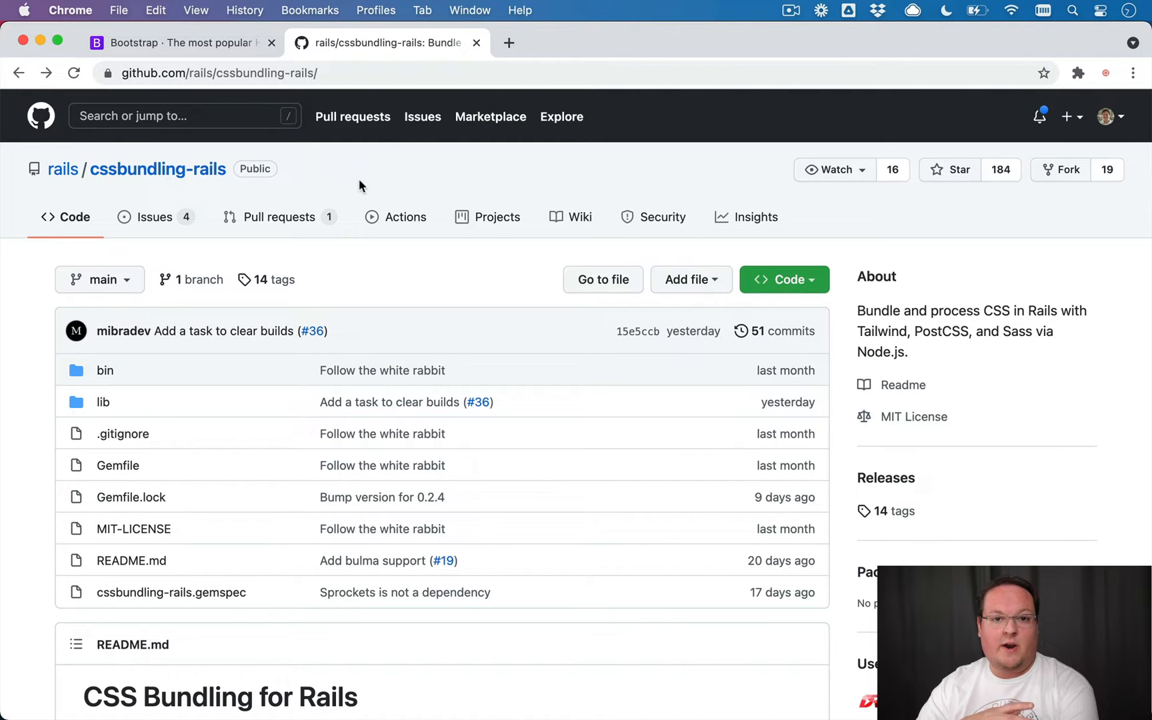
Skim the README, read the cssbundling-rails.gemspec, and return to the repository front page.
{"action": "scroll", "scroll_direction": "down", "scroll_amount": 3}
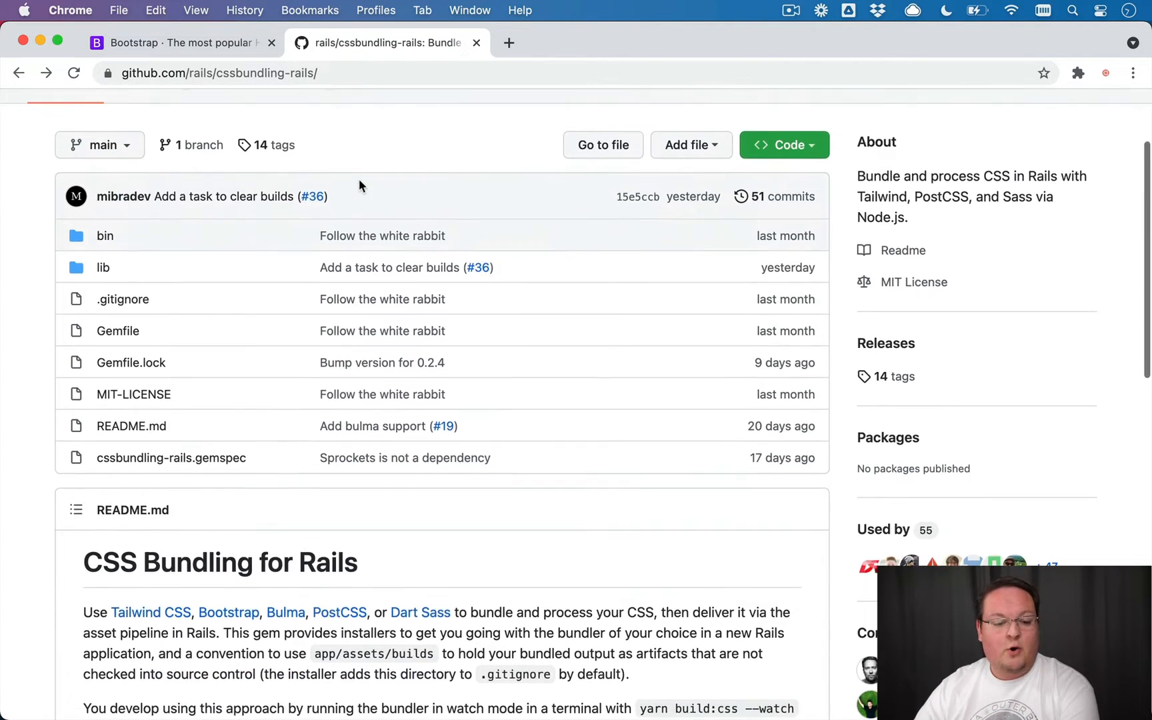
{"action": "scroll", "scroll_direction": "up", "scroll_amount": 3}
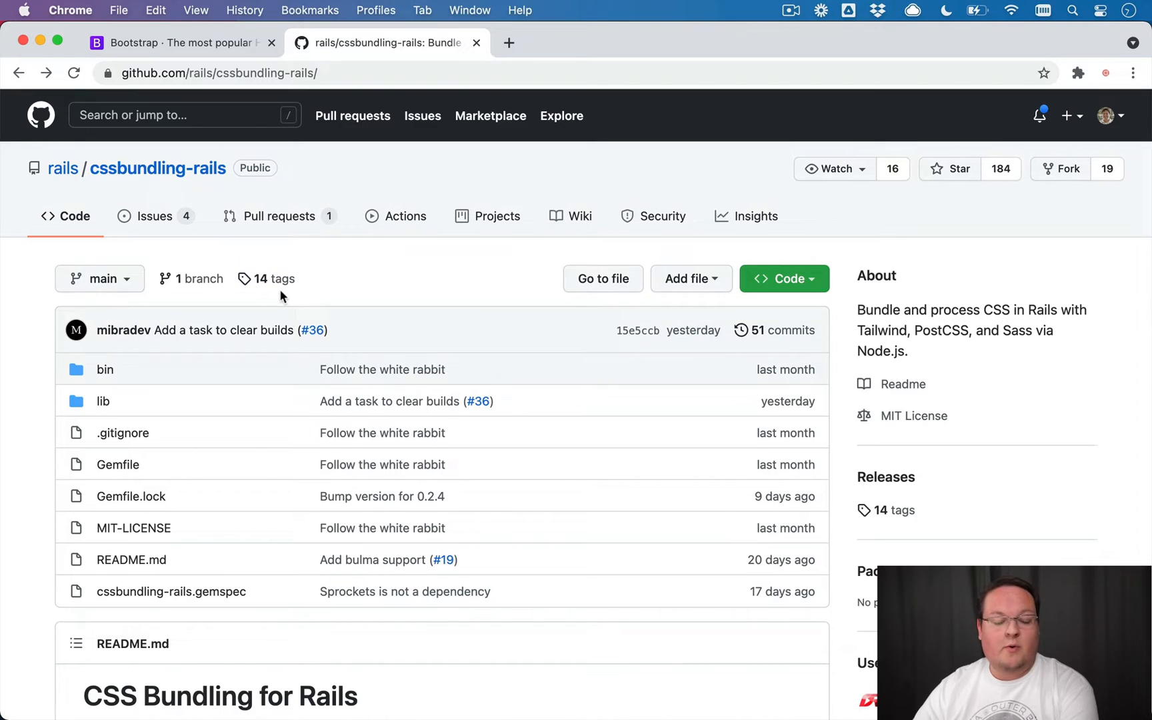
{"action": "scroll", "scroll_direction": "down", "scroll_amount": 3}
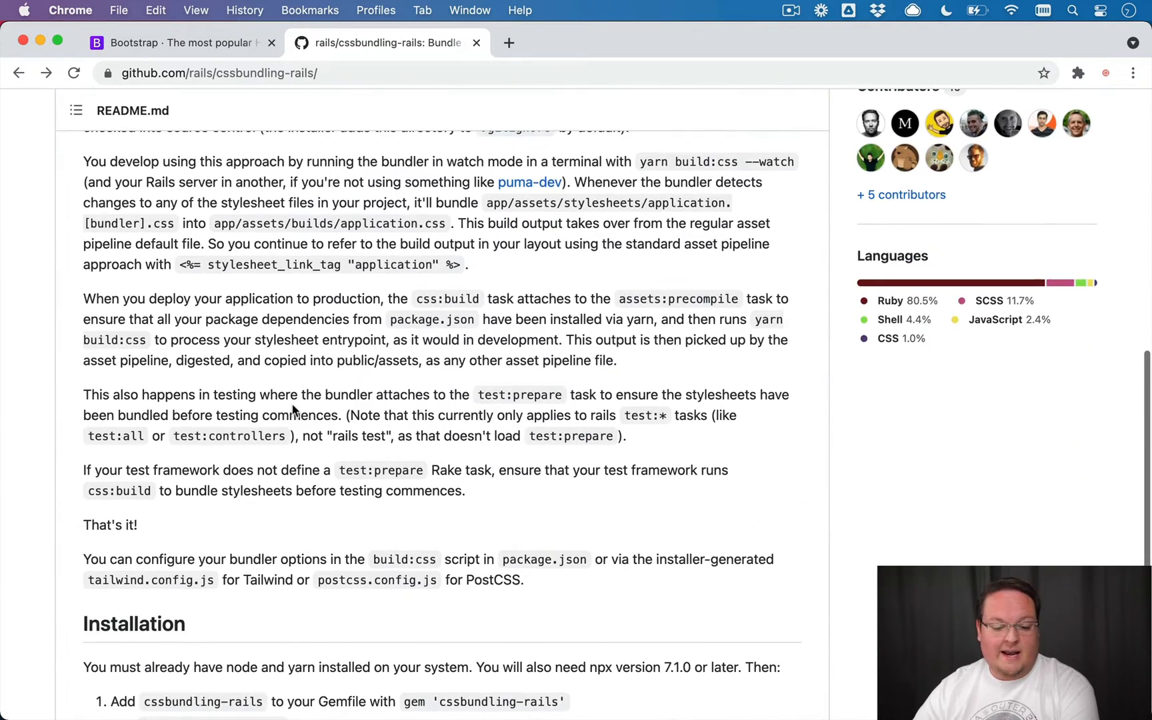
{"action": "scroll", "scroll_direction": "up", "scroll_amount": 3}
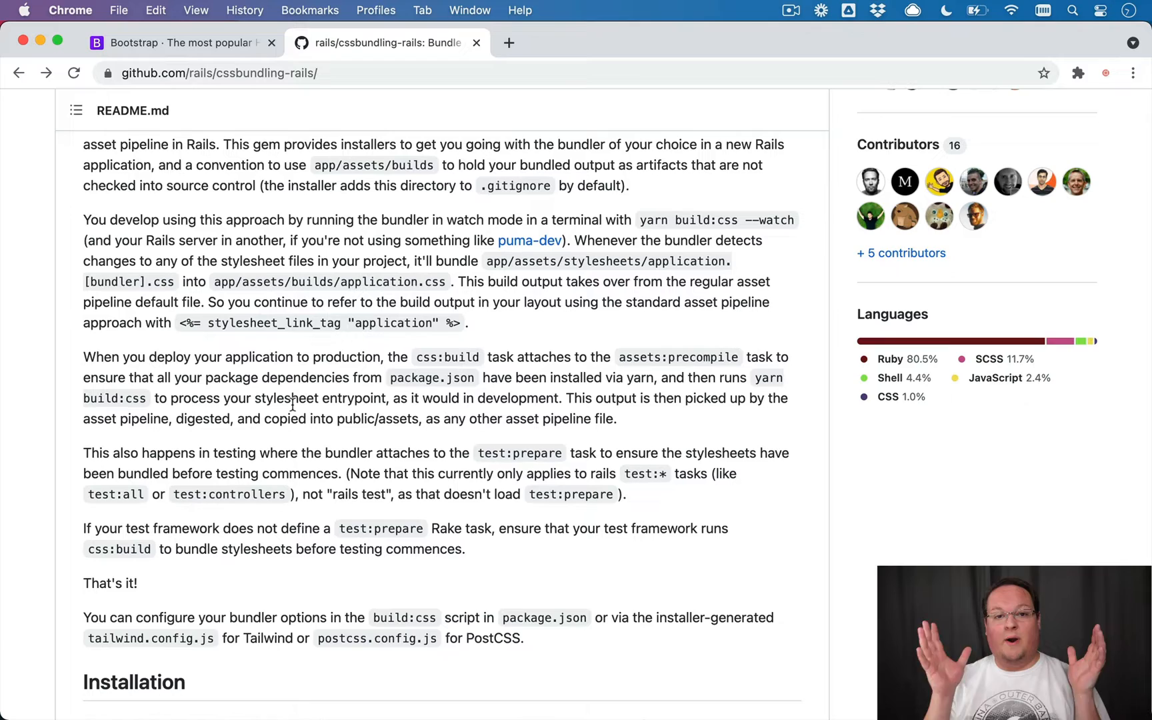
{"action": "scroll", "scroll_direction": "up", "scroll_amount": 3}
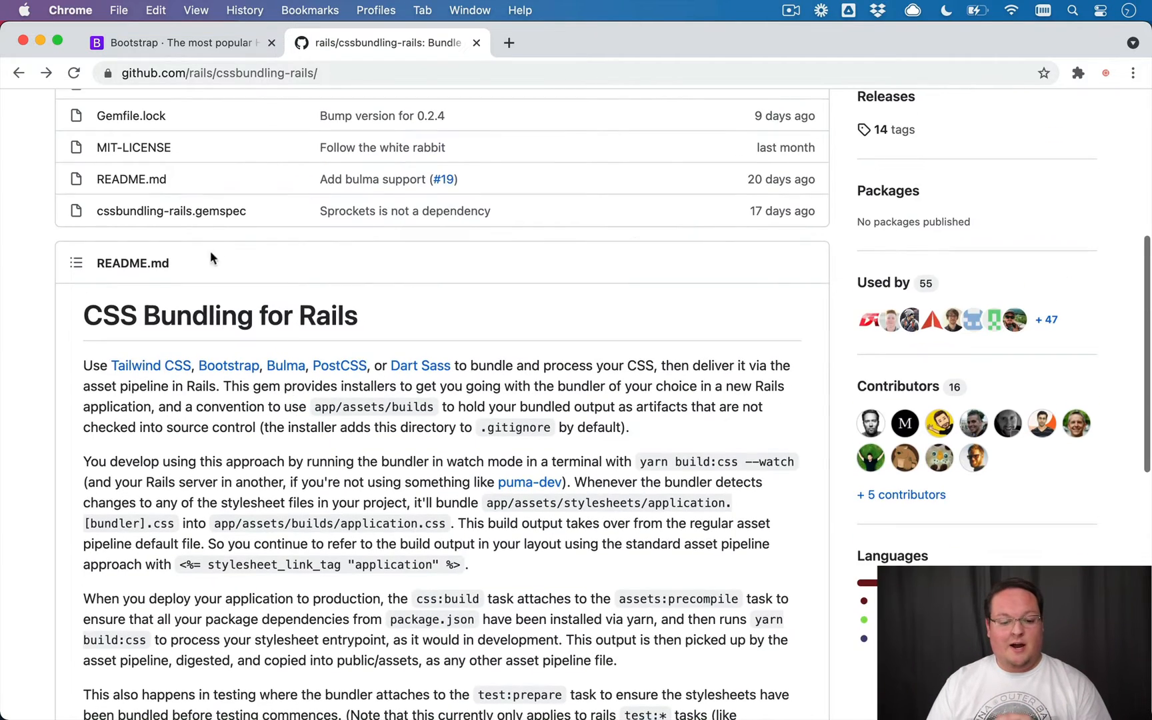
{"action": "left_click", "coordinate": [171, 211]}
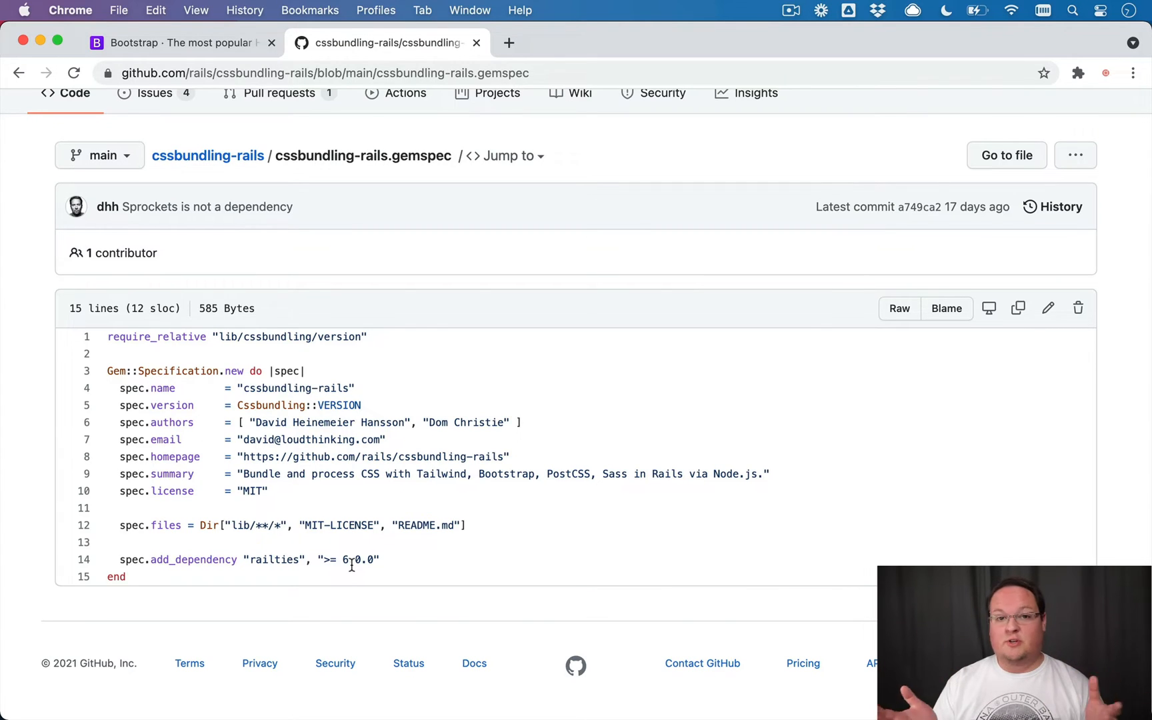
{"action": "left_click", "coordinate": [207, 154]}
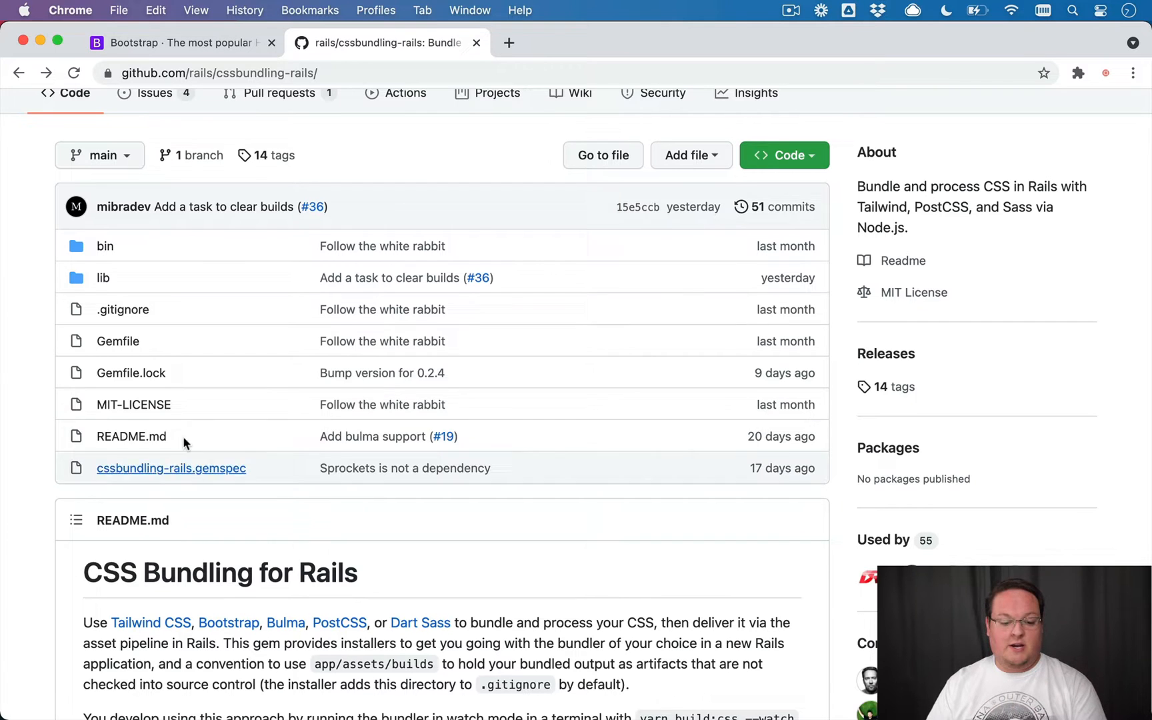
Browse lib > tasks/cssbundling, read build.rake, and go back to the tasks folder.
{"action": "left_click", "coordinate": [103, 277]}
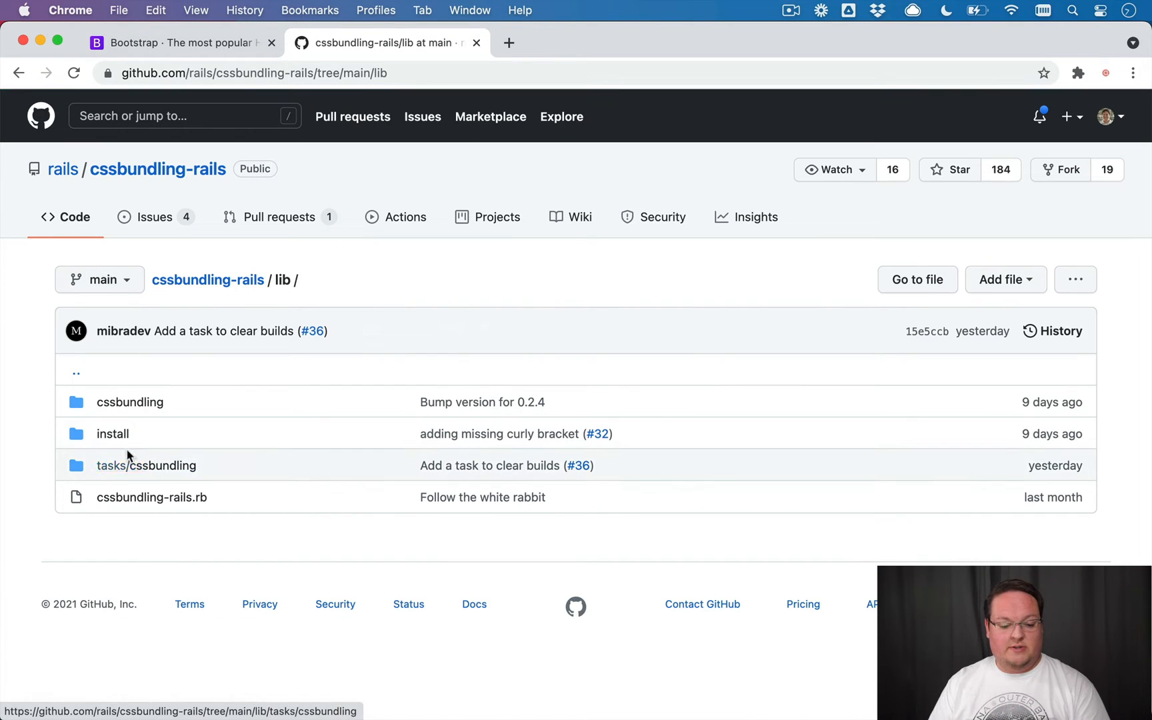
{"action": "left_click", "coordinate": [146, 466]}
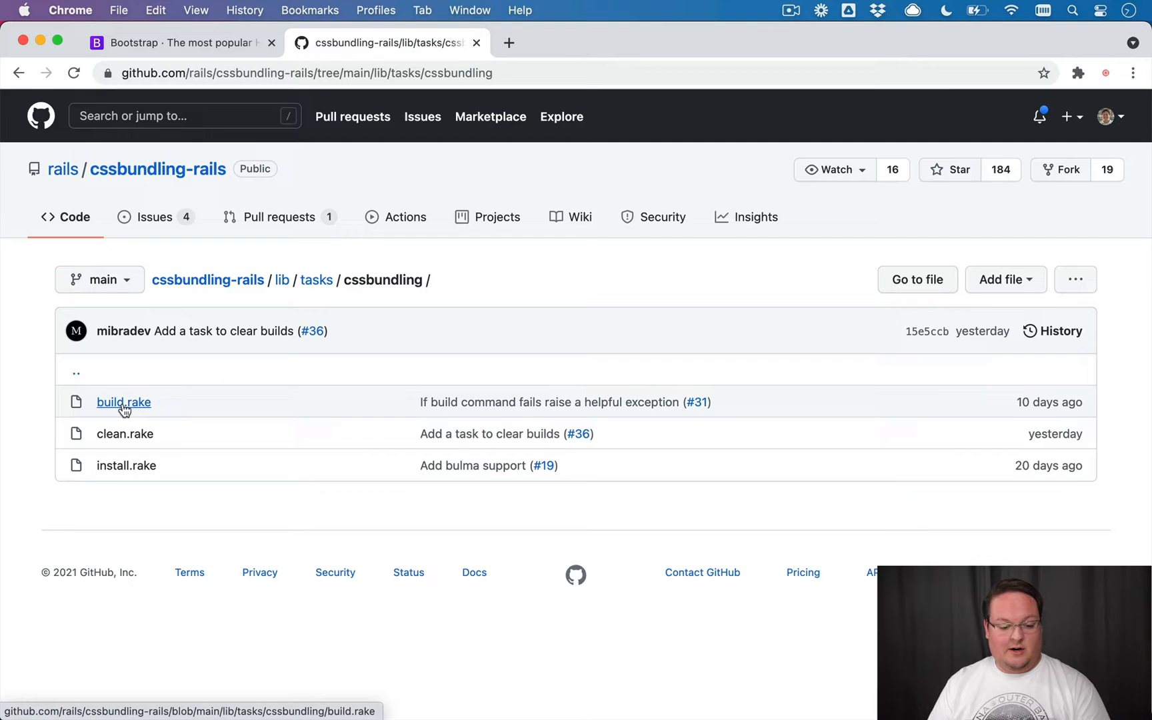
{"action": "left_click", "coordinate": [124, 402]}
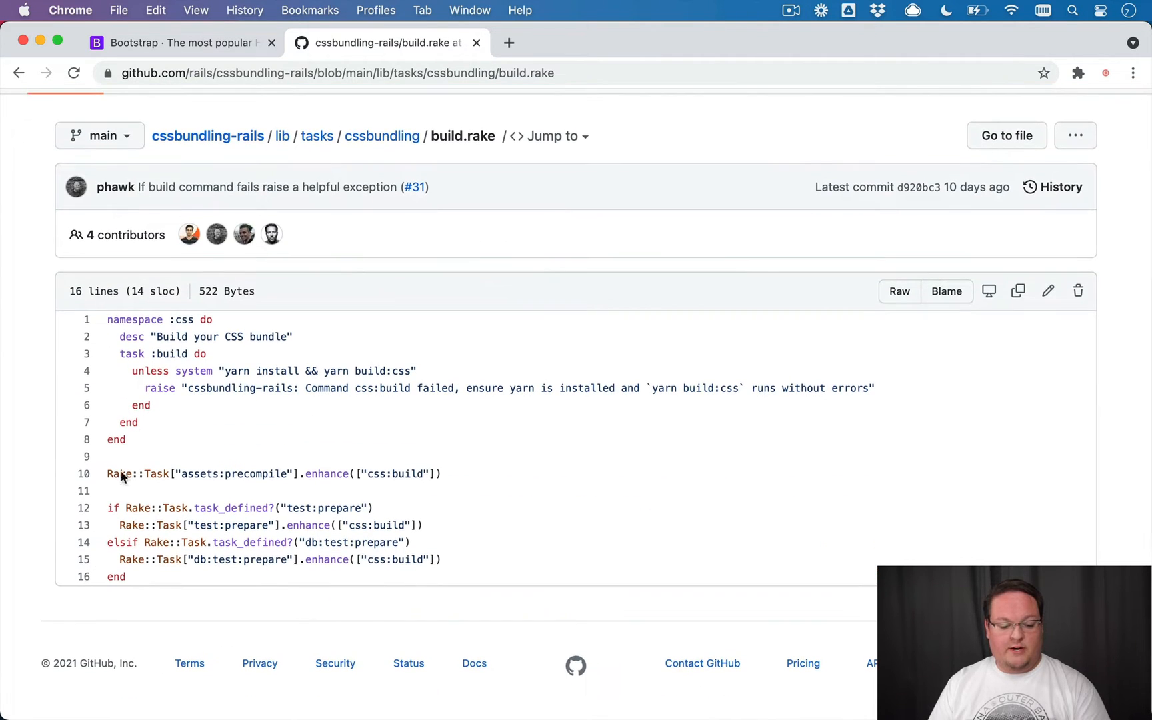
{"action": "left_click", "coordinate": [382, 136]}
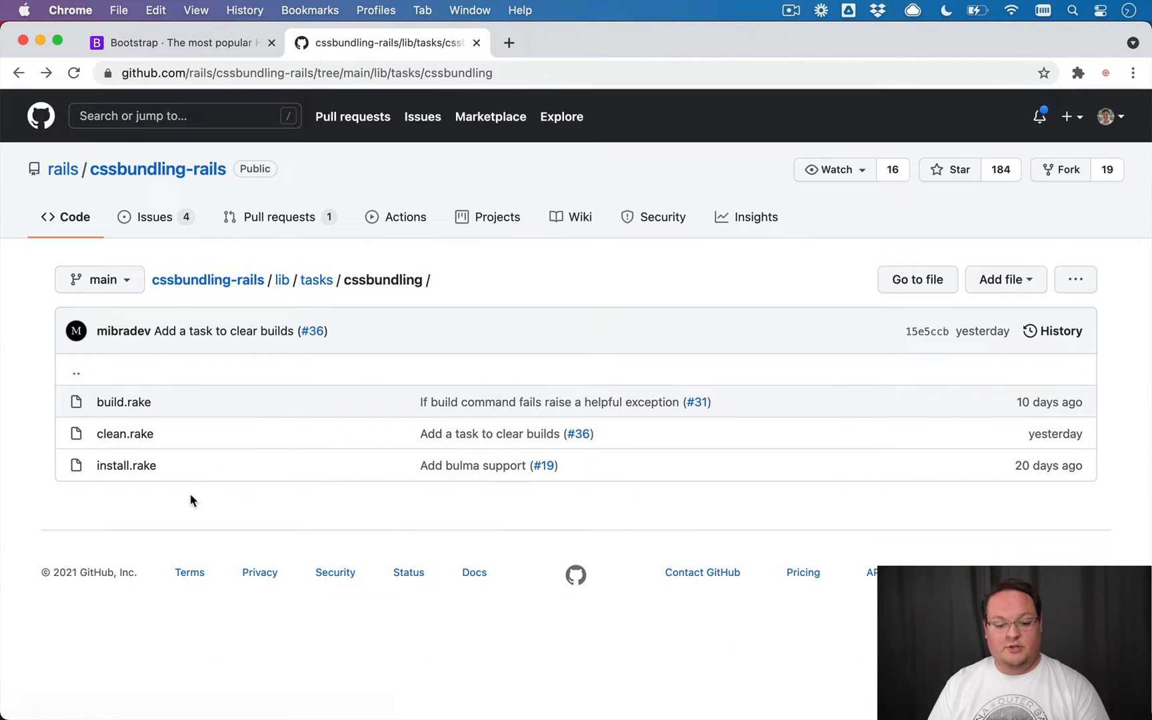
{"action": "left_click", "coordinate": [283, 280]}
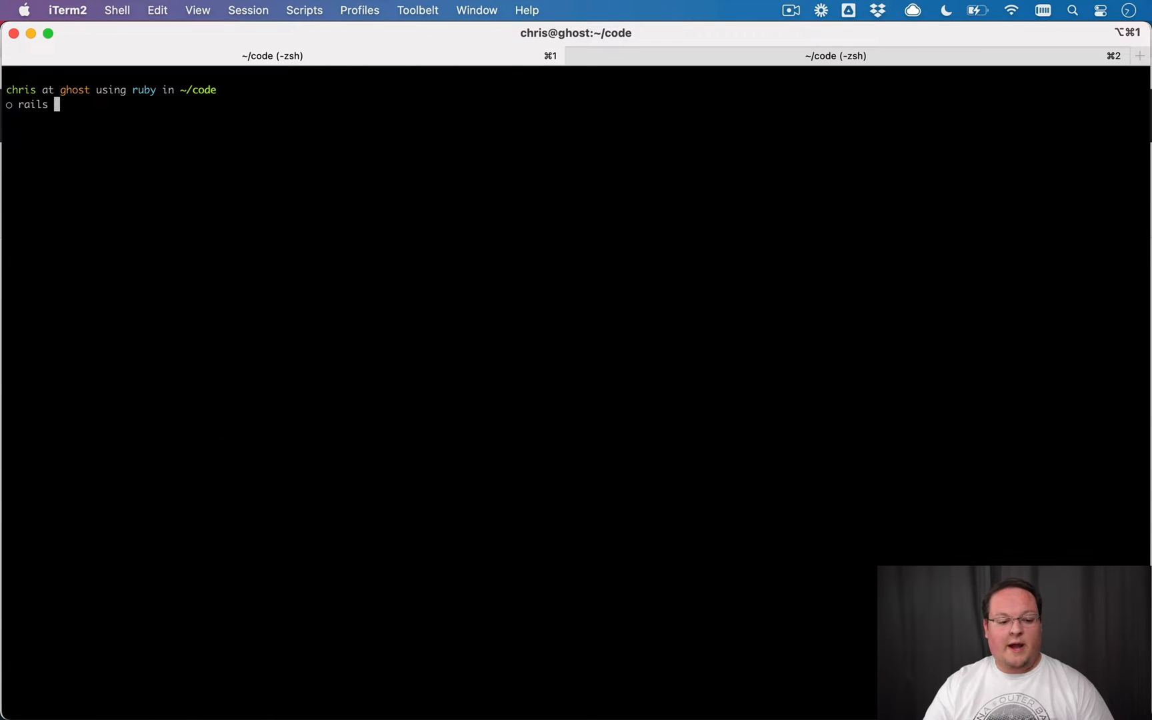
Confirm Rails 7.0.0.alpha2, then enter 'rails new bootstrap_example -j esbuild --css bootstrap'.
{"action": "type", "text": " -v"}
{"action": "key", "text": "Return"}
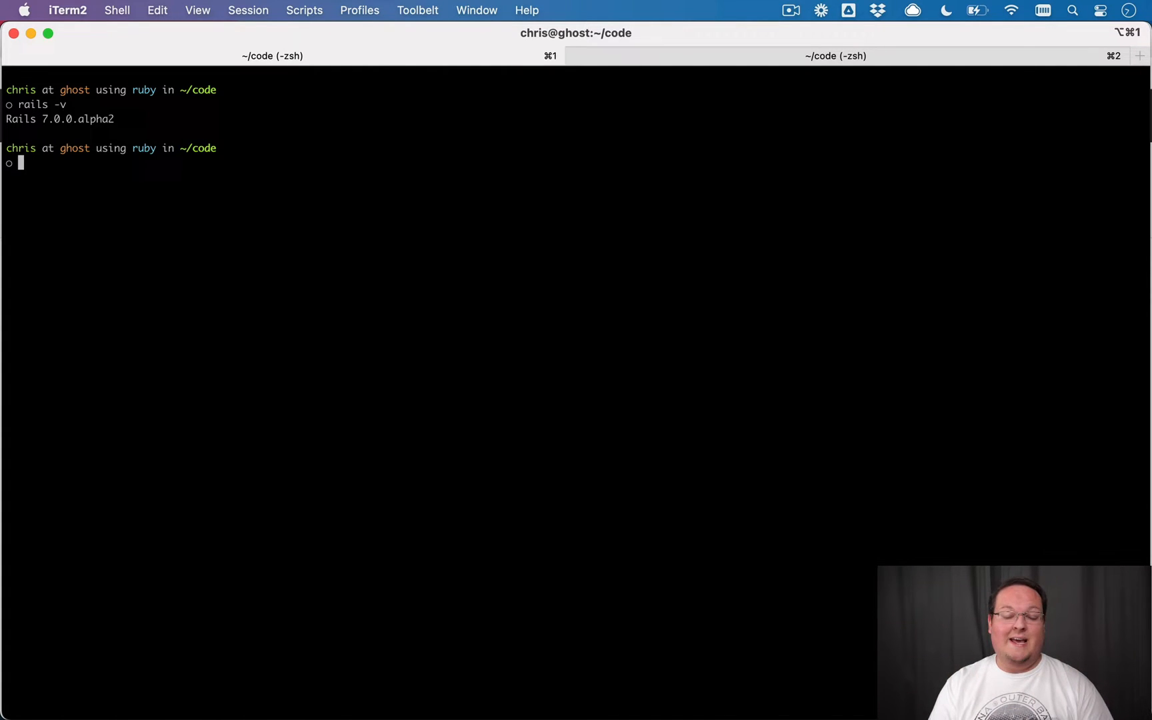
{"action": "type", "text": "rai"}
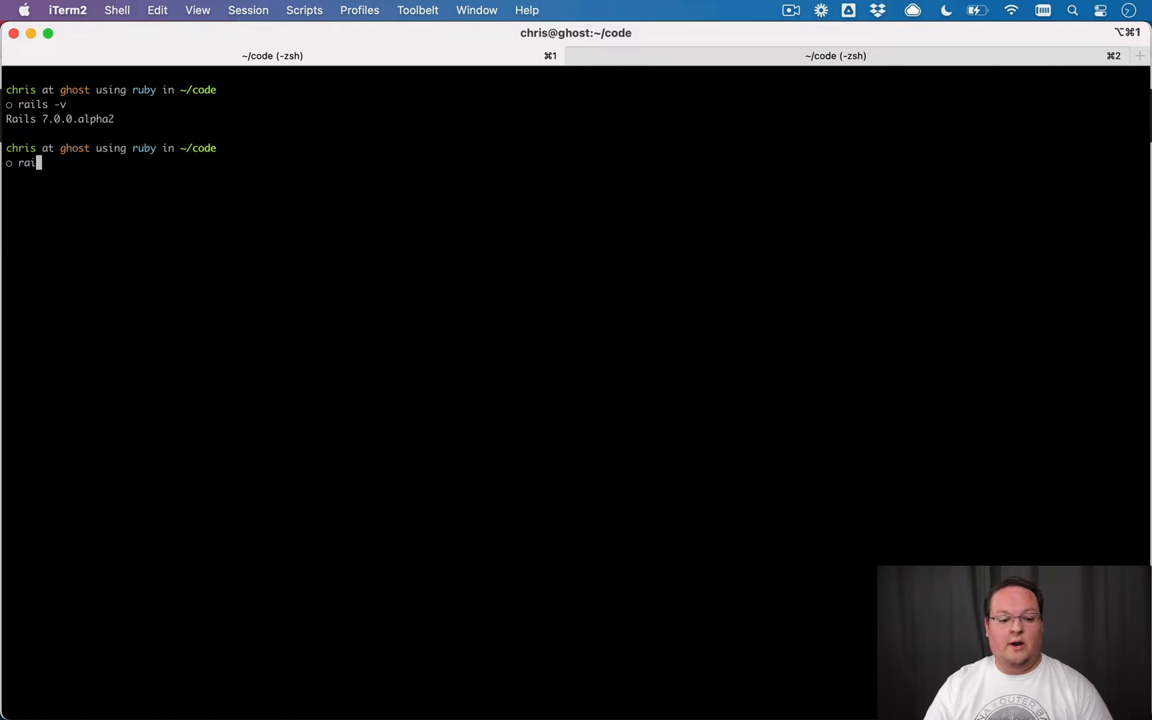
{"action": "type", "text": "ls new bo"}
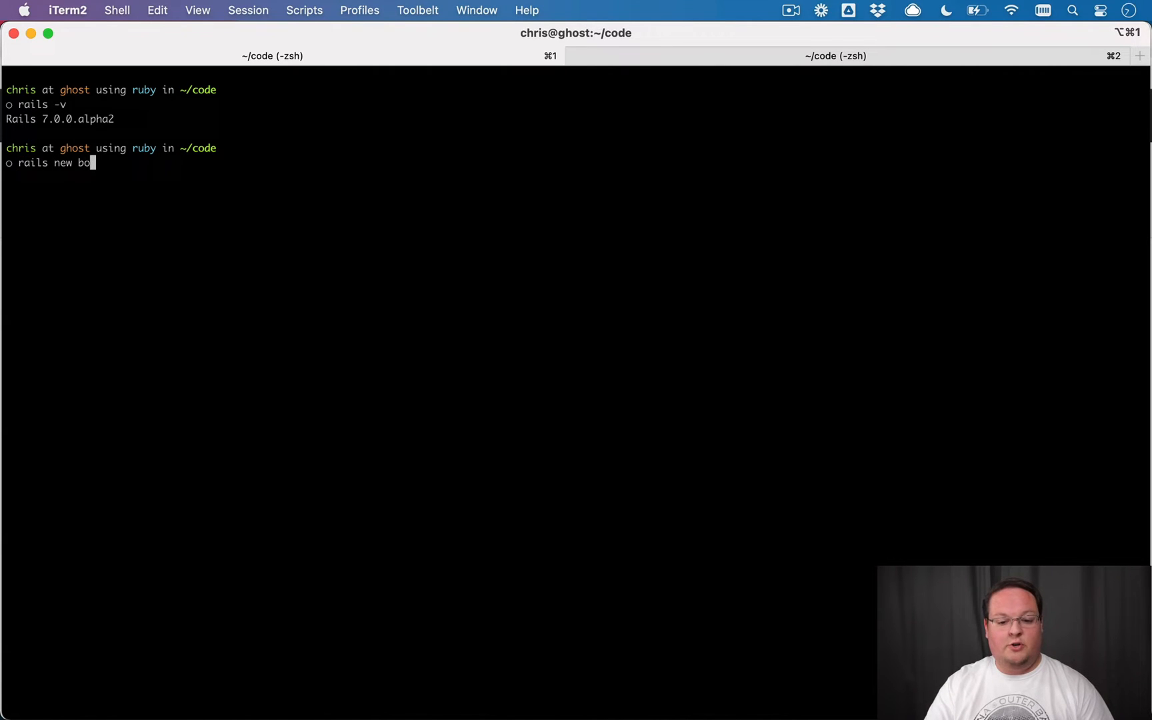
{"action": "type", "text": "otstrap_e"}
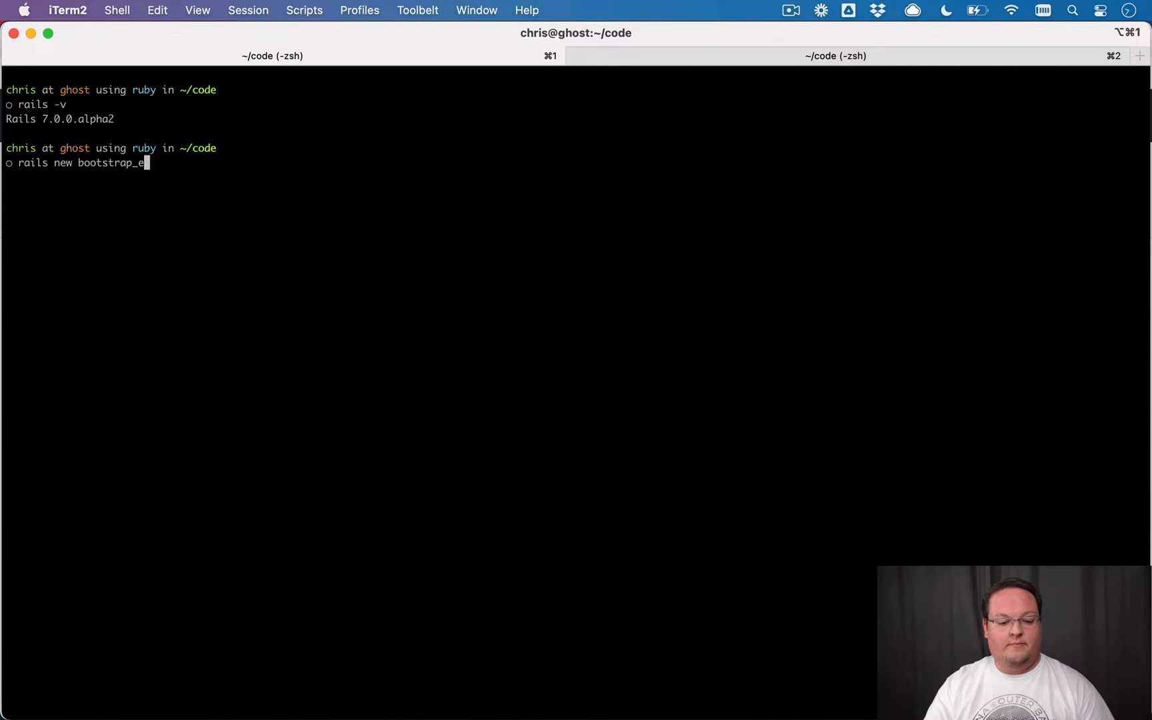
{"action": "type", "text": "xample -"}
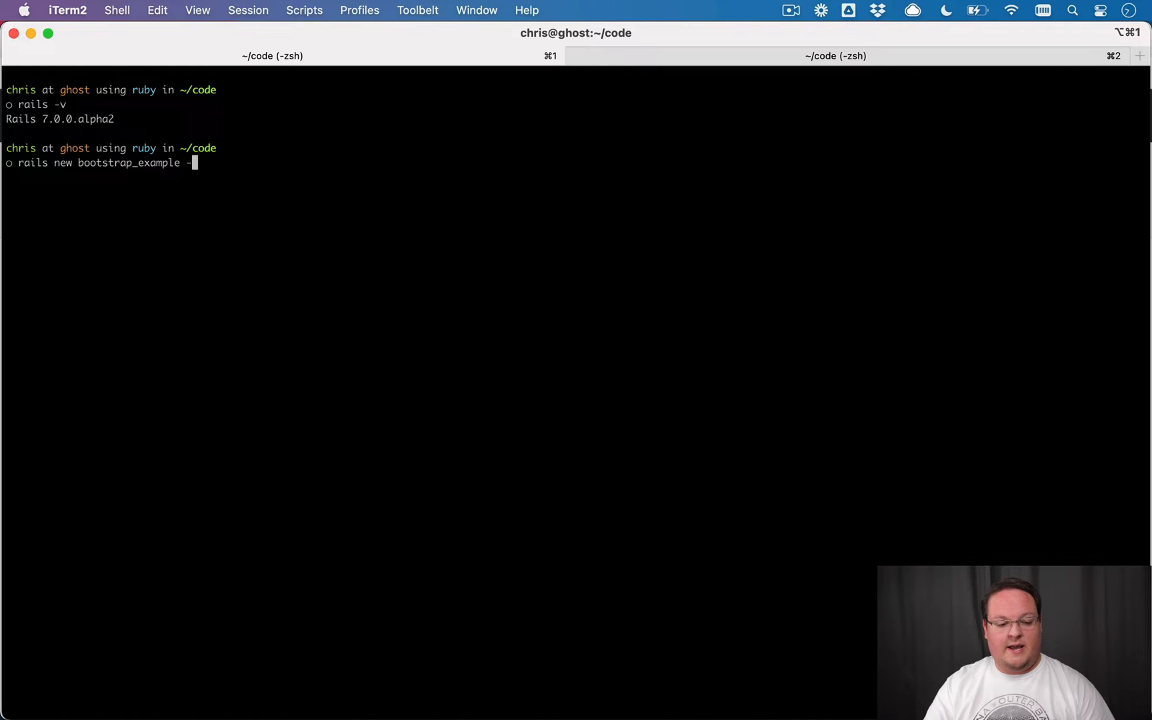
{"action": "type", "text": "-j esbuild --"}
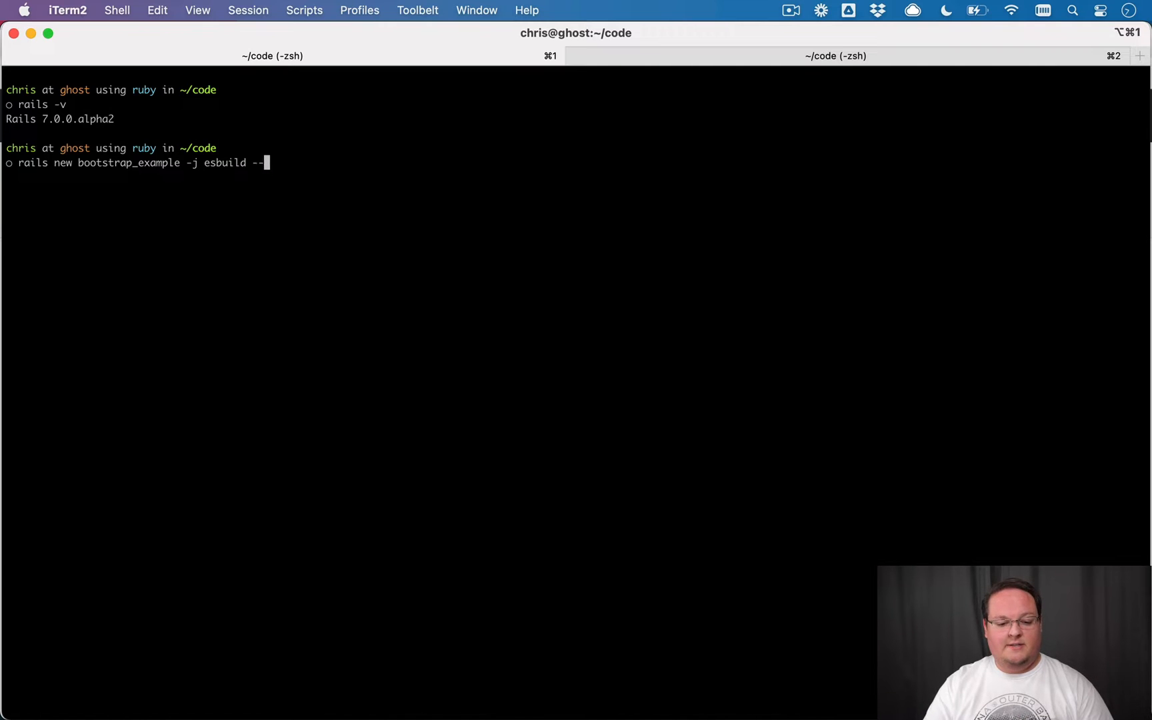
{"action": "type", "text": "css bootstrap"}
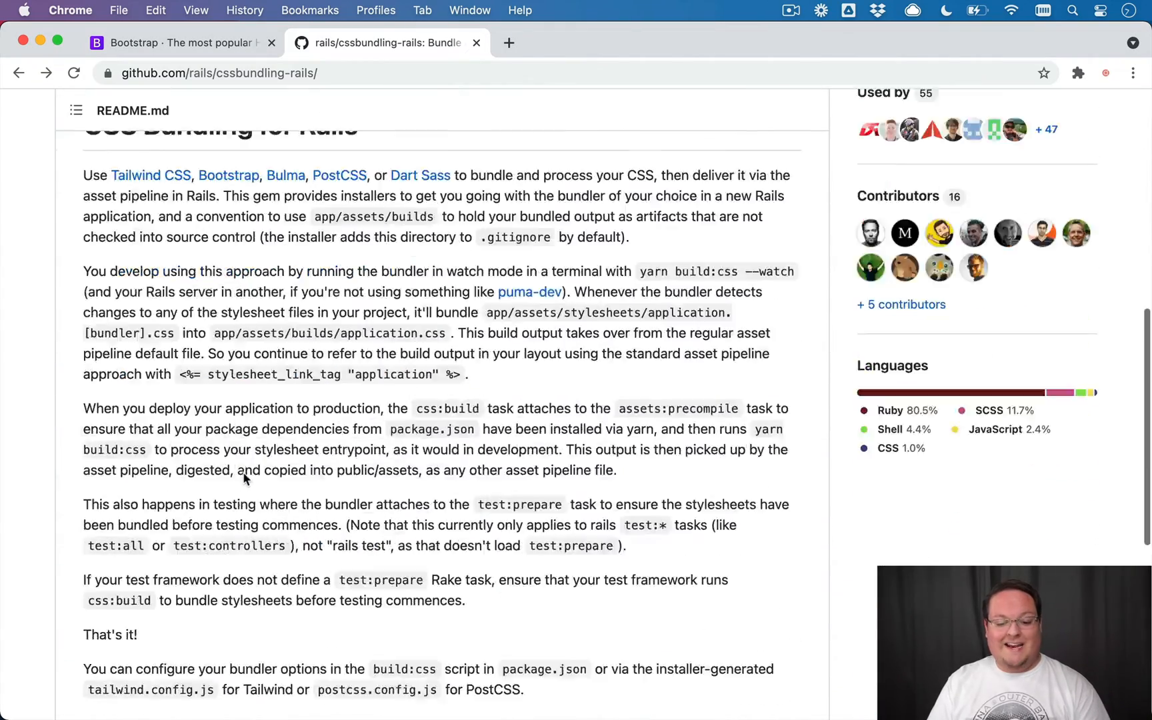
Review the README installation steps, noting the gem name and the bootstrap css:install option.
{"action": "scroll", "scroll_direction": "down", "scroll_amount": 3}
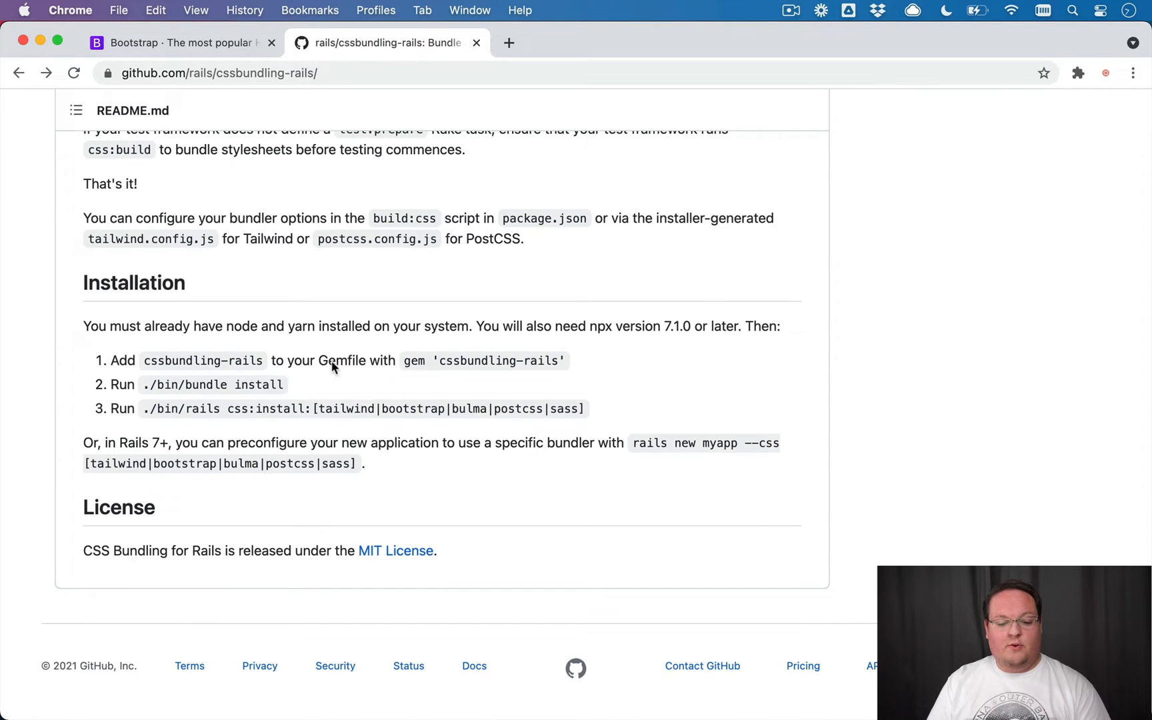
{"action": "double_click", "coordinate": [183, 361]}
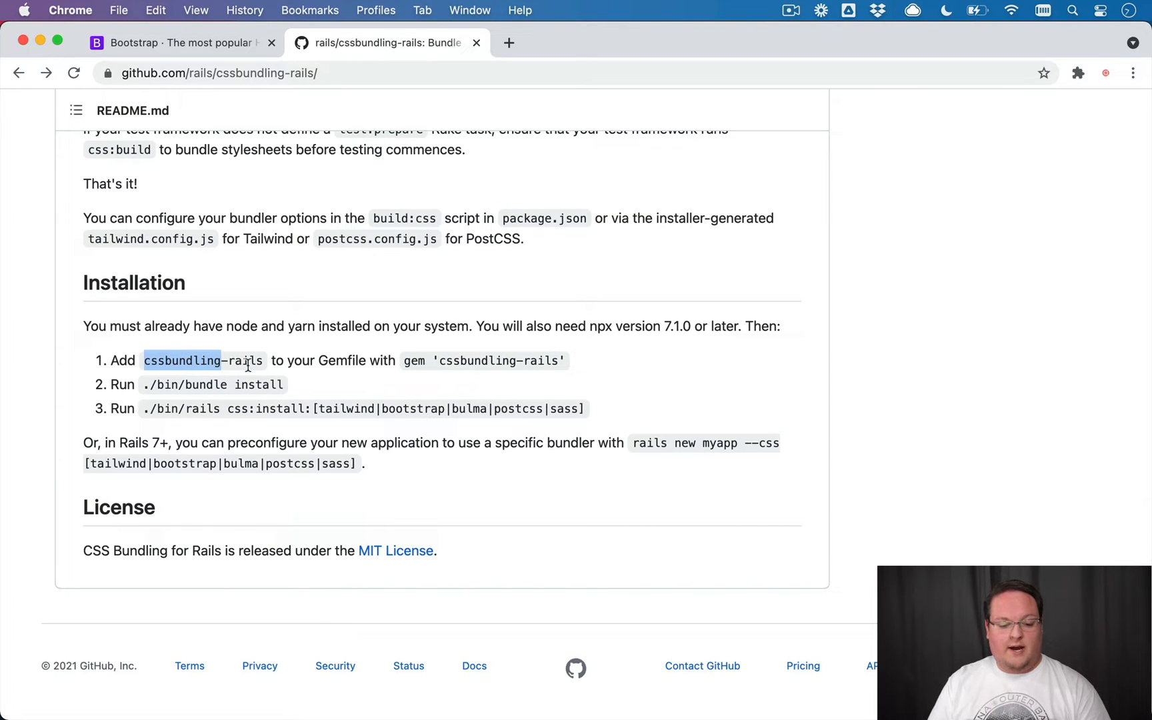
{"action": "left_click", "coordinate": [212, 408]}
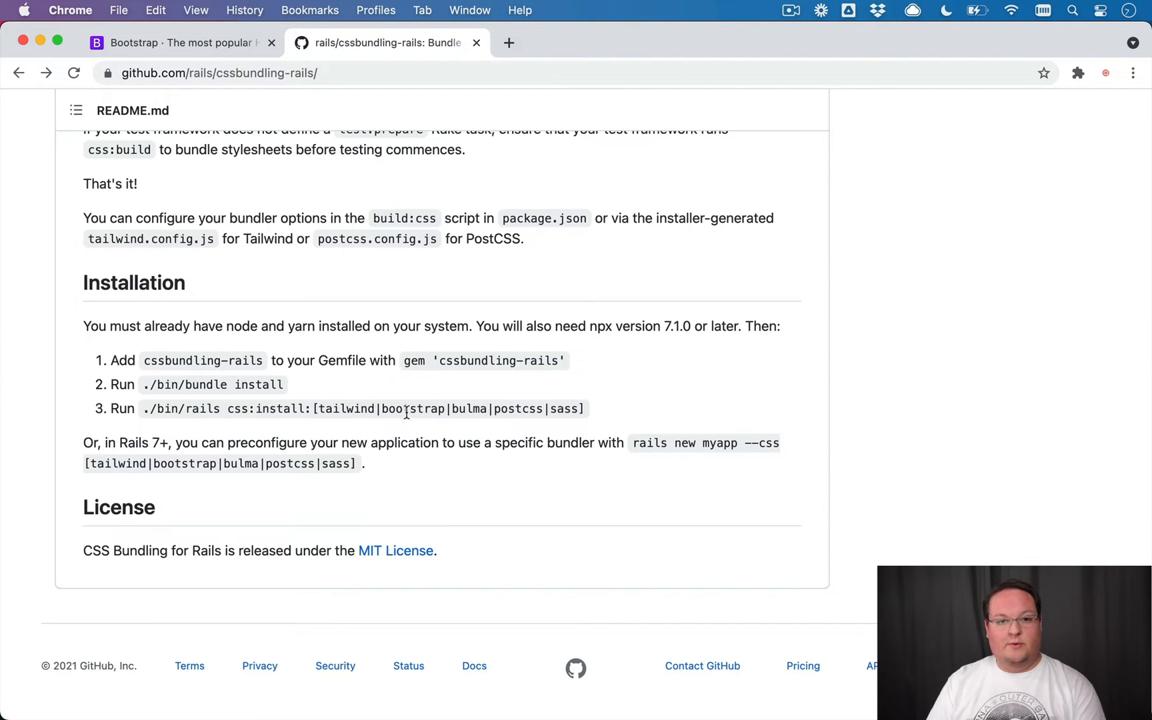
{"action": "mouse_move", "coordinate": [431, 404]}
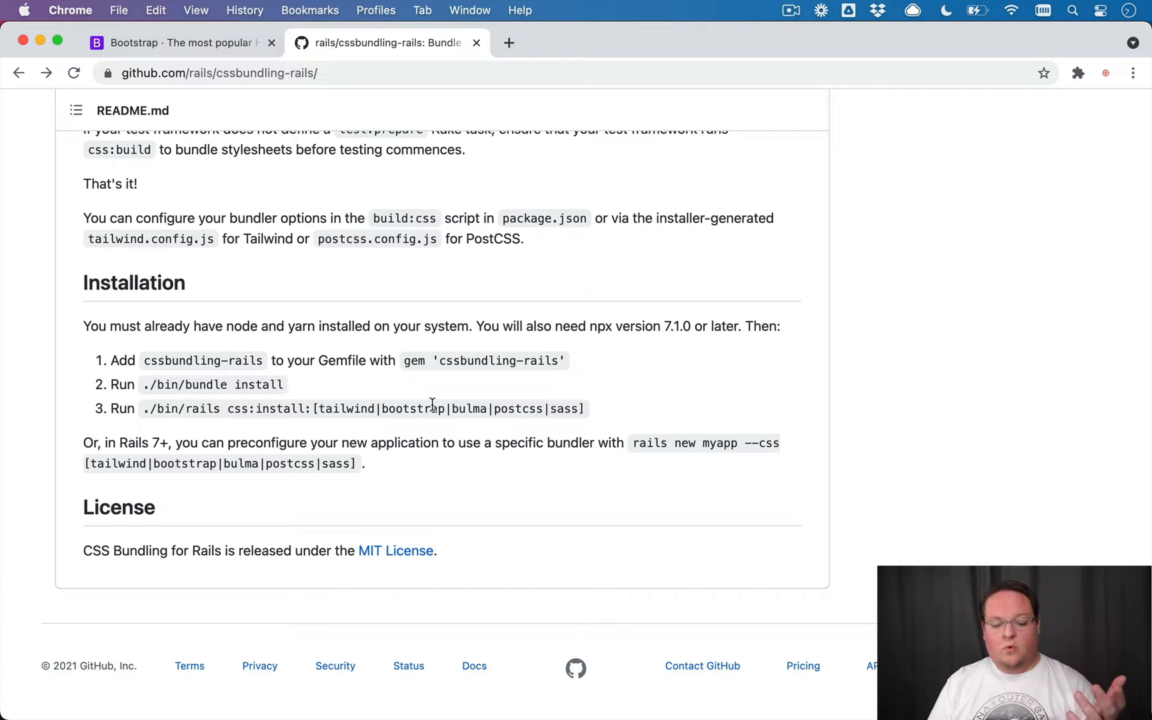
{"action": "mouse_move", "coordinate": [356, 408]}
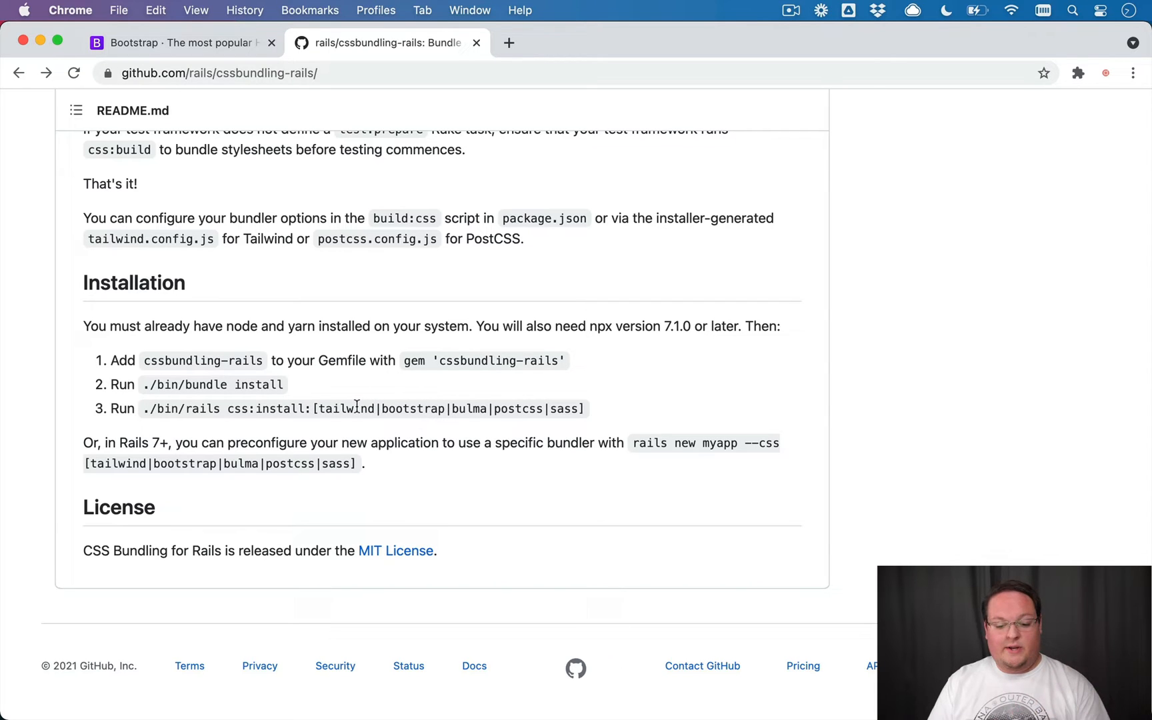
{"action": "double_click", "coordinate": [414, 408]}
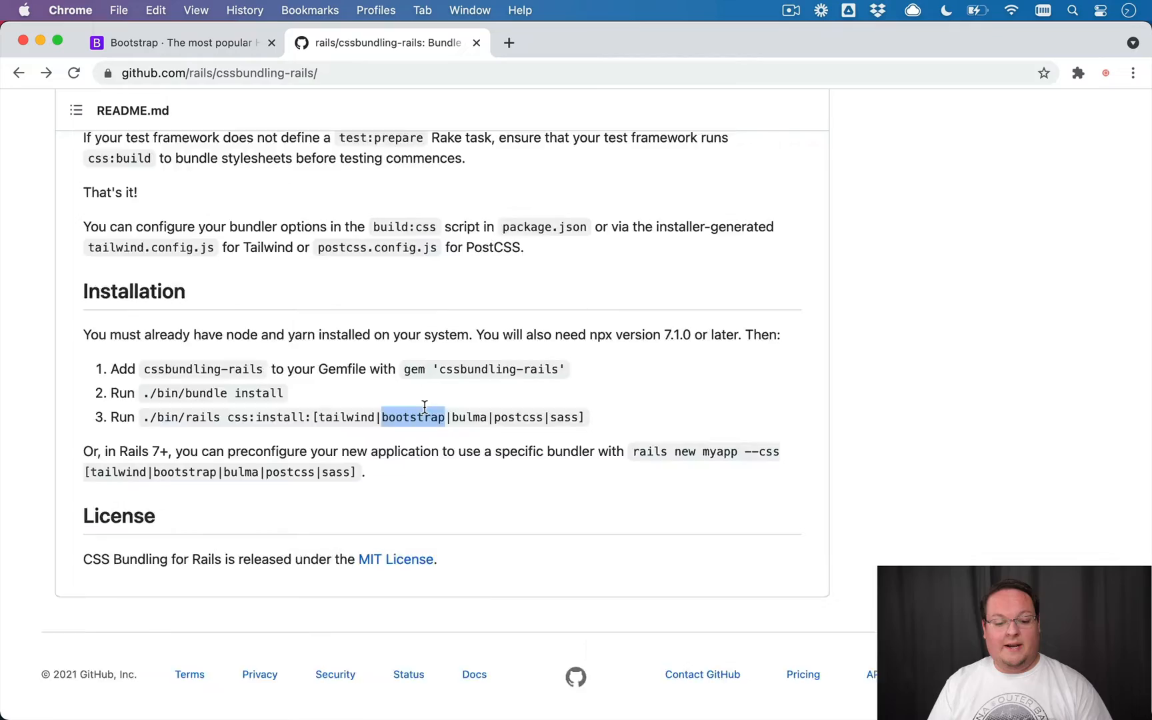
{"action": "scroll", "scroll_direction": "up", "scroll_amount": 3}
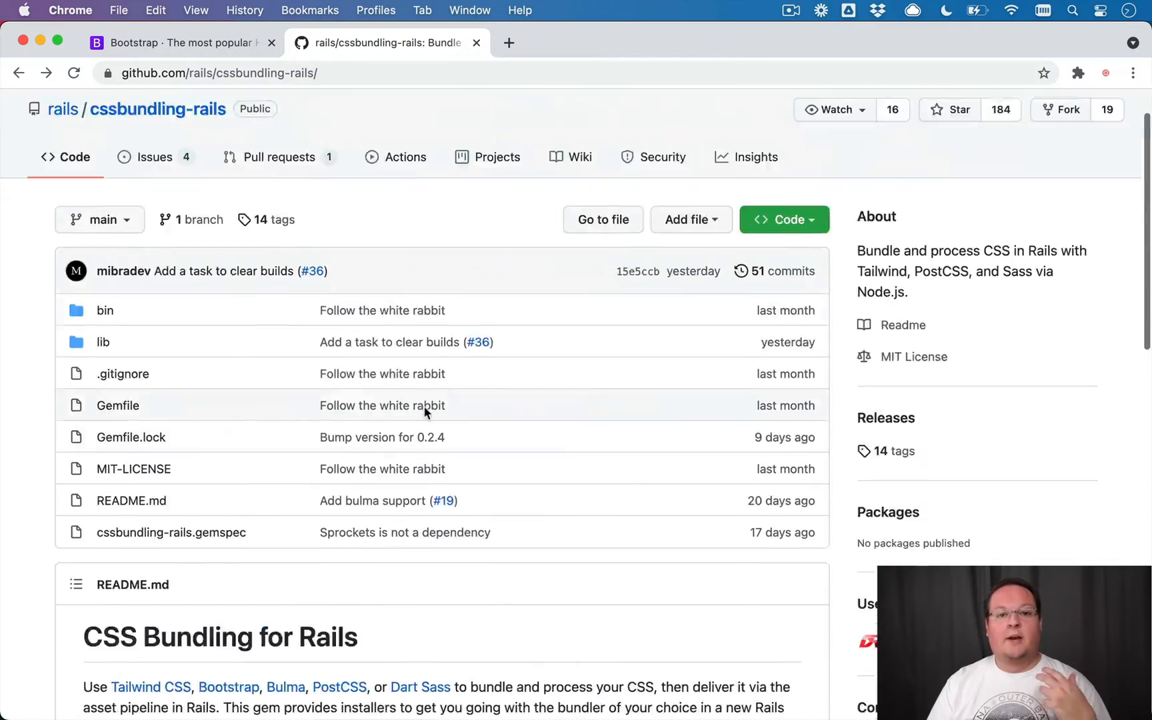
{"action": "scroll", "scroll_direction": "up", "scroll_amount": 3}
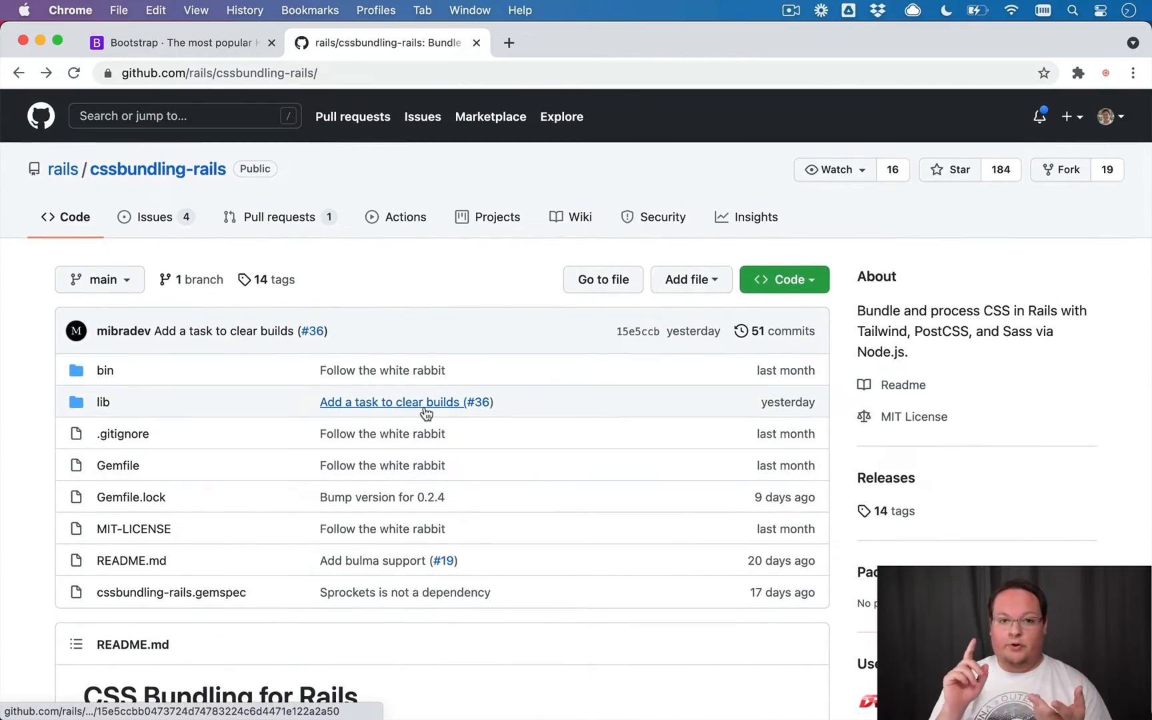
{"action": "mouse_move", "coordinate": [406, 401]}
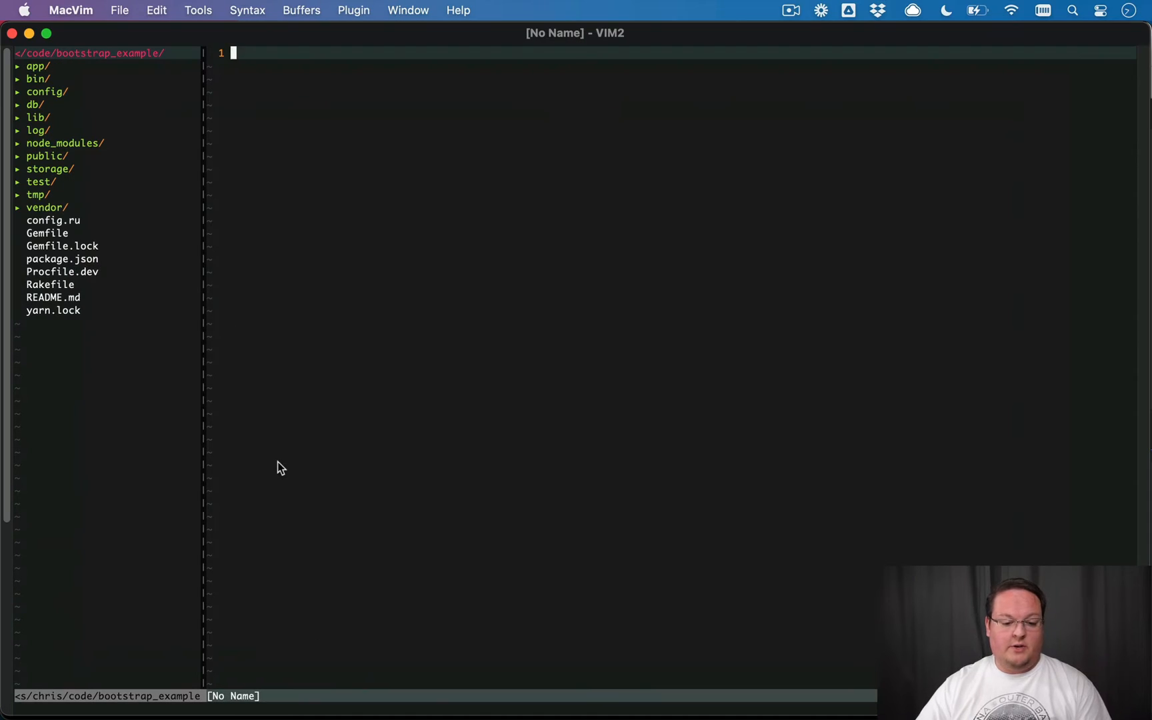
Review package.json's build and build:css scripts, then reveal the bin folder.
{"action": "left_click", "coordinate": [63, 259]}
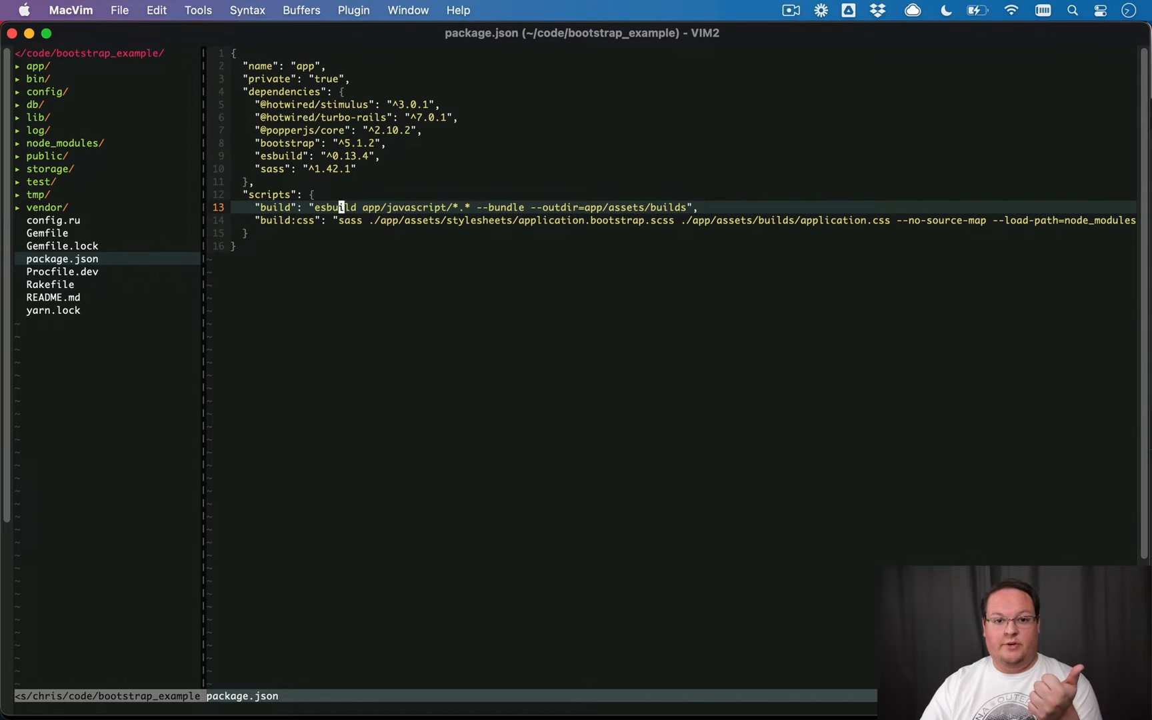
{"action": "key", "text": "V"}
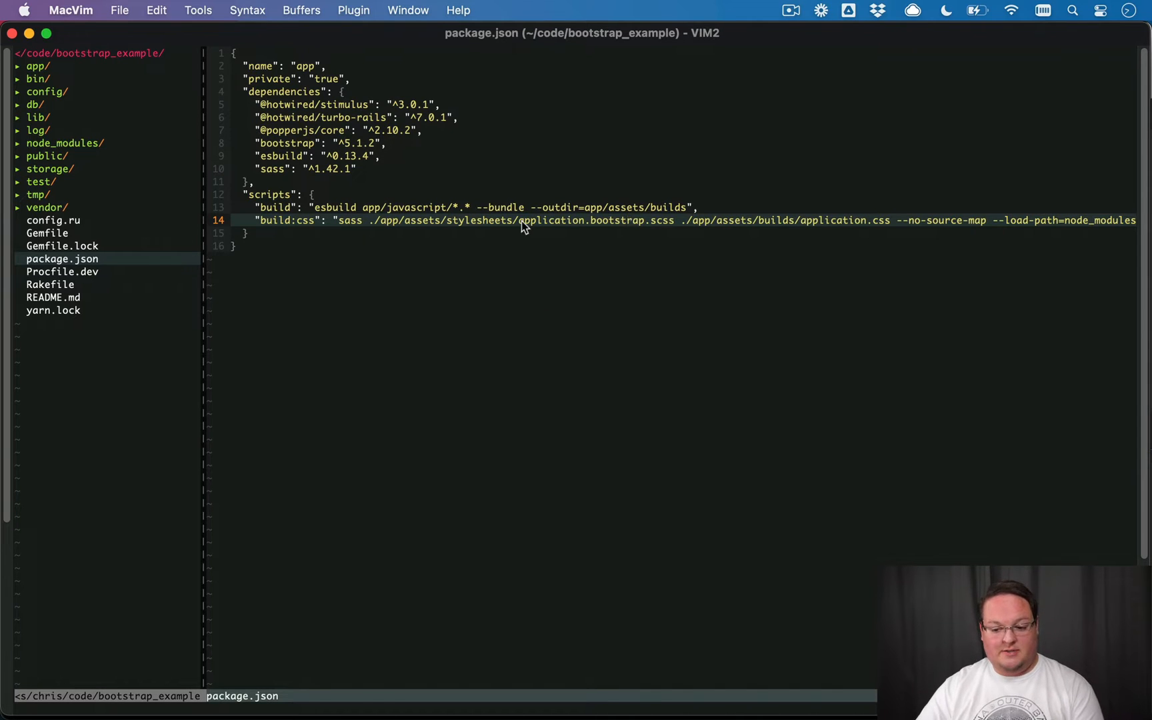
{"action": "mouse_move", "coordinate": [263, 193]}
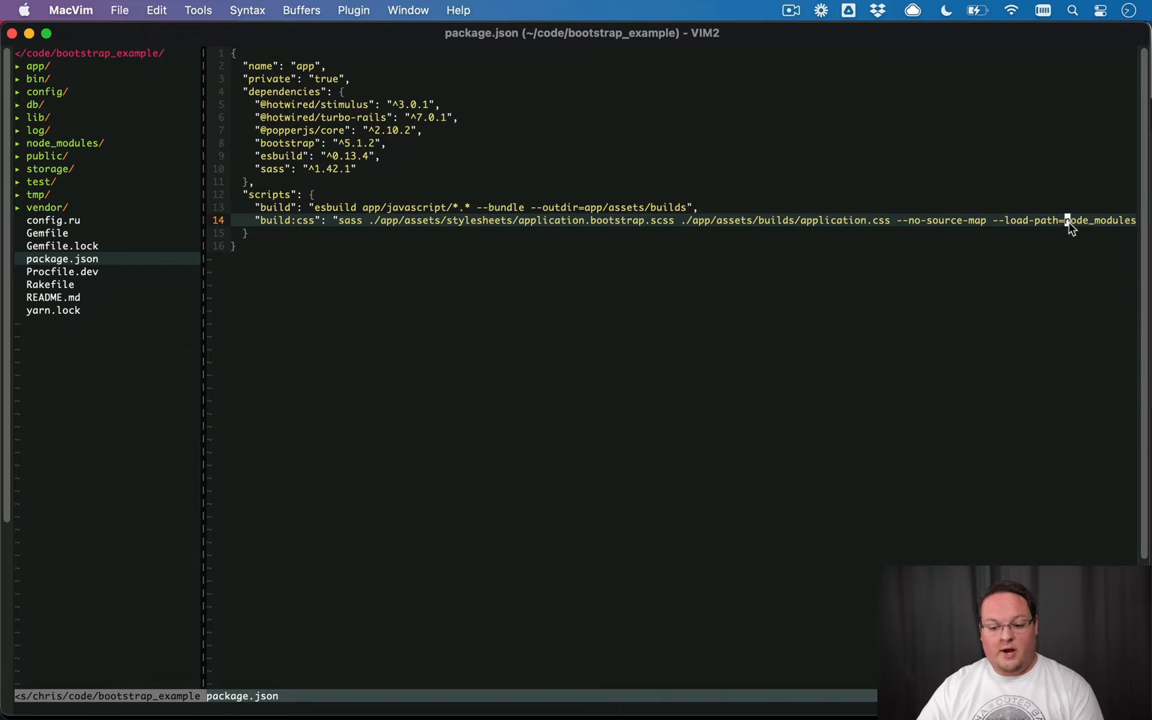
{"action": "mouse_move", "coordinate": [163, 127]}
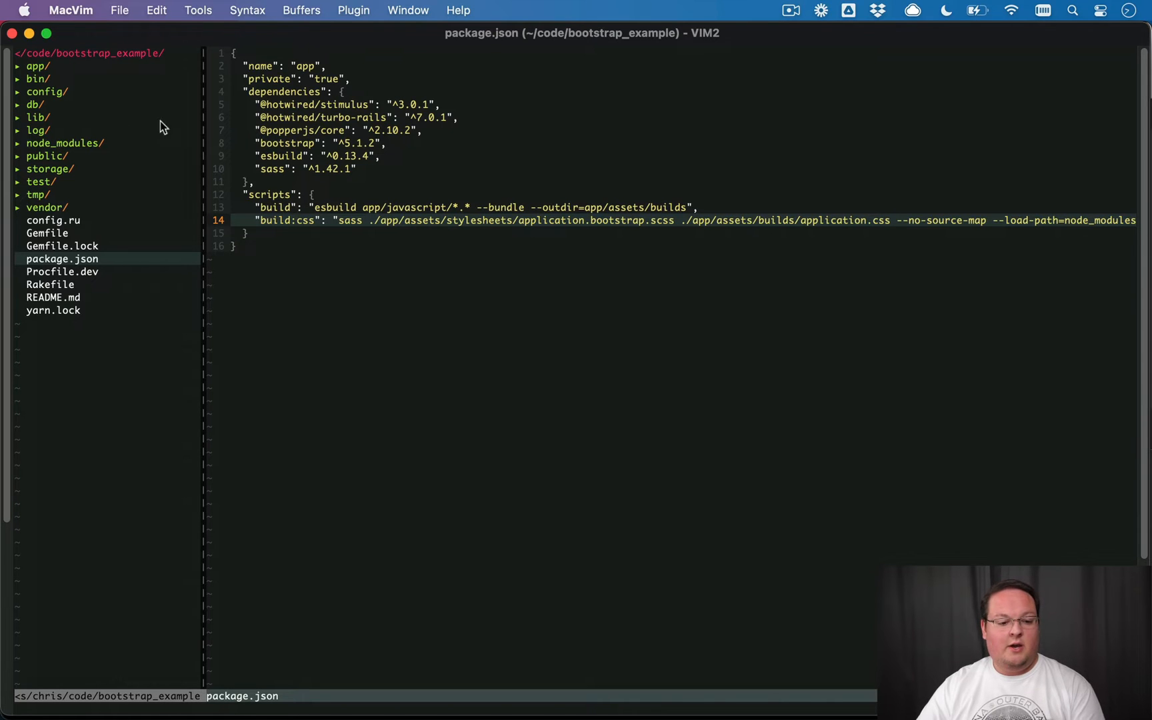
{"action": "left_click", "coordinate": [34, 79]}
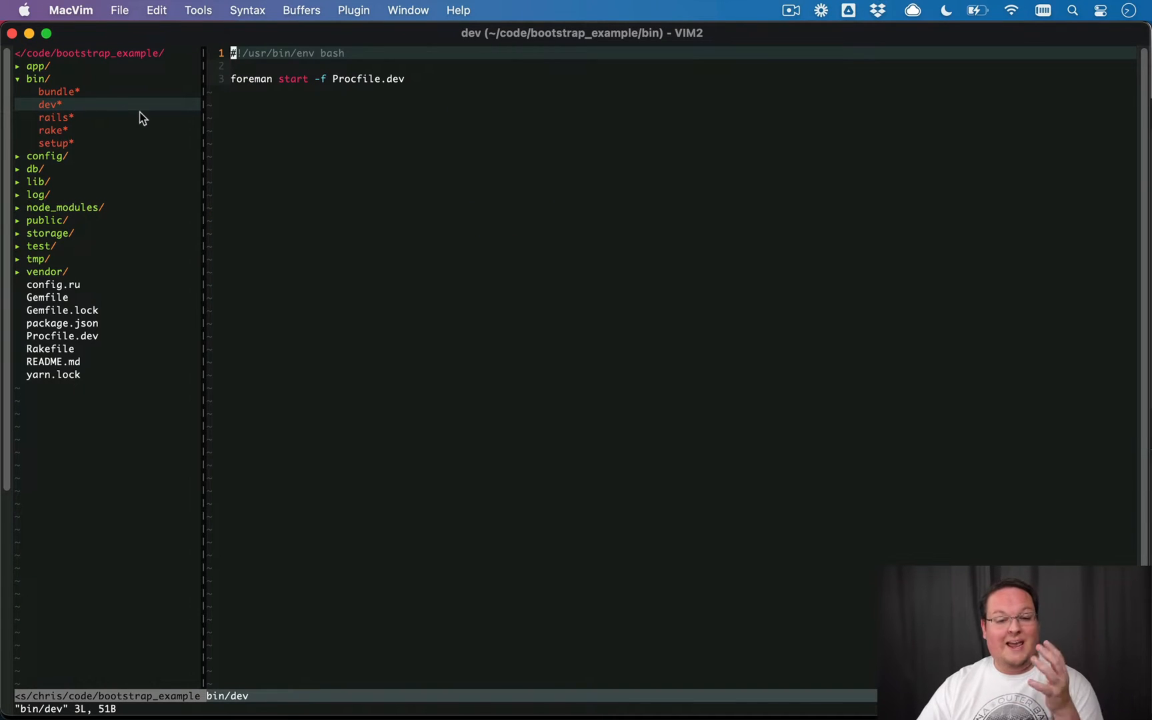
{"action": "mouse_move", "coordinate": [70, 109]}
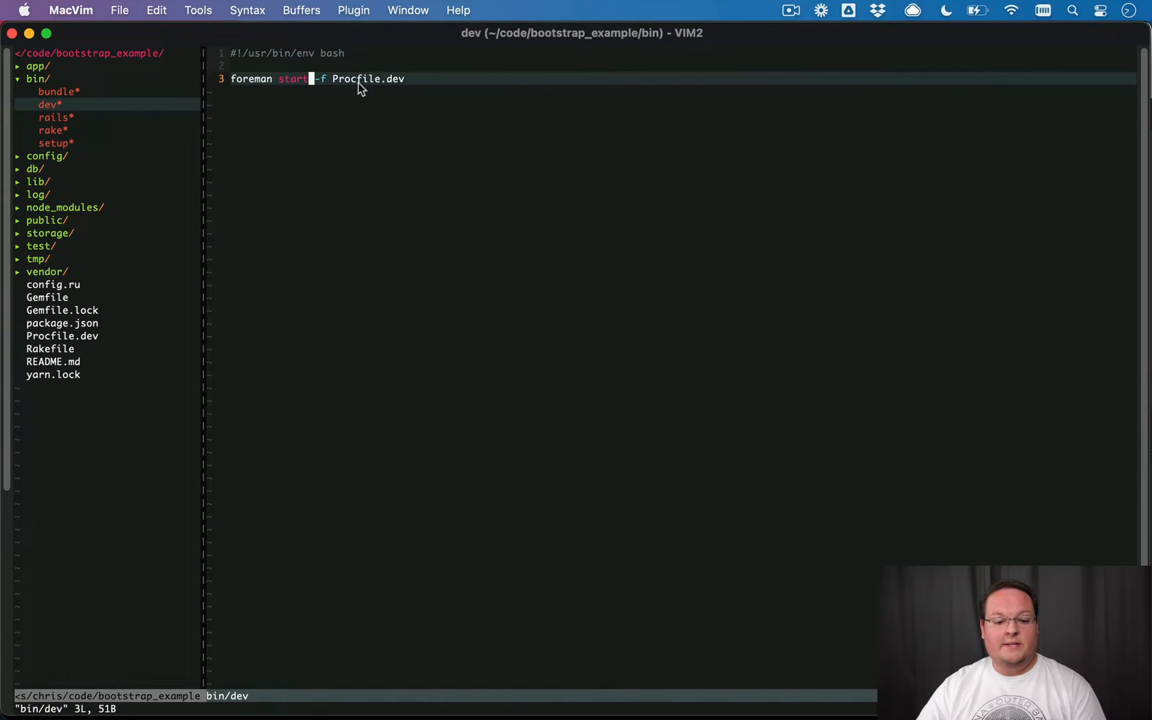
Jump from bin/dev's foreman line into Procfile.dev with its web, js and css processes.
{"action": "key", "text": "V"}
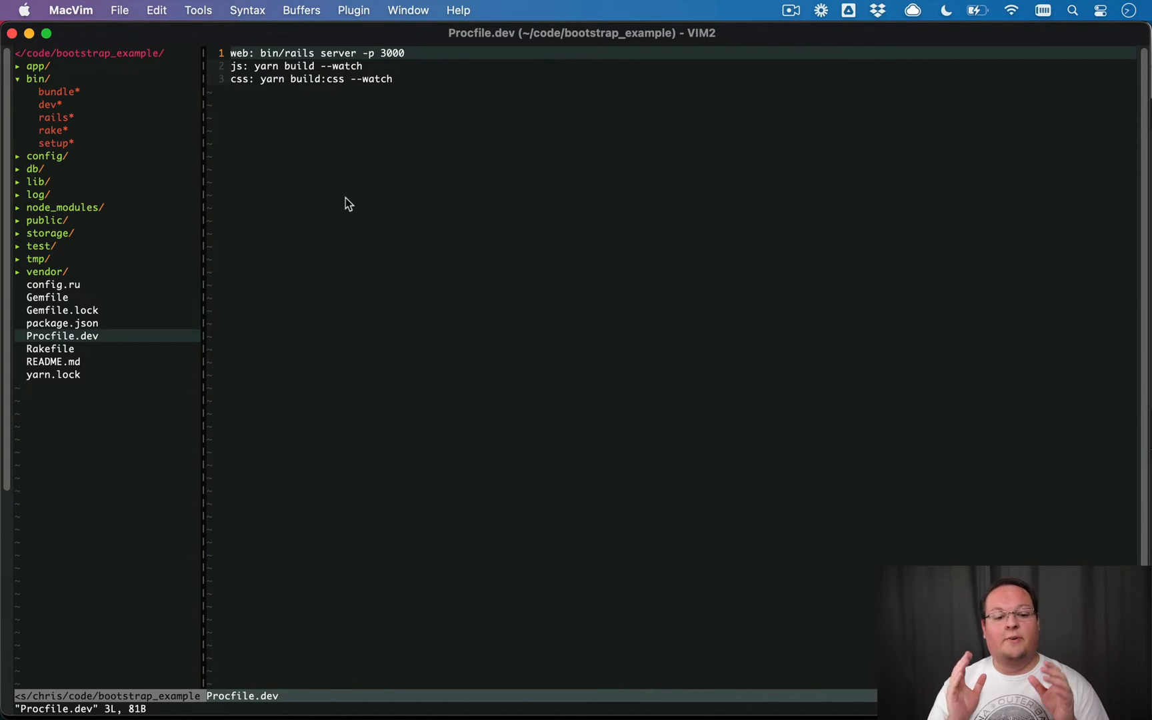
{"action": "mouse_move", "coordinate": [228, 155]}
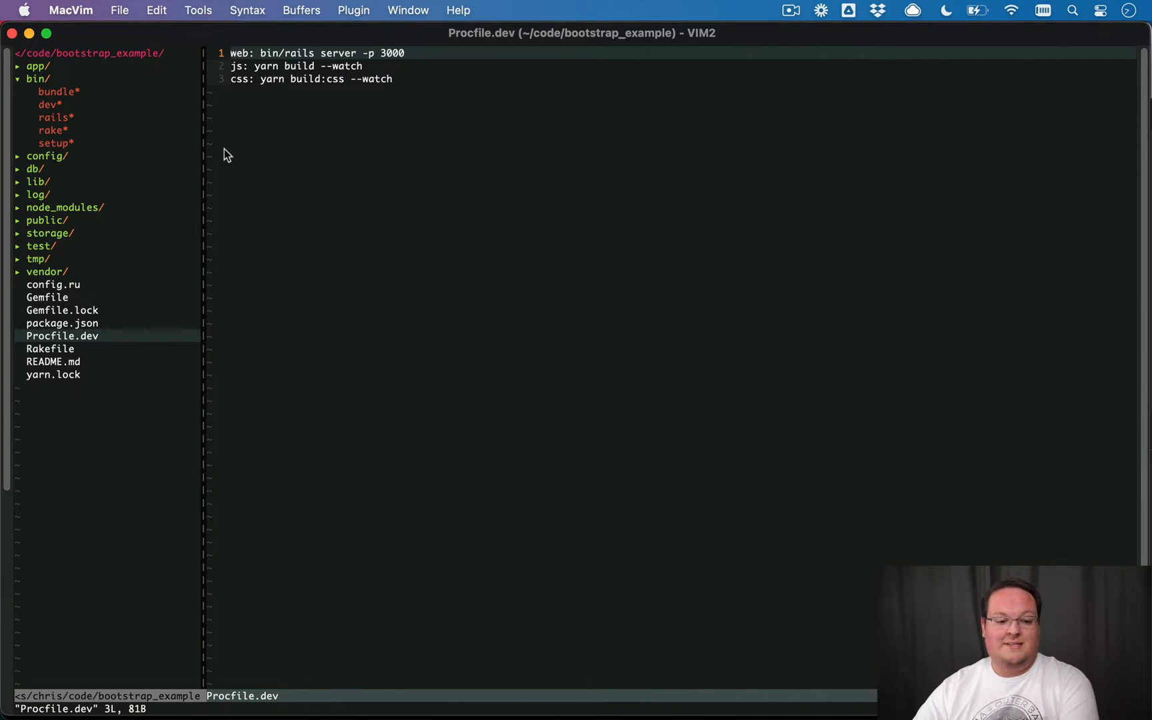
Expand app/assets to view application.bootstrap.scss, then open config/manifest.js linking images and builds.
{"action": "left_click", "coordinate": [35, 66]}
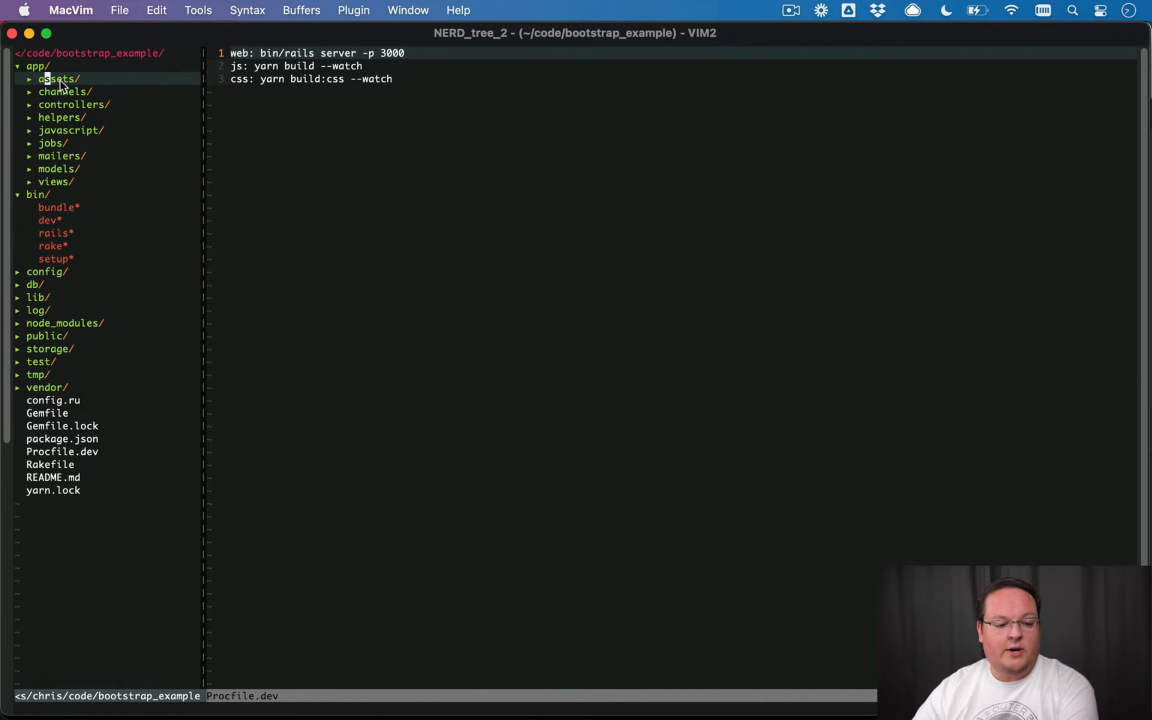
{"action": "left_click", "coordinate": [58, 78]}
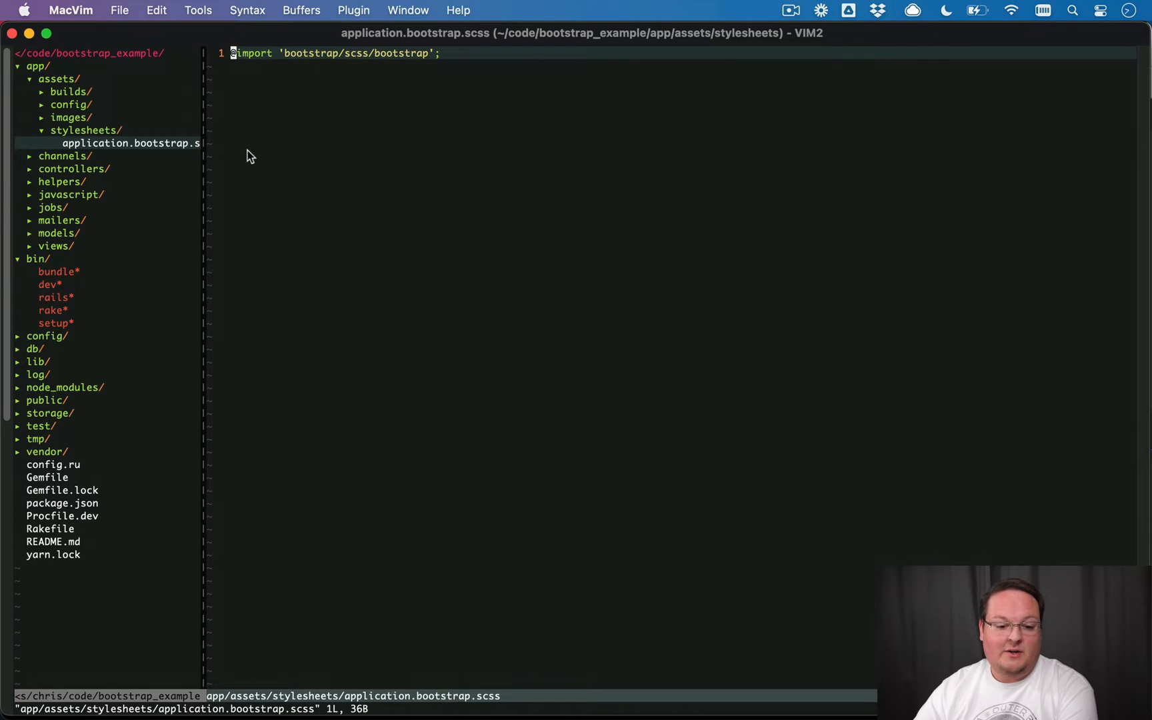
{"action": "mouse_move", "coordinate": [445, 62]}
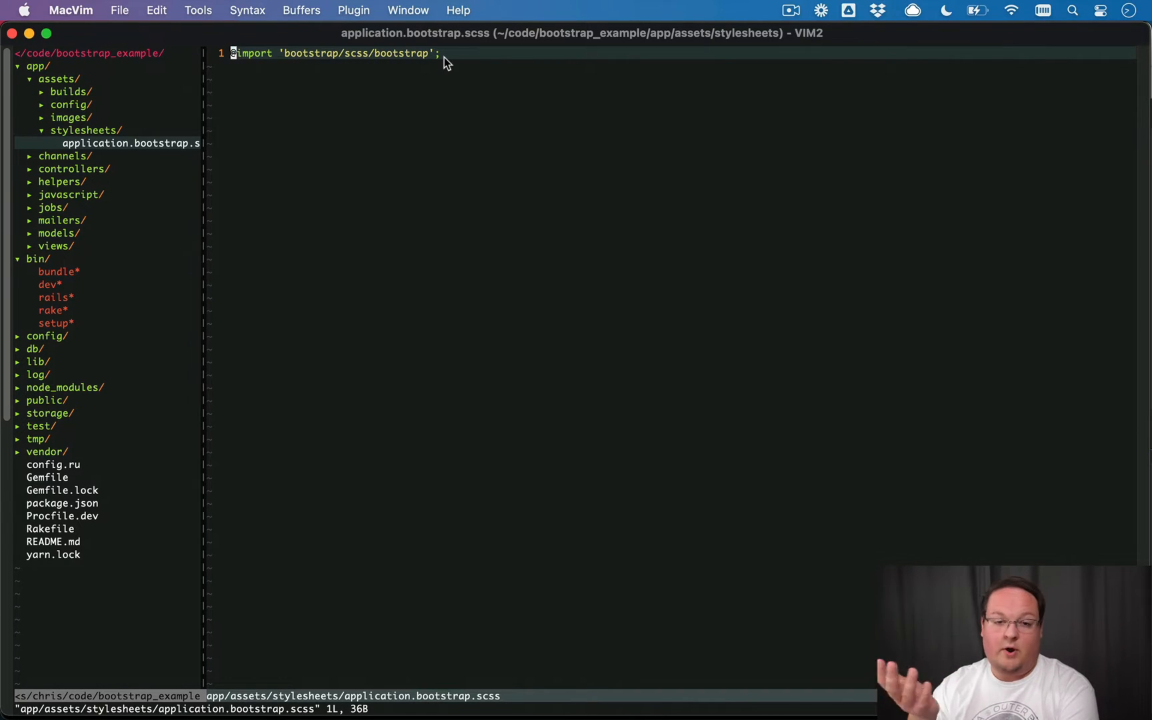
{"action": "mouse_move", "coordinate": [101, 96]}
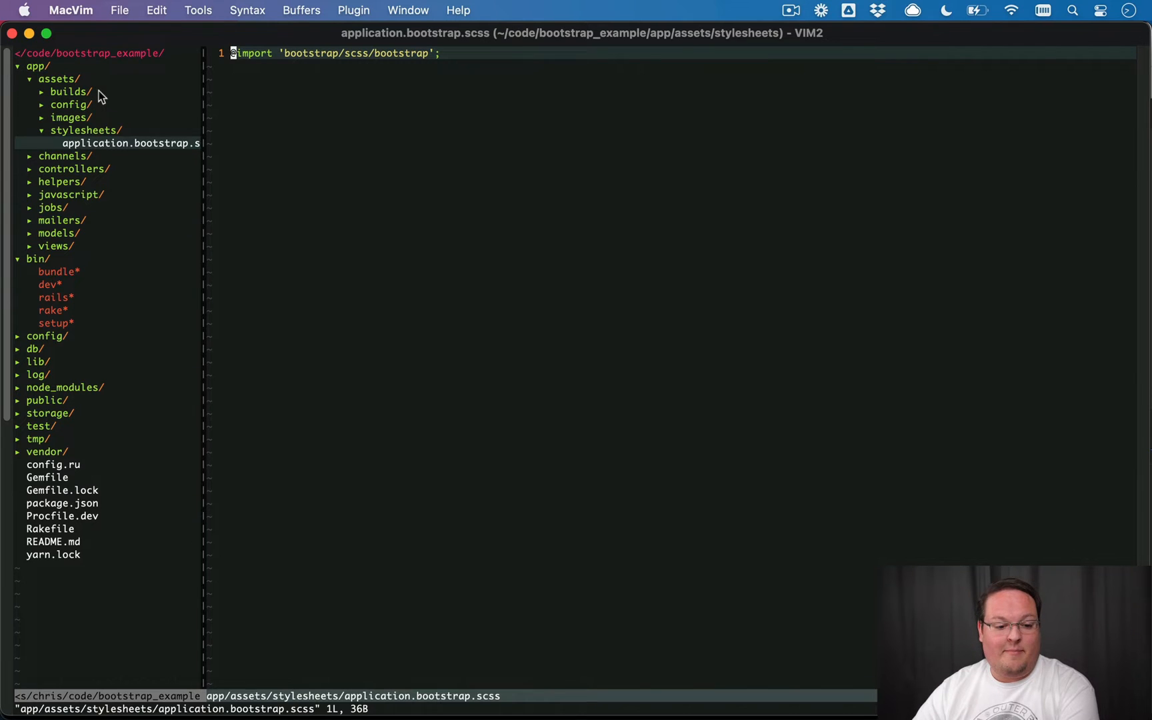
{"action": "left_click", "coordinate": [68, 91]}
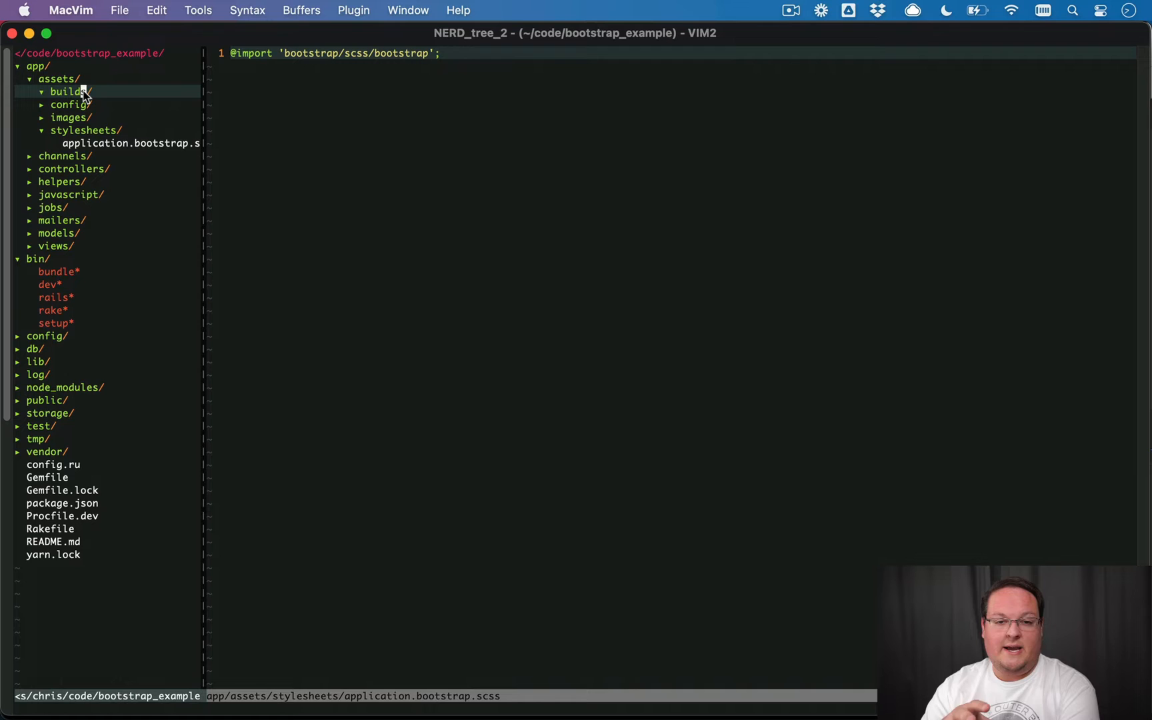
{"action": "left_click", "coordinate": [69, 104]}
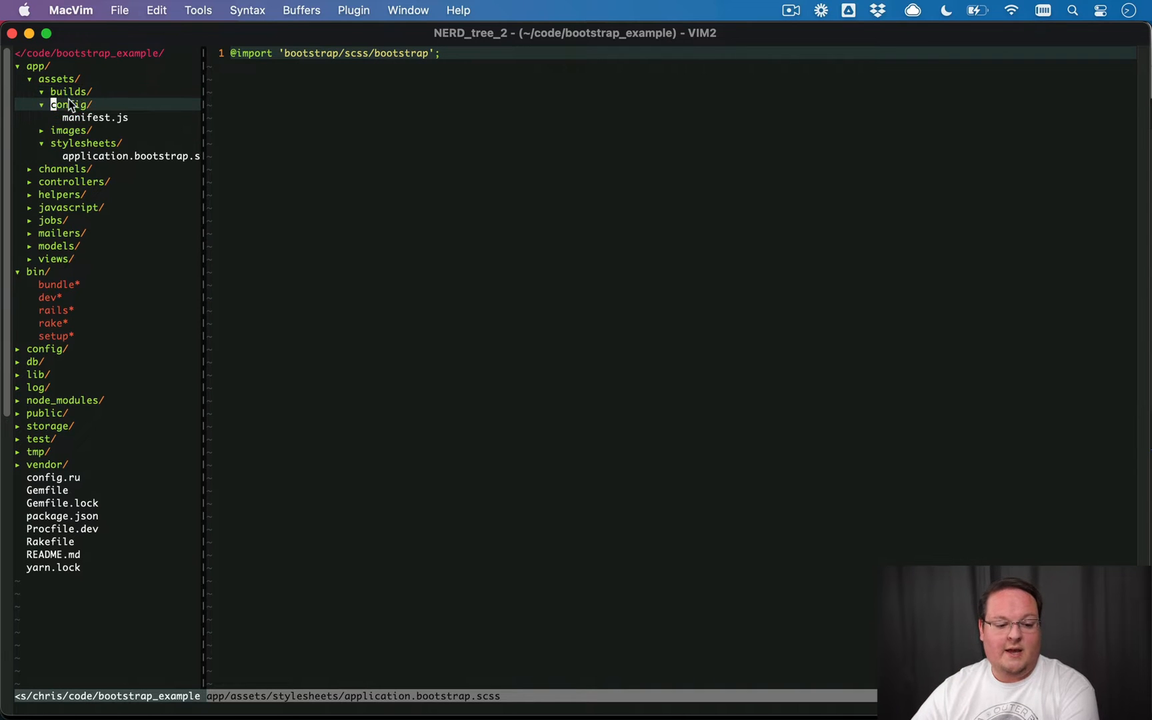
{"action": "left_click", "coordinate": [94, 117]}
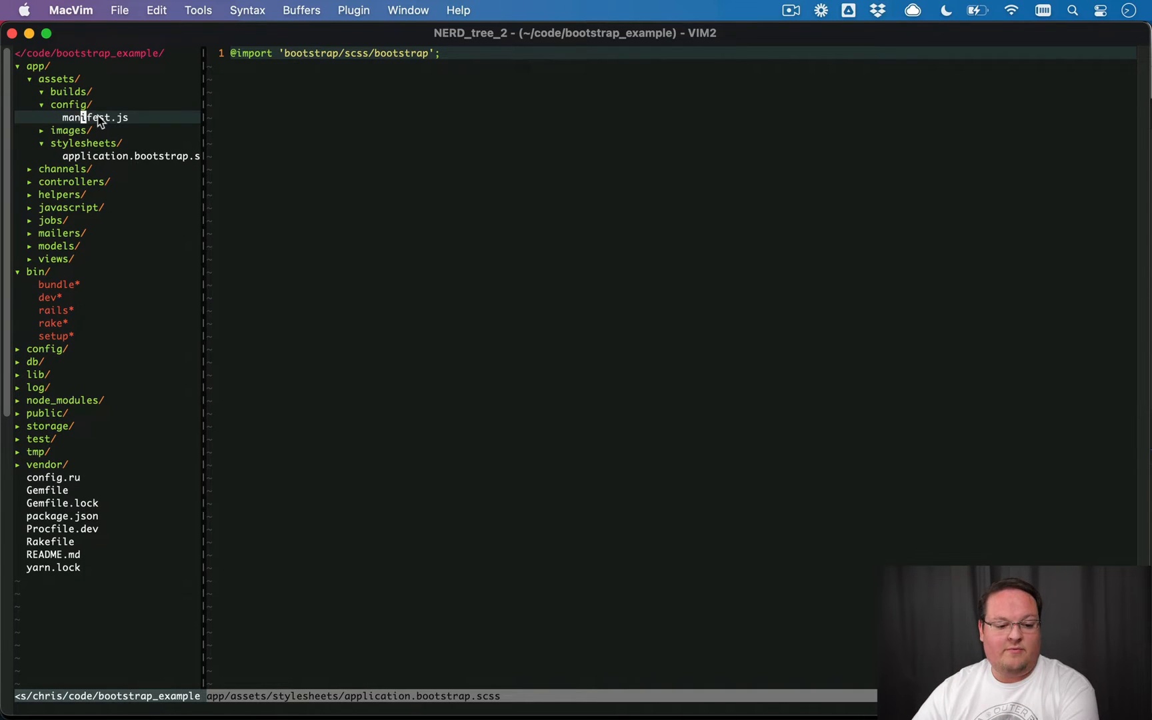
{"action": "left_click", "coordinate": [93, 118]}
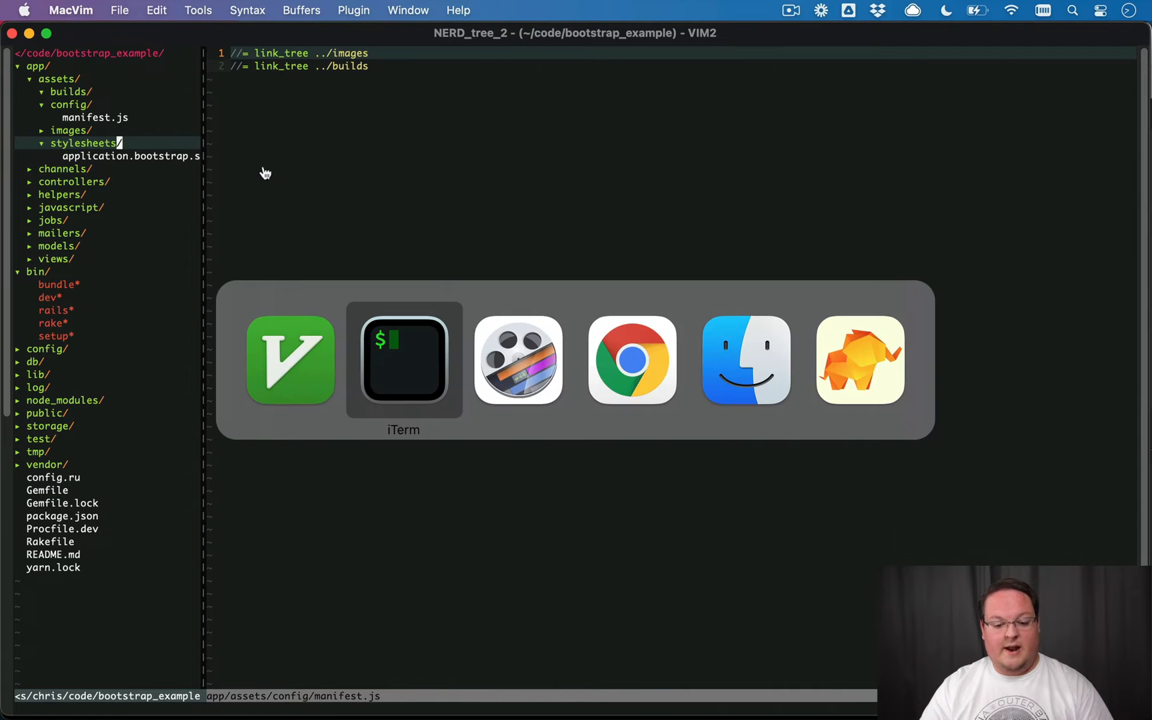
Run 'yarn run build:css' in iTerm, compiling the Bootstrap stylesheet into builds/application.css.
{"action": "left_click", "coordinate": [402, 360]}
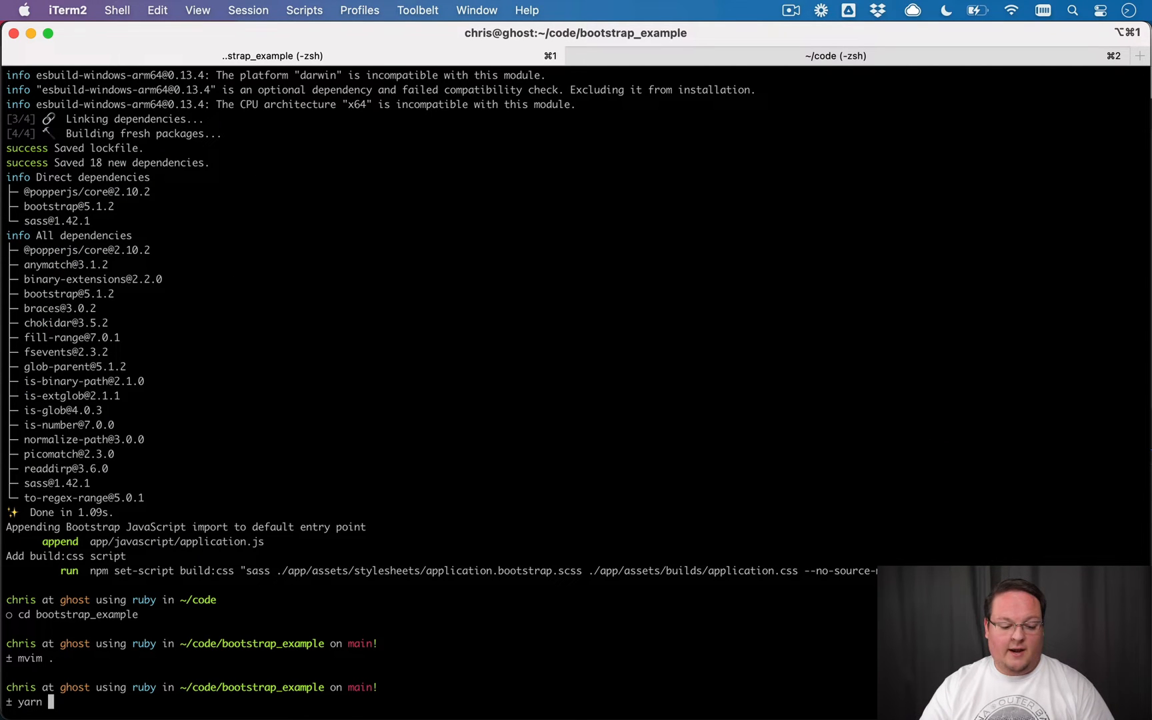
{"action": "type", "text": "run build:c"}
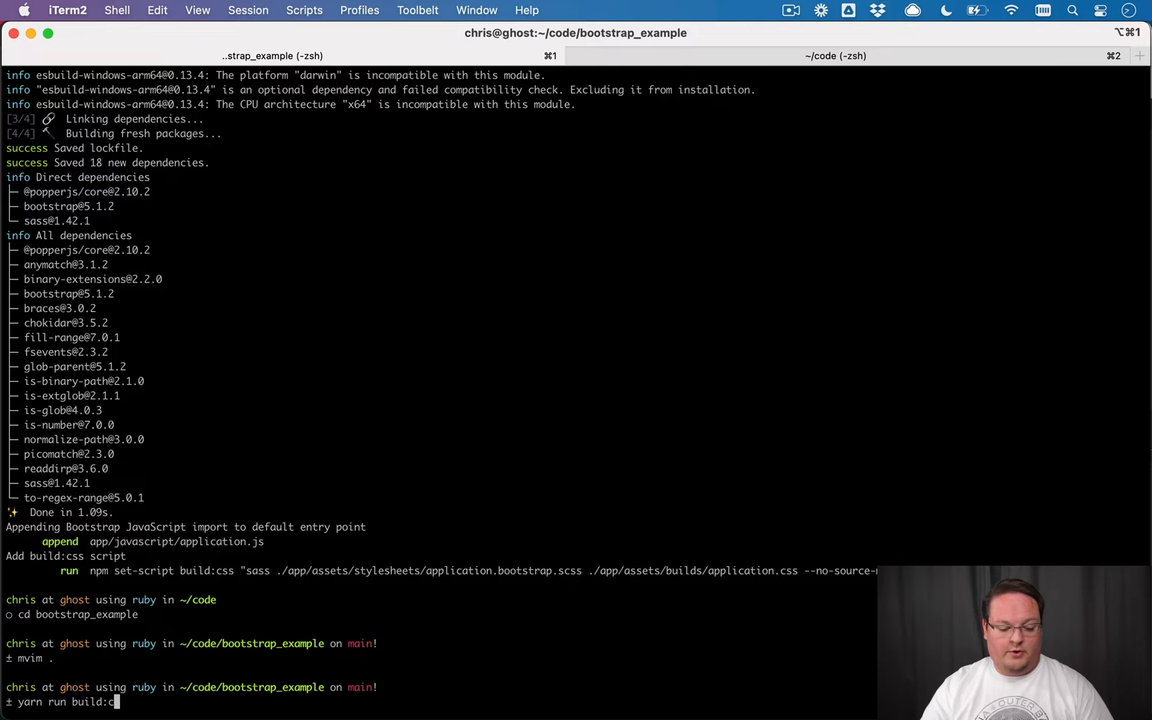
{"action": "key", "text": "Return"}
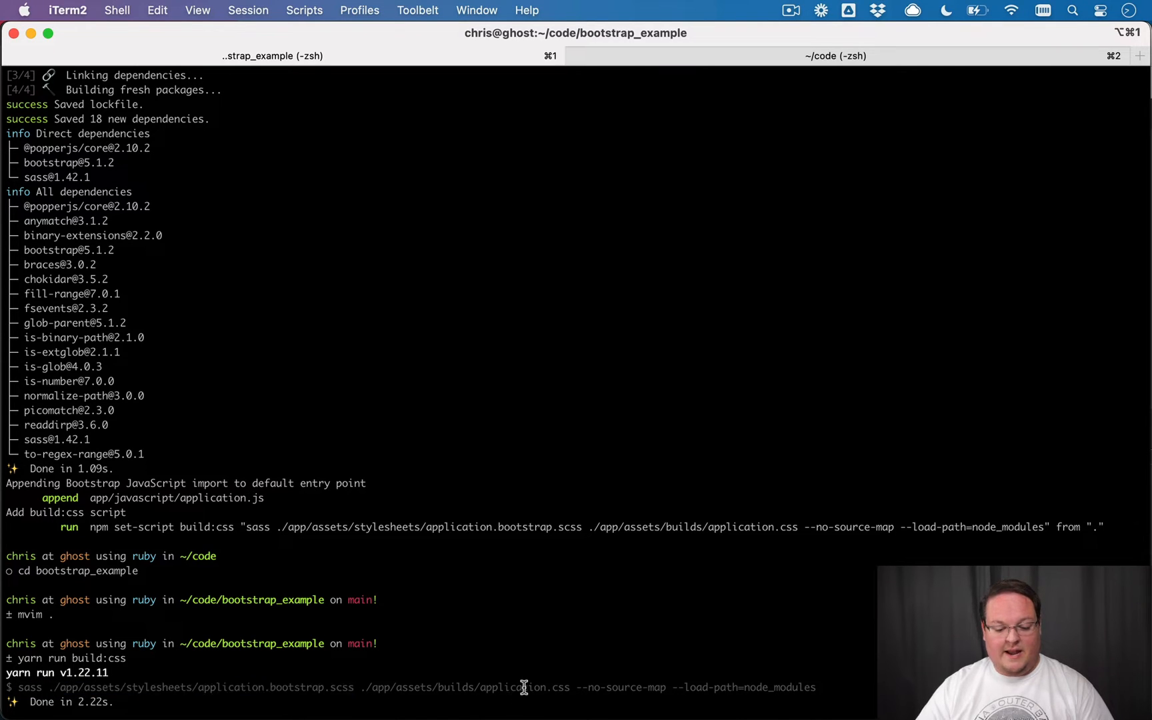
{"action": "double_click", "coordinate": [464, 687]}
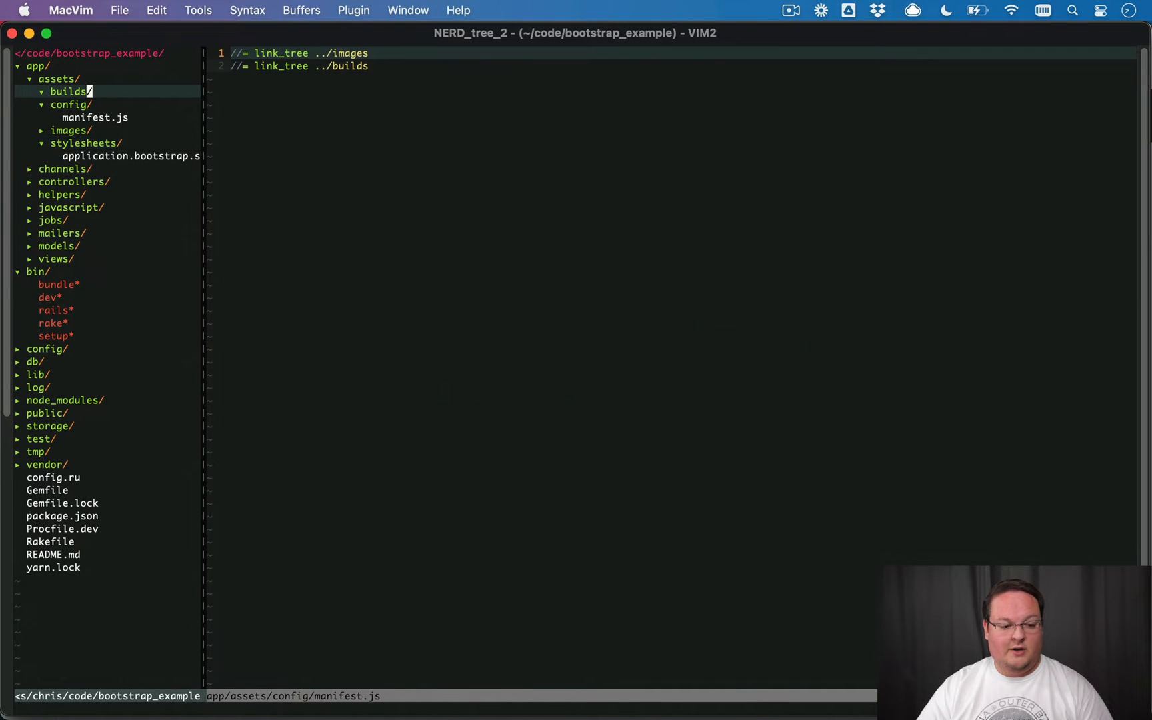
View the compiled Bootstrap application.css in the builds folder, then return to the terminal.
{"action": "left_click", "coordinate": [107, 104]}
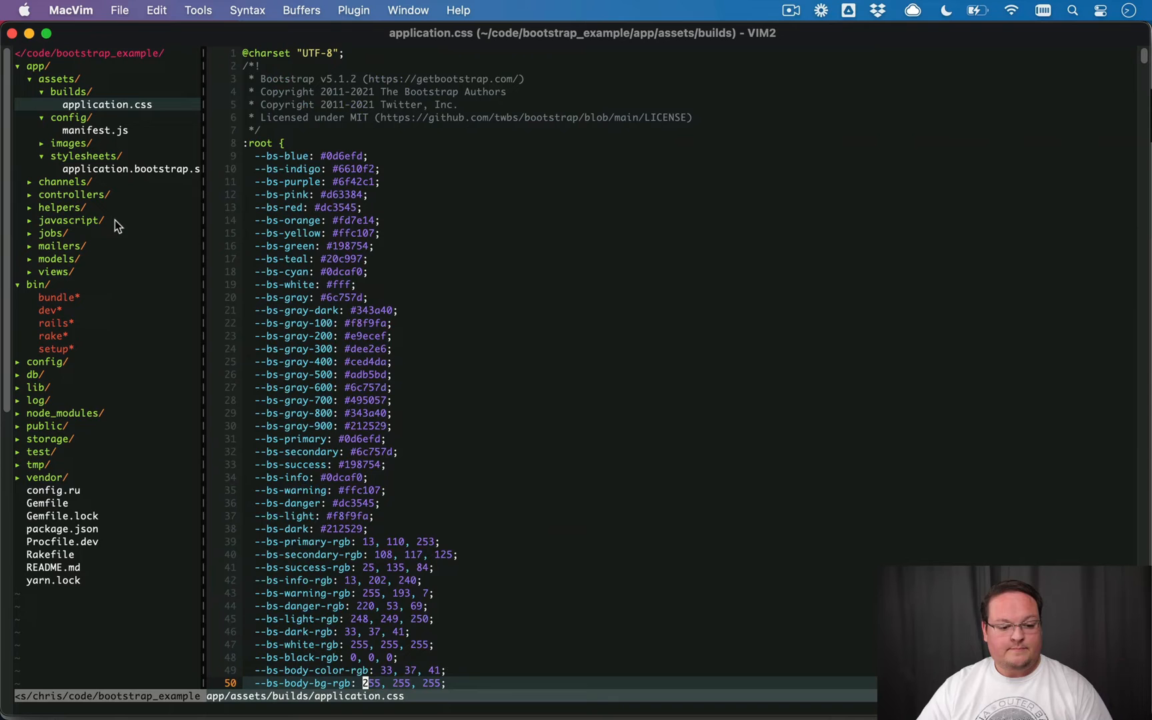
{"action": "left_click", "coordinate": [516, 360]}
{"action": "type", "text": "rails g scaffold Post title"}
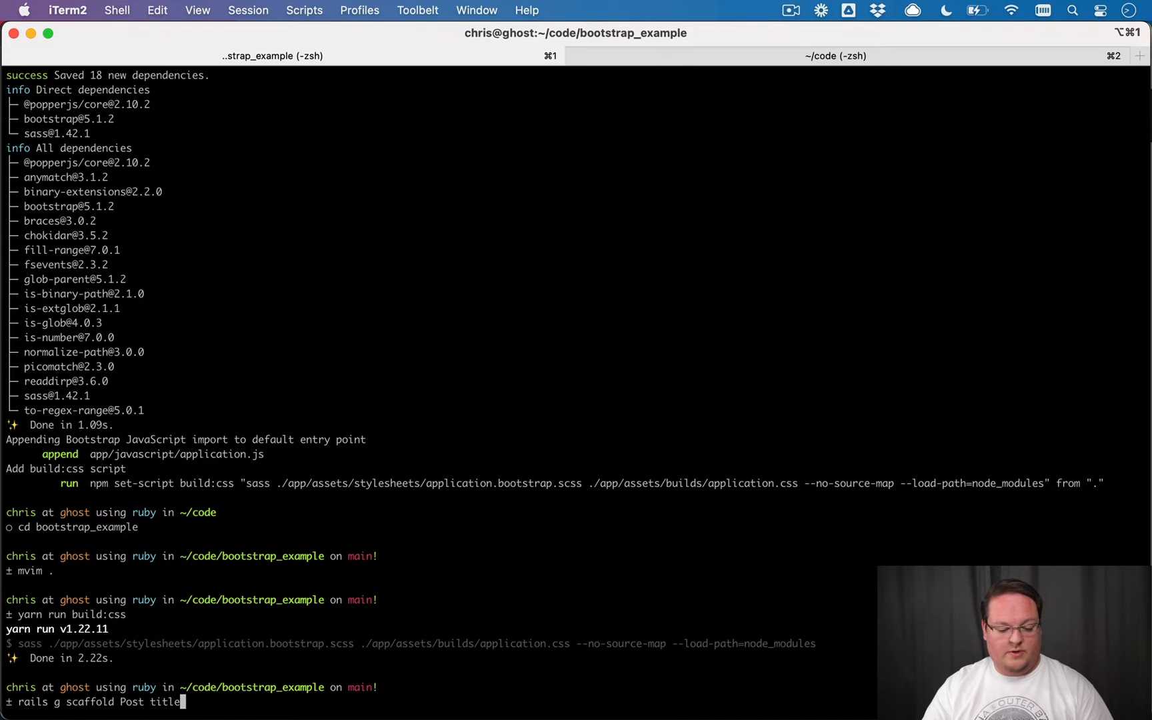
Generate the Post scaffold with a title field, migrate, and start bin/dev.
{"action": "key", "text": "Return"}
{"action": "type", "text": "bin/dev"}
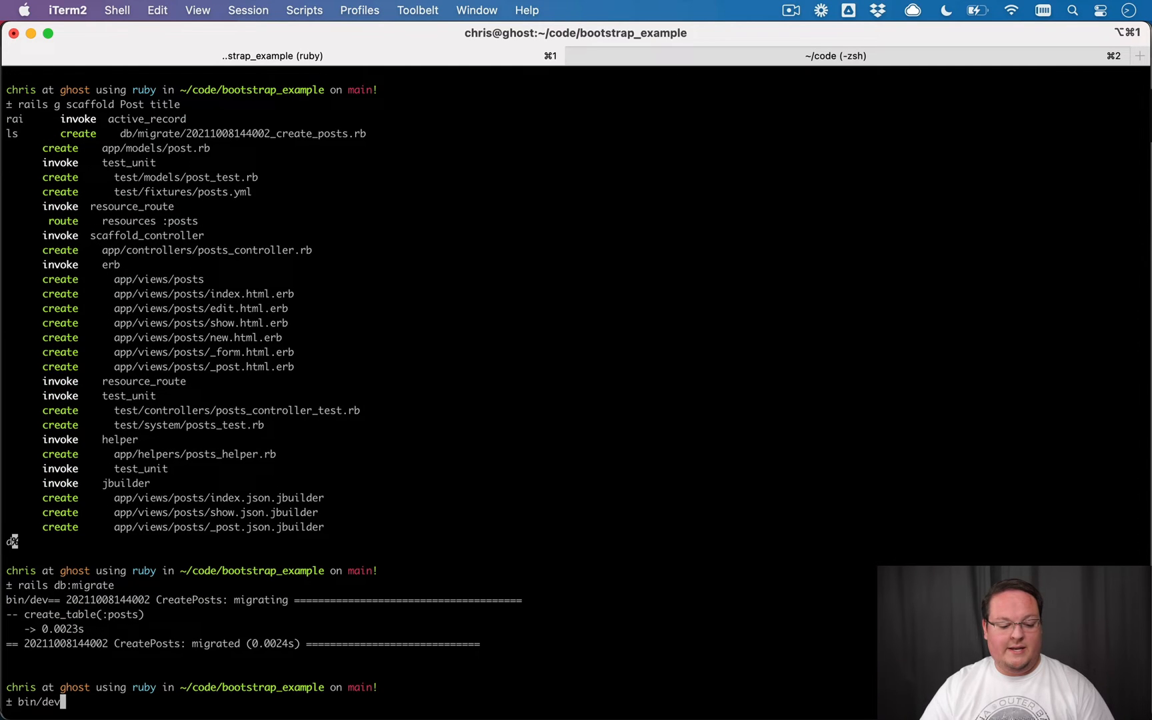
{"action": "key", "text": "Return"}
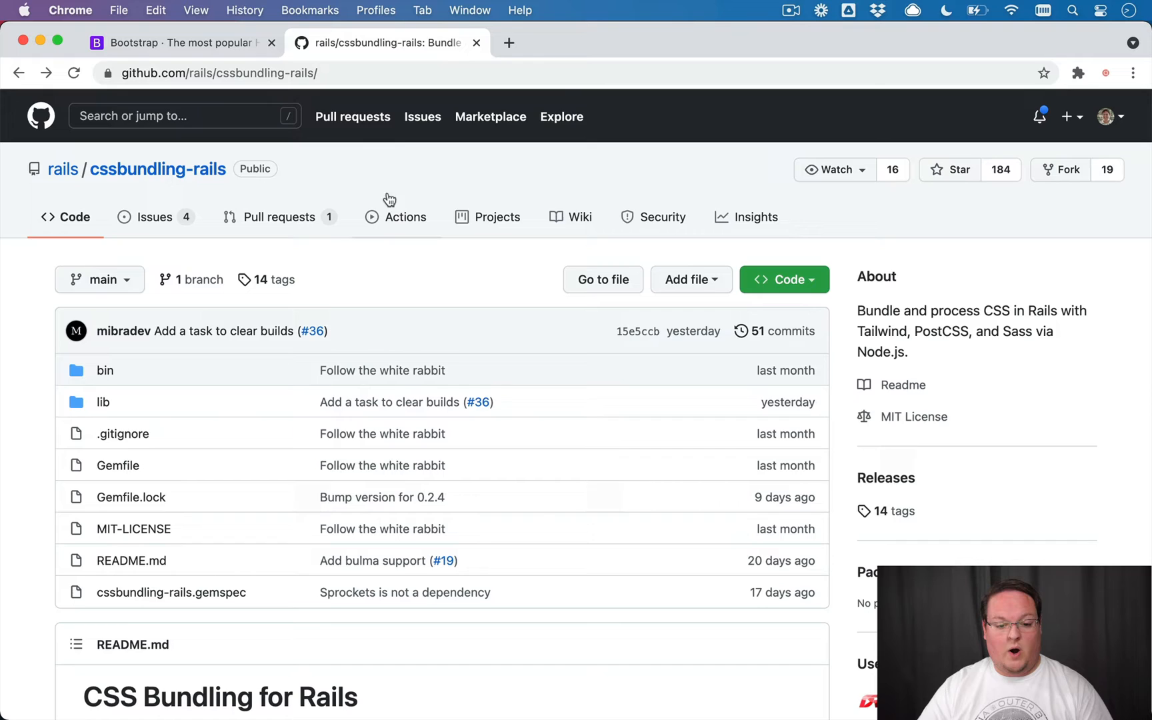
Load the local app at localhost:3000 in a new tab, then switch to the Bootstrap docs.
{"action": "left_click", "coordinate": [508, 43]}
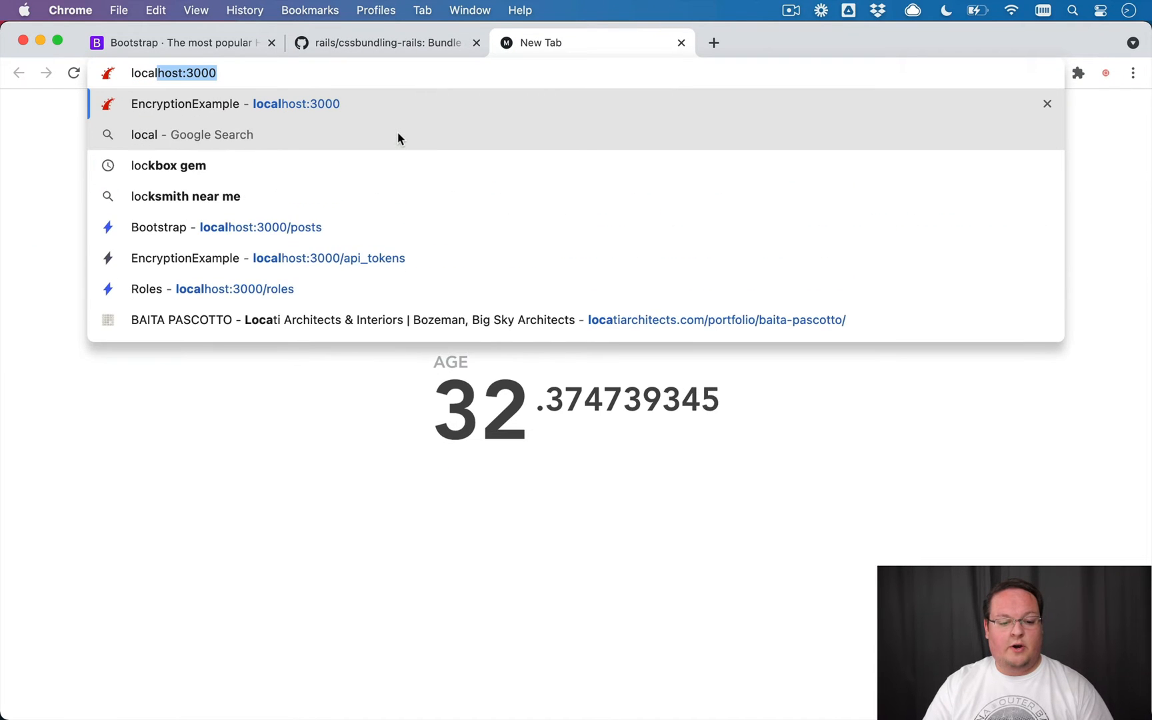
{"action": "left_click", "coordinate": [228, 226]}
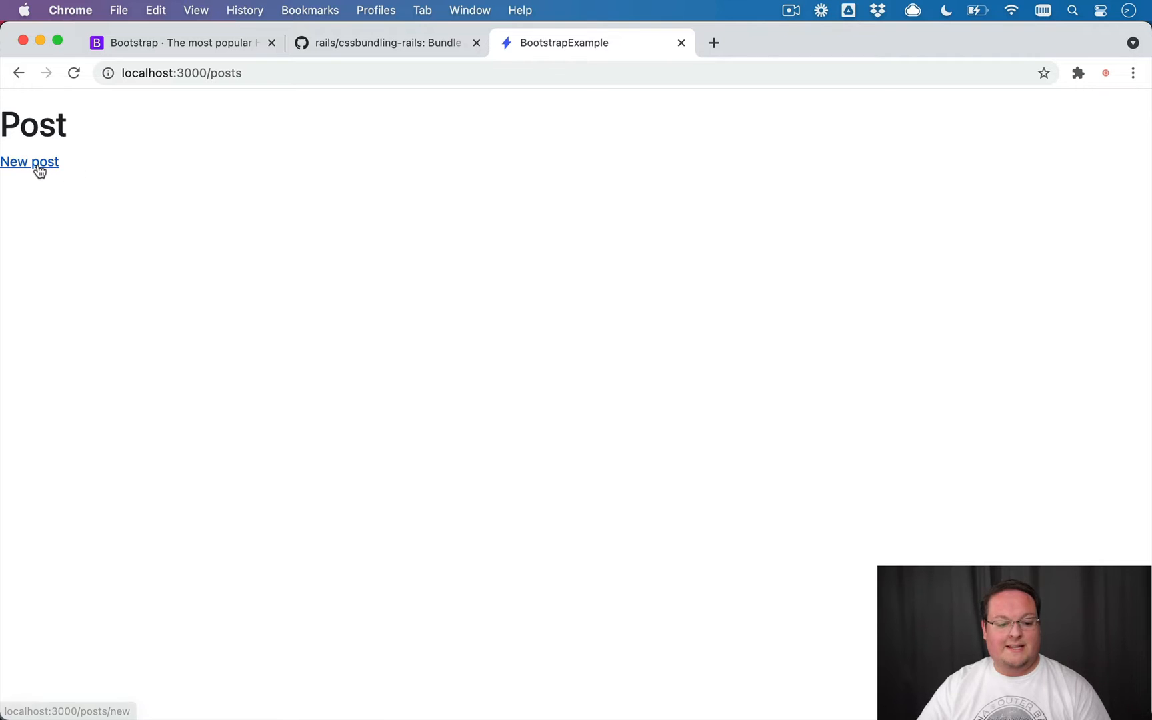
{"action": "mouse_move", "coordinate": [195, 58]}
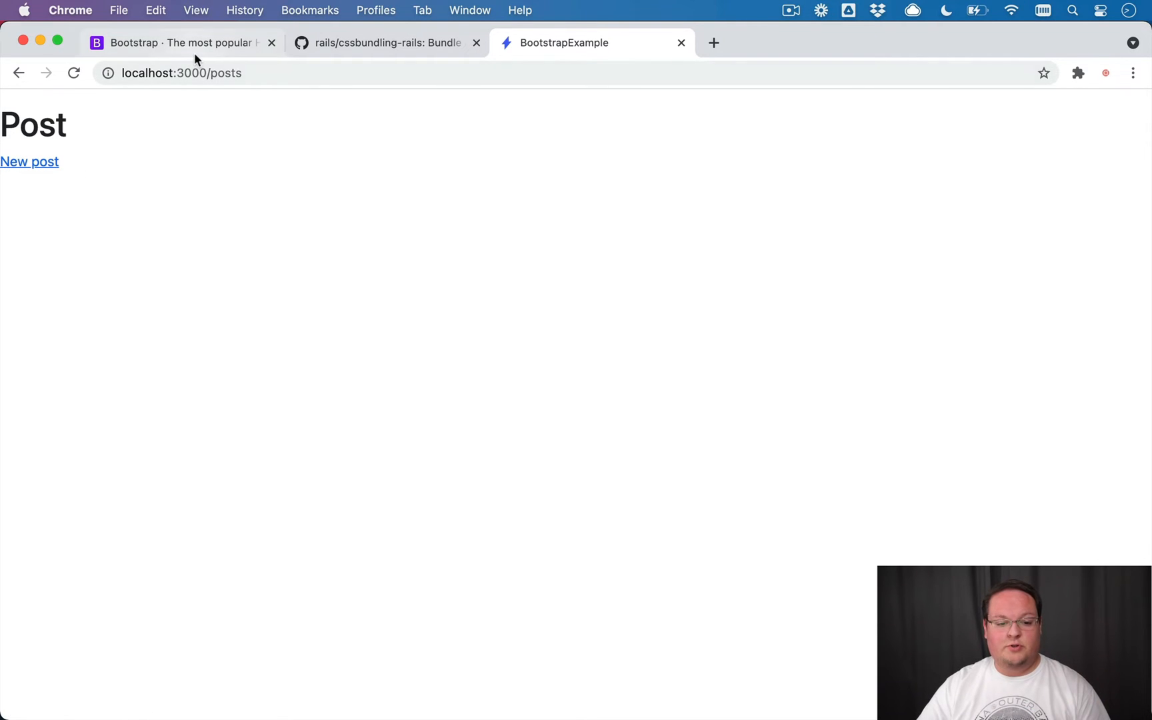
{"action": "left_click", "coordinate": [176, 42]}
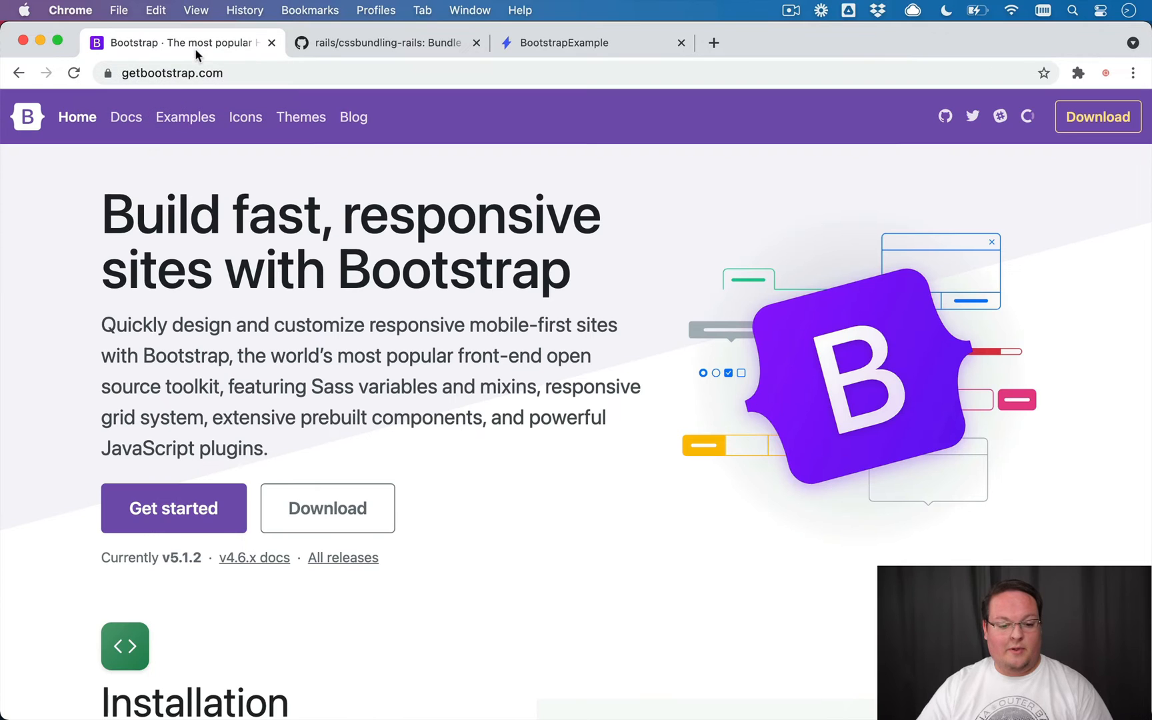
{"action": "left_click", "coordinate": [125, 118]}
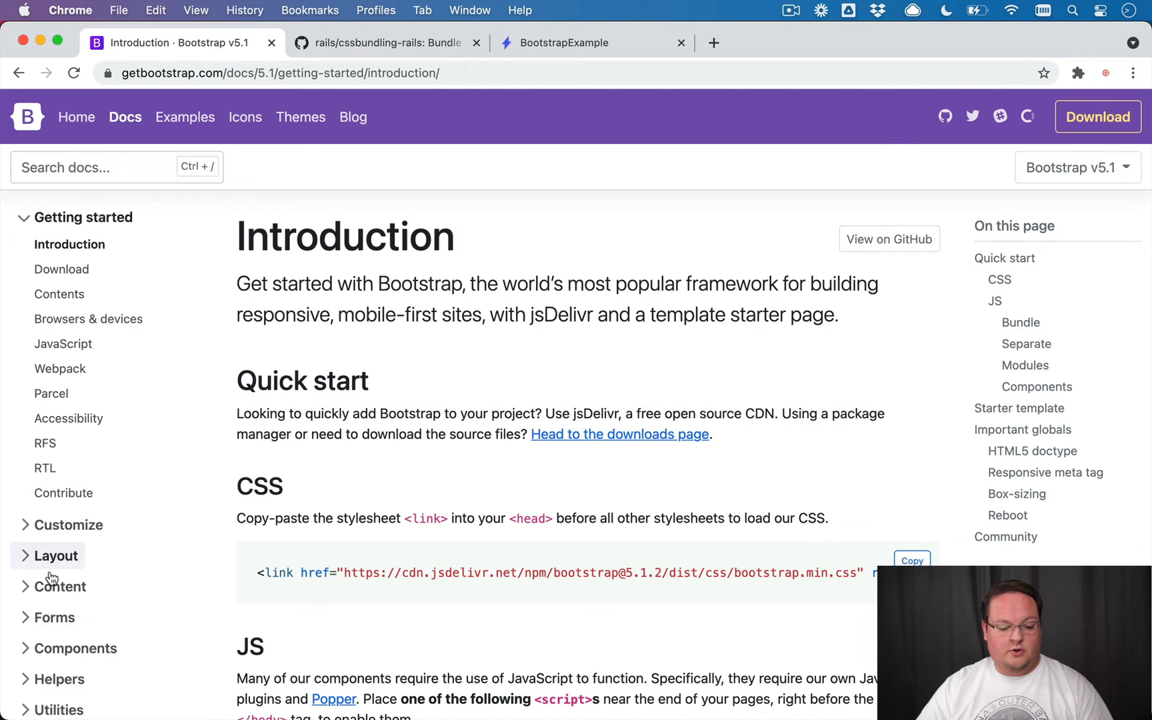
Reach the Navbar component page under Components and its first example navbar code block.
{"action": "left_click", "coordinate": [76, 647]}
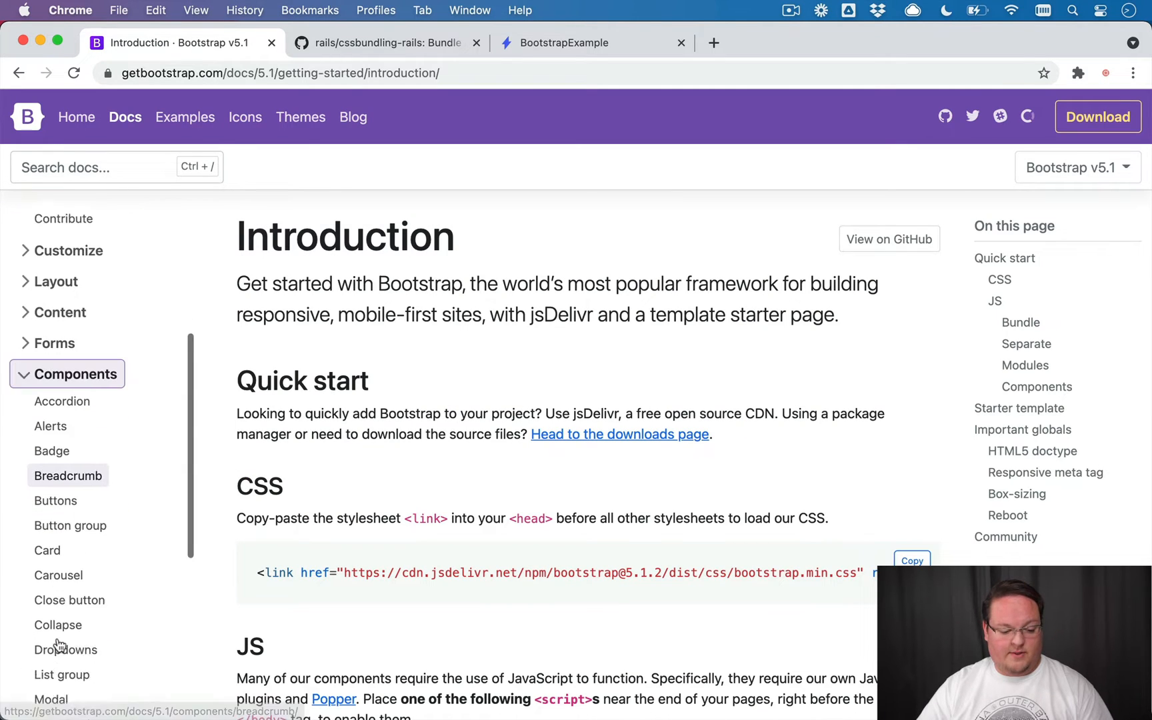
{"action": "scroll", "scroll_direction": "down", "scroll_amount": 3}
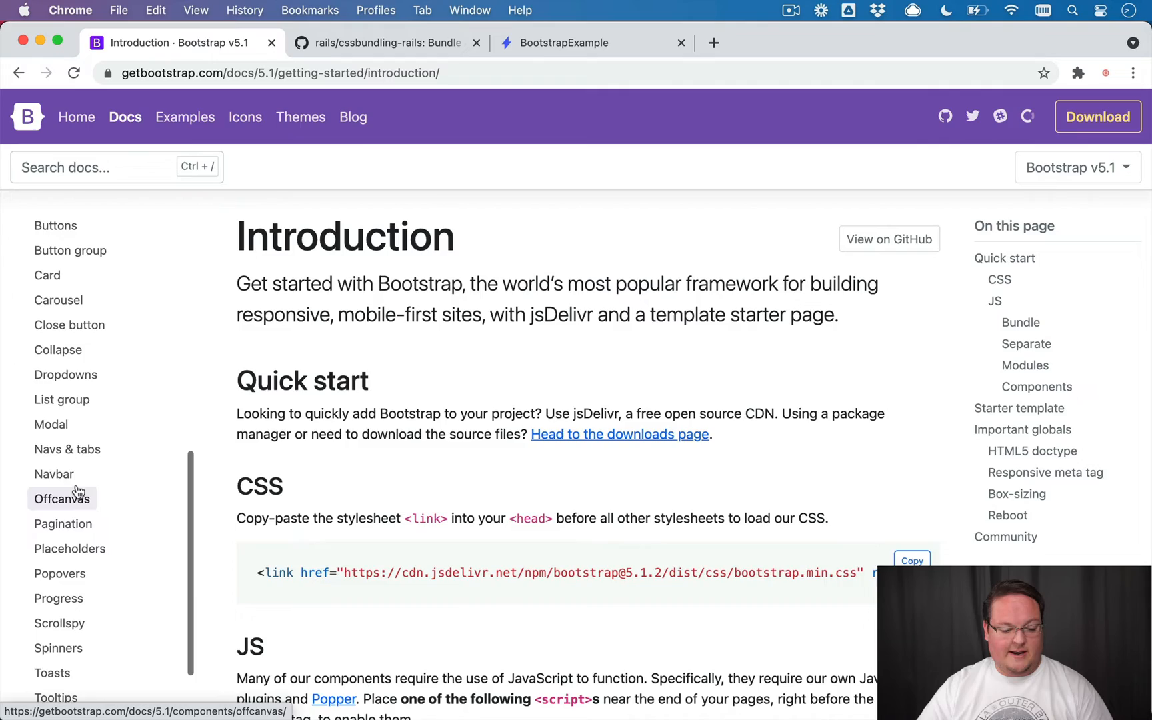
{"action": "left_click", "coordinate": [53, 473]}
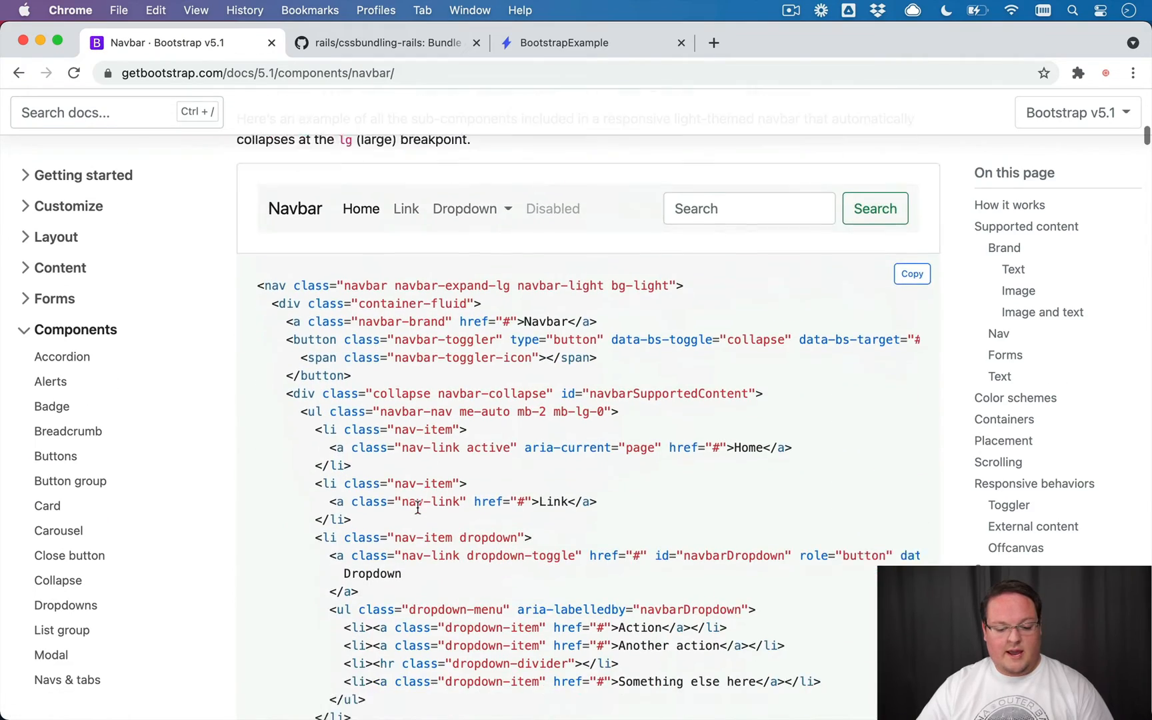
{"action": "scroll", "scroll_direction": "down", "scroll_amount": 3}
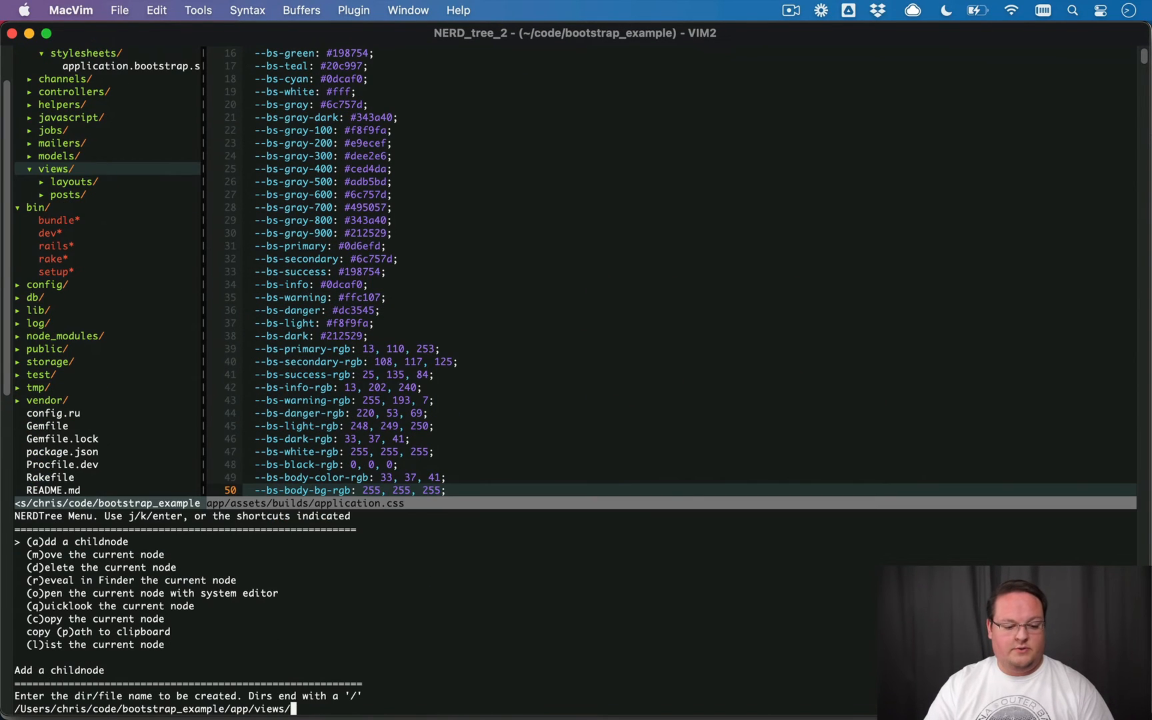
Create app/views/shared/_navbar.html.erb and paste the Bootstrap navbar markup into it.
{"action": "type", "text": "shared/"}
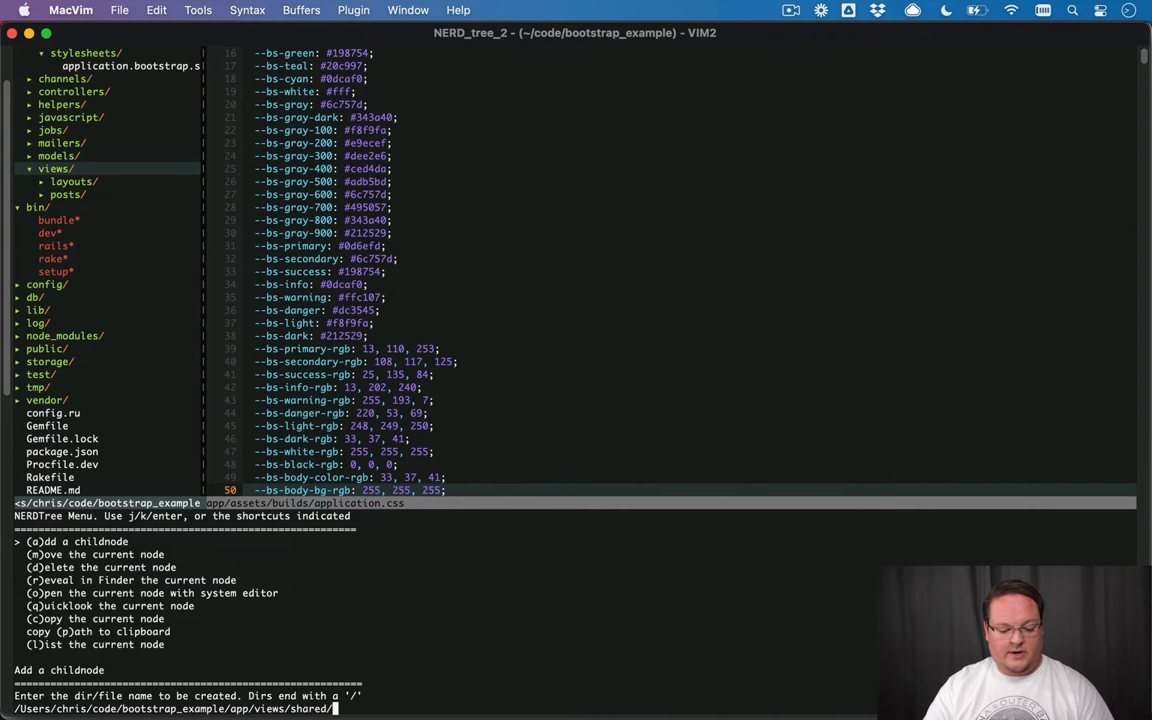
{"action": "type", "text": "_navbar.html"}
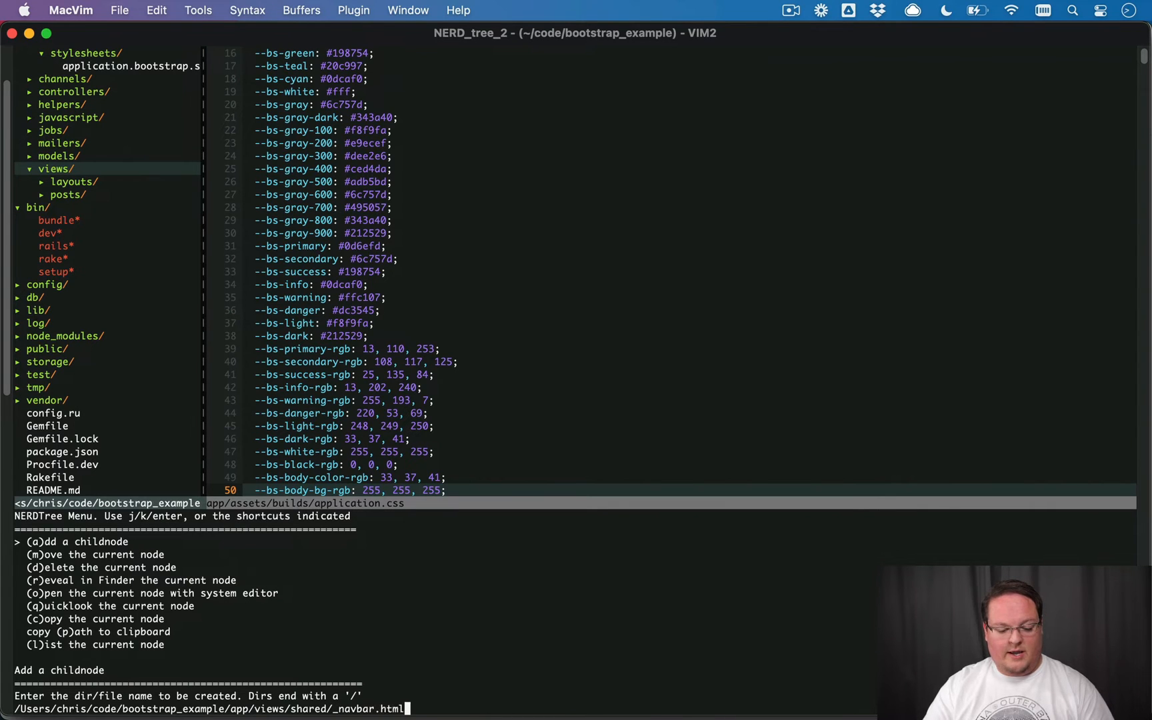
{"action": "key", "text": "Return"}
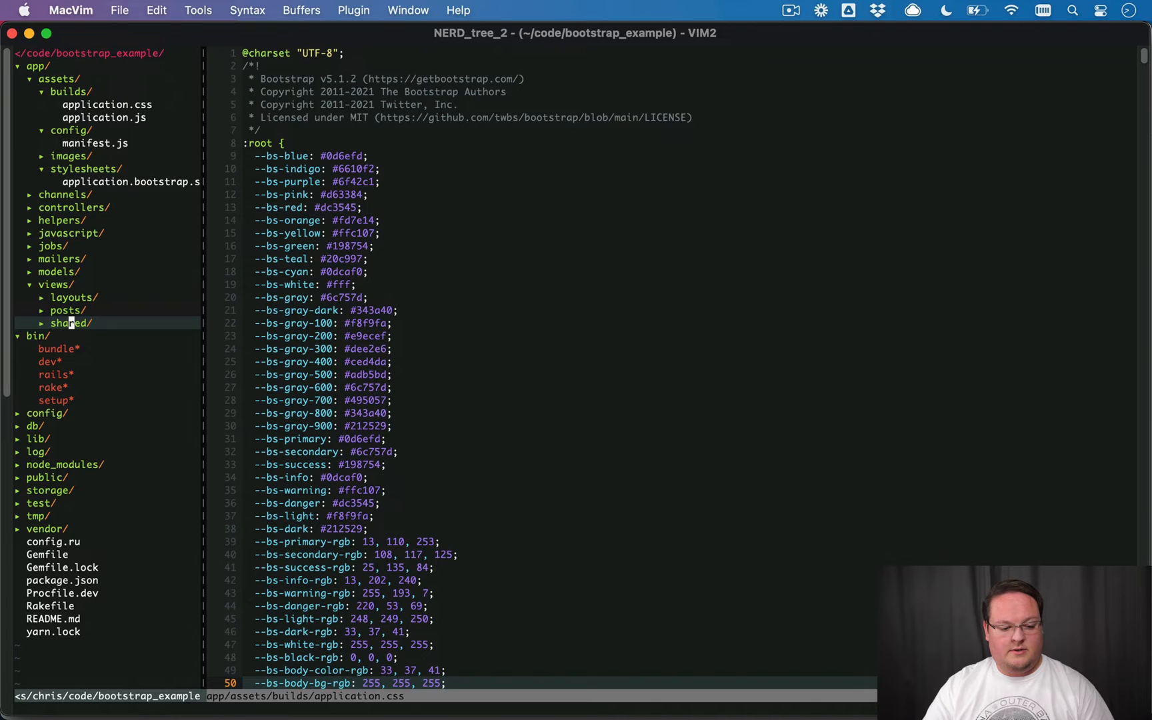
{"action": "left_click", "coordinate": [109, 336]}
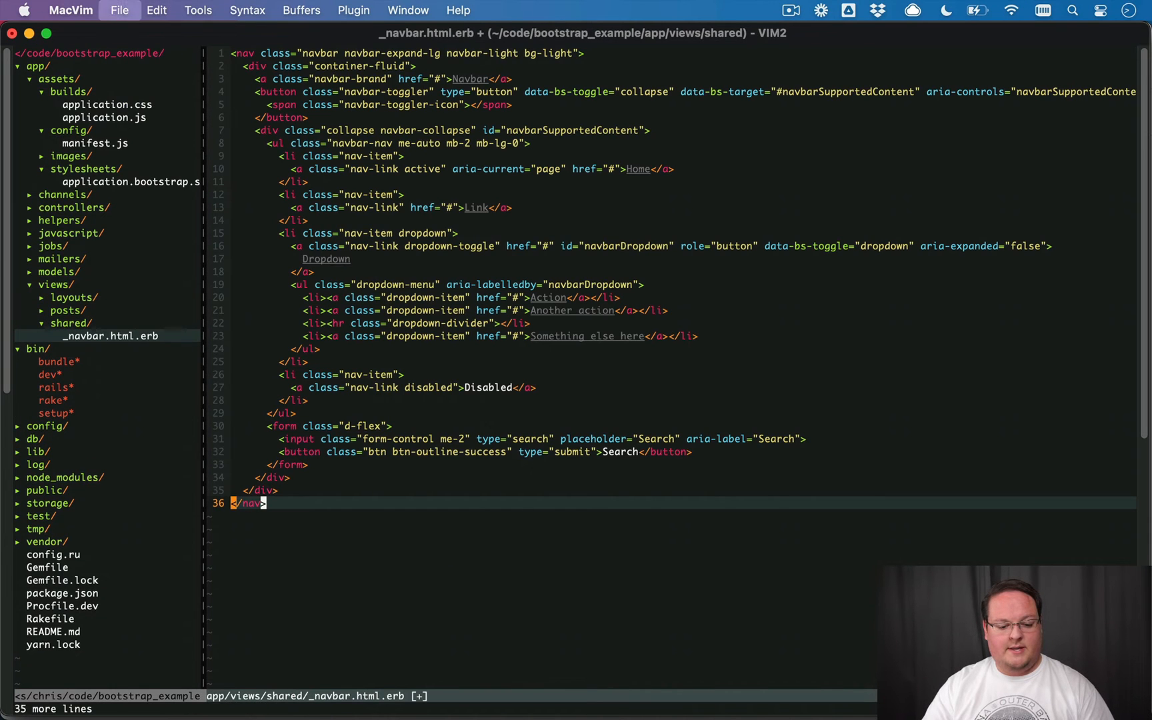
{"action": "left_click", "coordinate": [67, 309]}
{"action": "type", "text": "<%"}
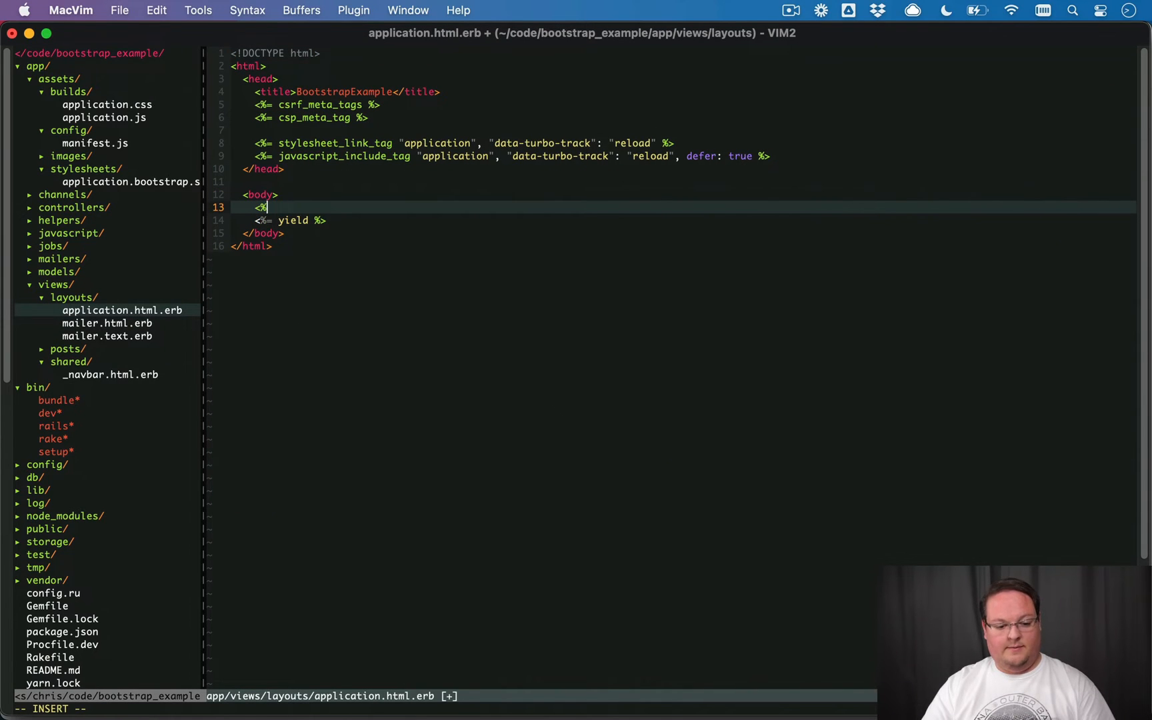
Render the partial in the layout body with <%= render partial: "shared/navbar" %>.
{"action": "type", "text": "render"}
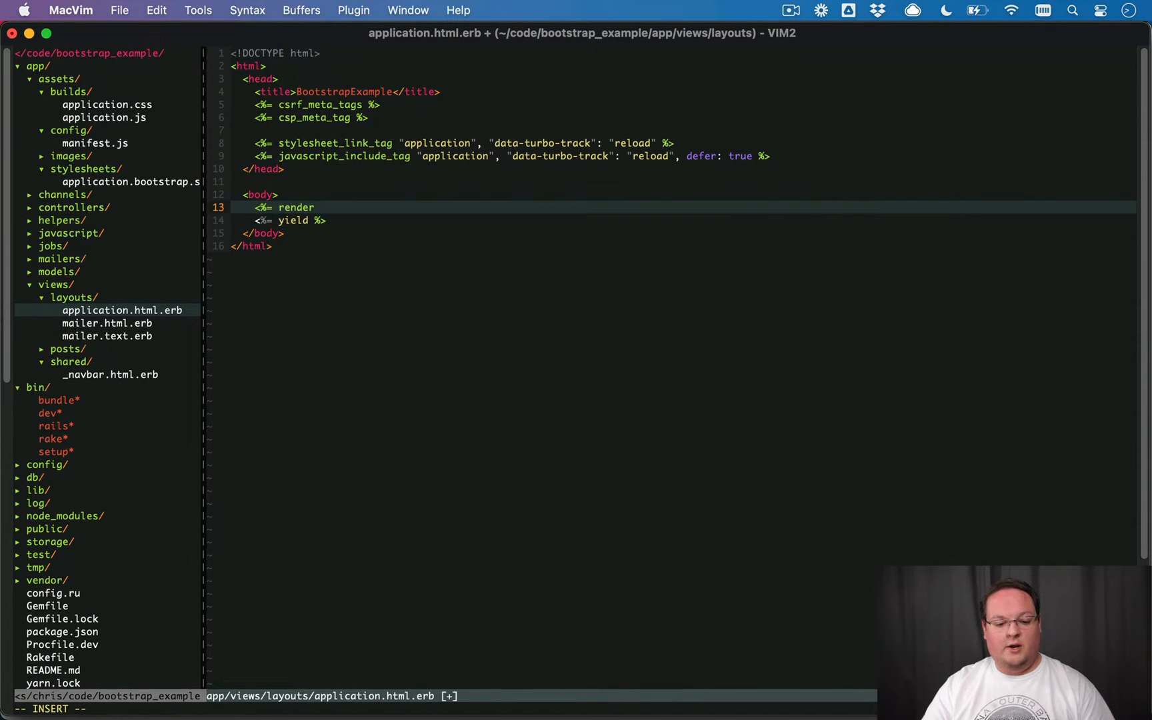
{"action": "type", "text": "partial: \"shared/"}
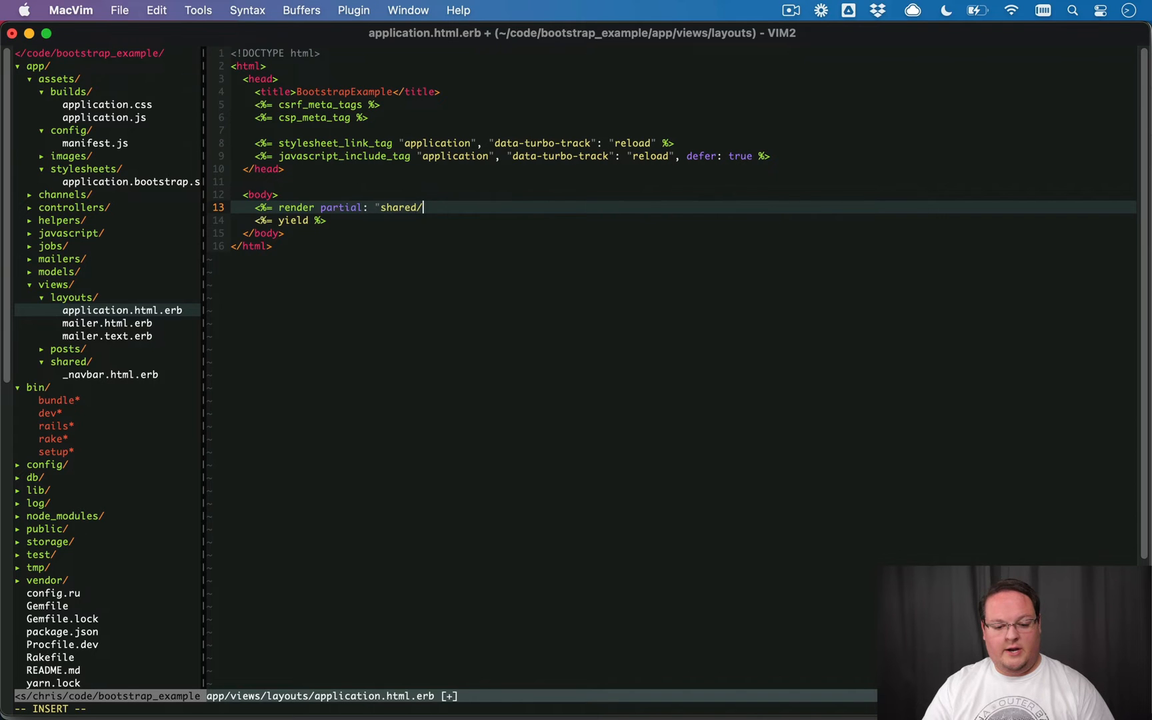
{"action": "type", "text": "navbar\" %>"}
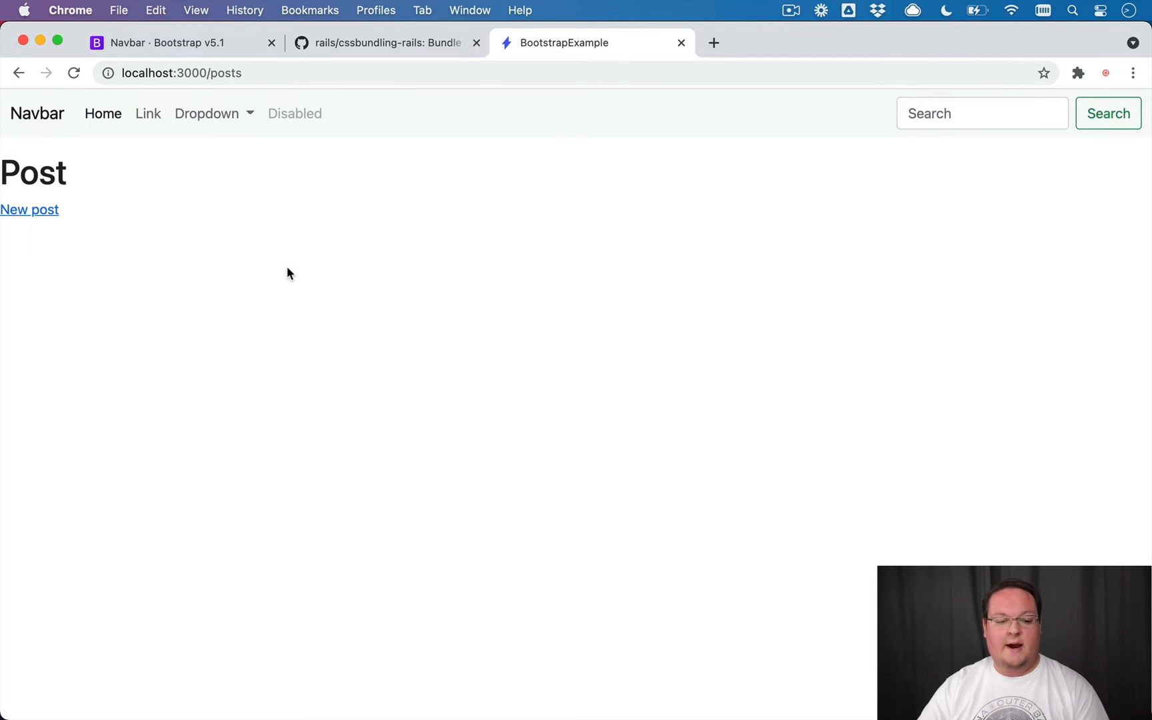
Reload the posts page, check the navbar dropdown works, and bring up DevTools.
{"action": "left_click", "coordinate": [208, 113]}
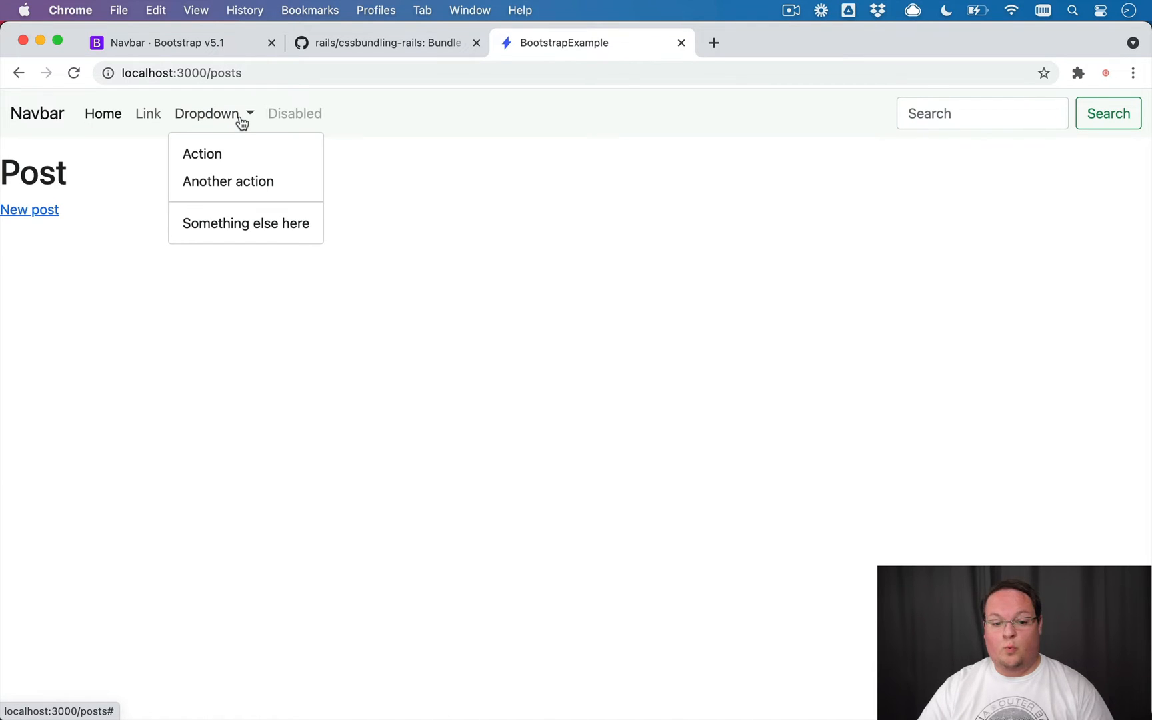
{"action": "mouse_move", "coordinate": [218, 124]}
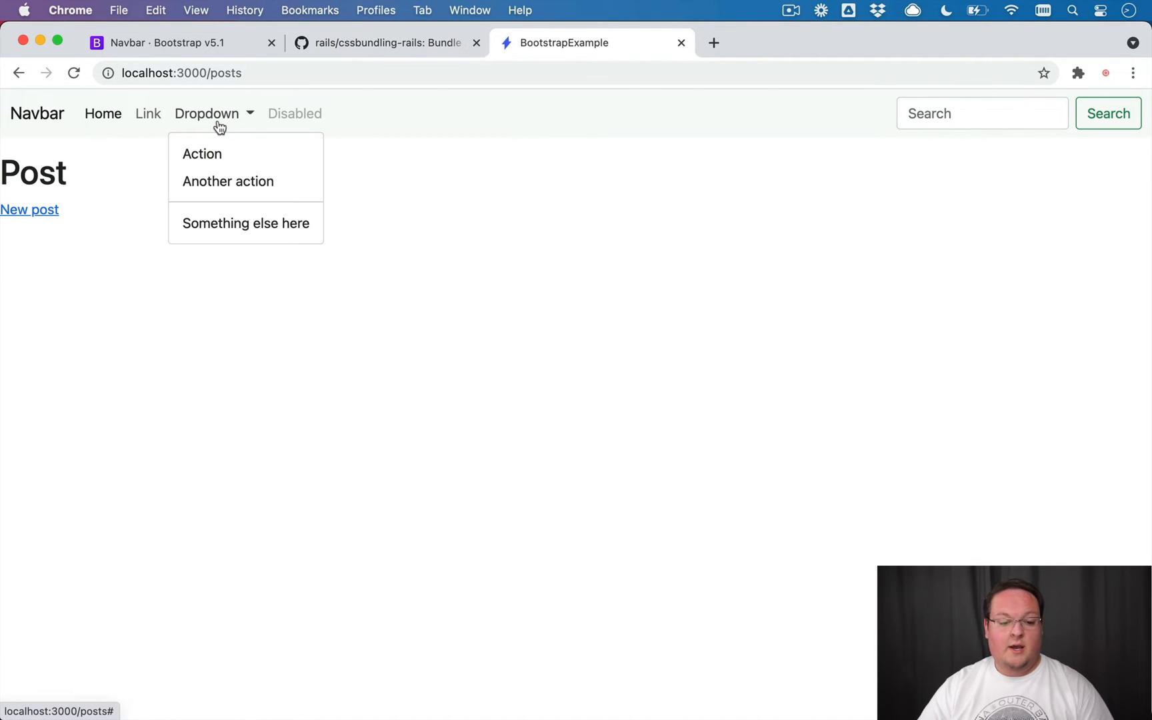
{"action": "left_click", "coordinate": [390, 113]}
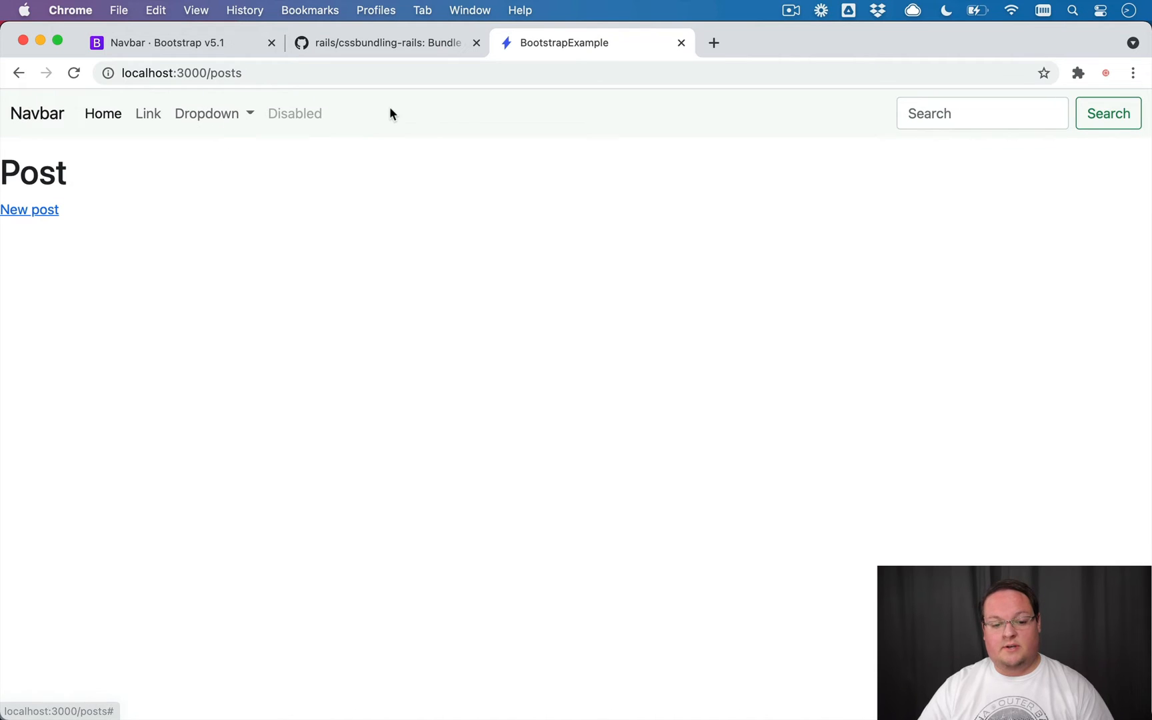
{"action": "key", "text": "F12"}
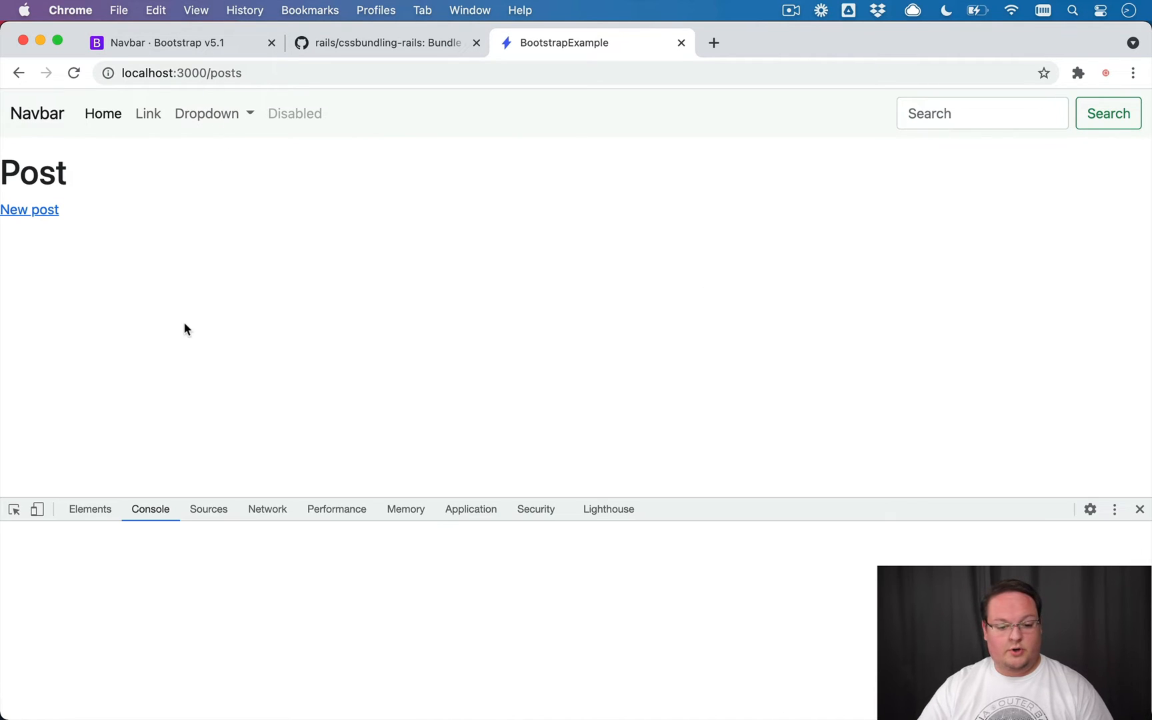
Preview the page in device emulation set to Responsive from the Dimensions menu.
{"action": "left_click", "coordinate": [37, 509]}
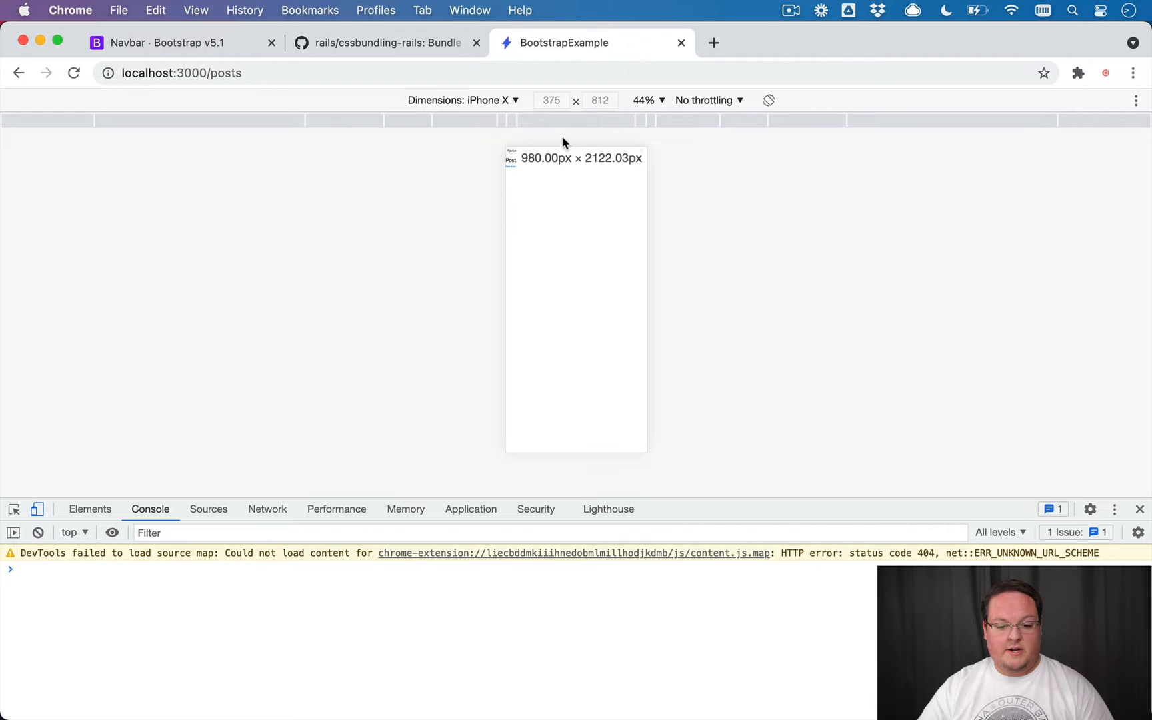
{"action": "left_click", "coordinate": [464, 100]}
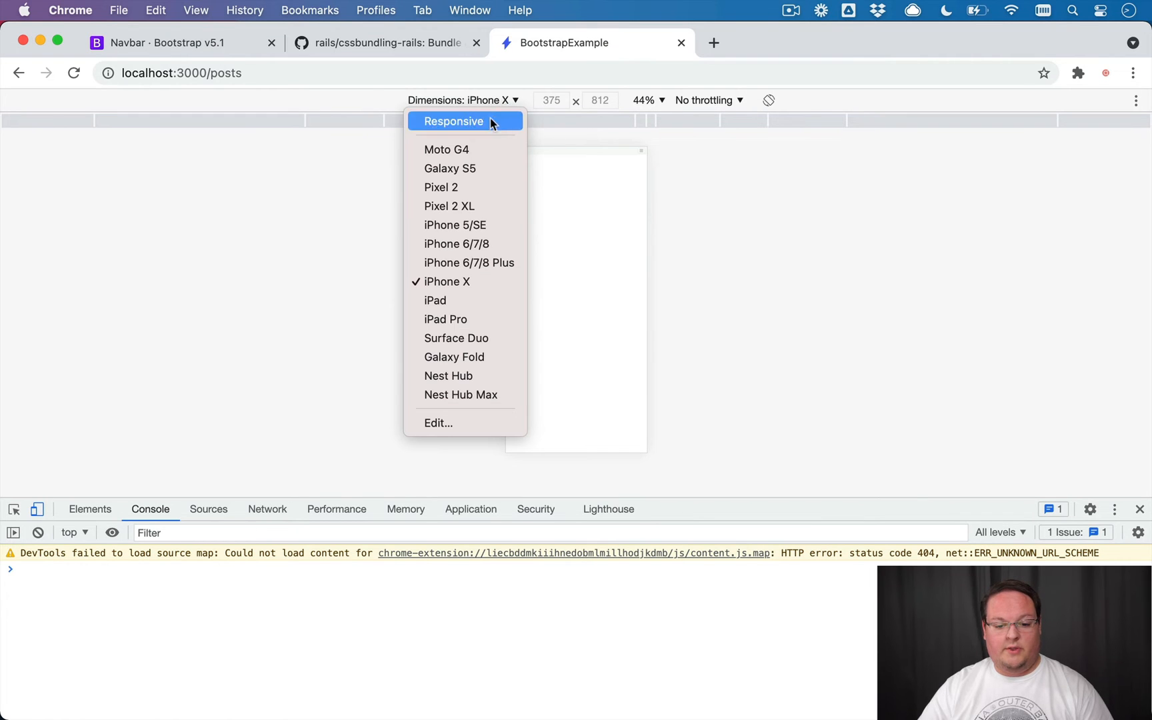
{"action": "left_click", "coordinate": [453, 122]}
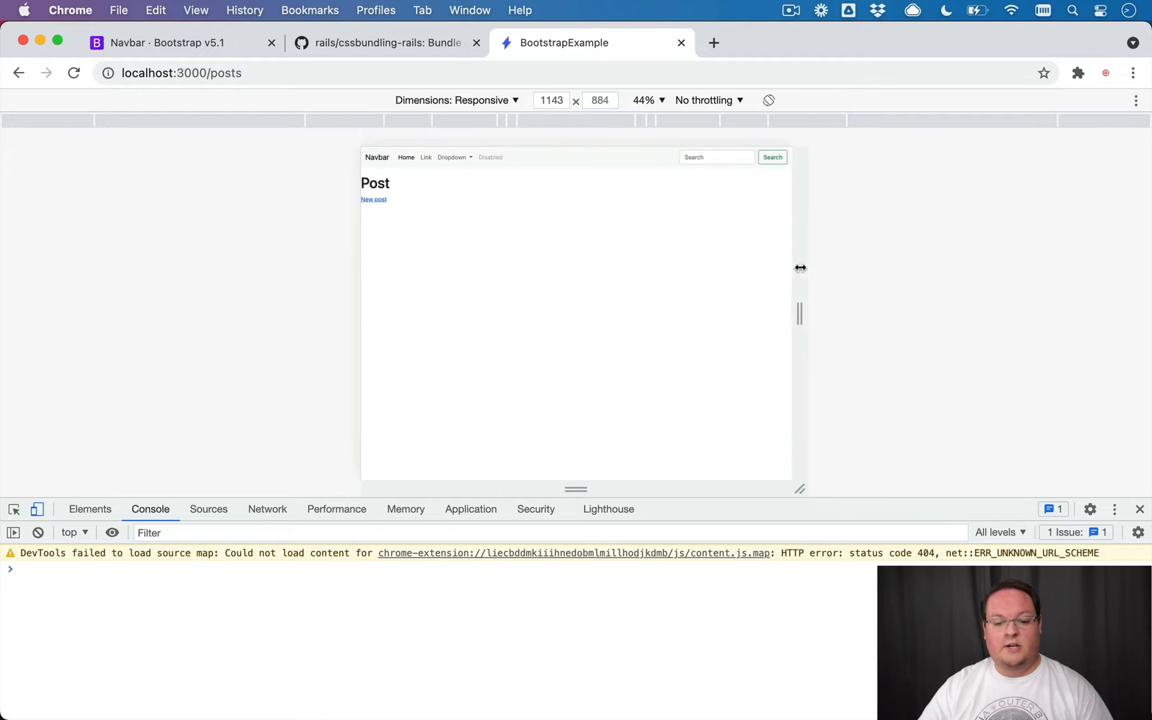
{"action": "left_click", "coordinate": [170, 43]}
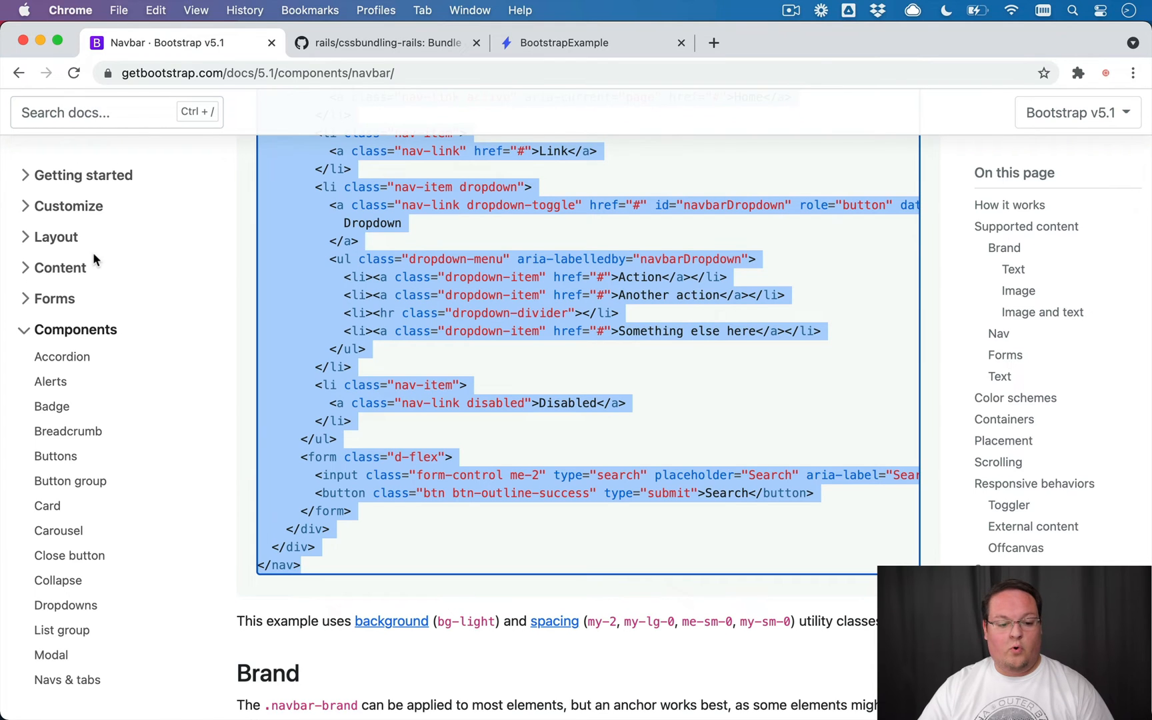
View the Introduction page's starter template with the viewport meta tag, then return to the editor.
{"action": "left_click", "coordinate": [56, 236]}
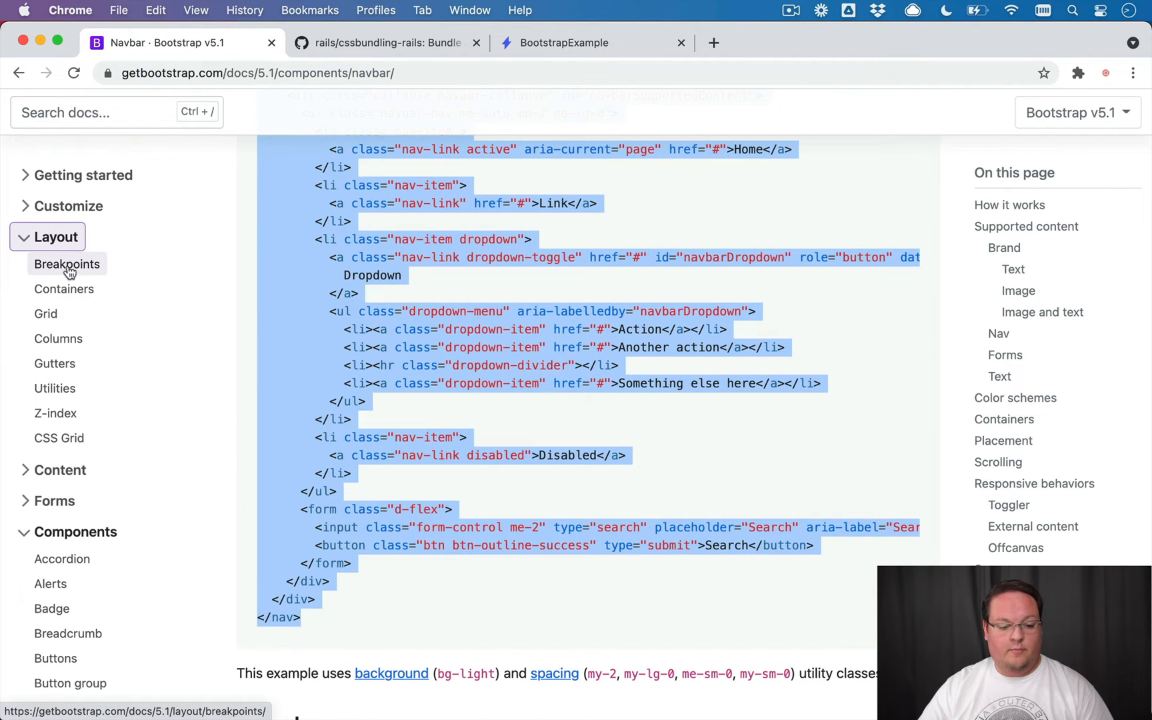
{"action": "left_click", "coordinate": [83, 175]}
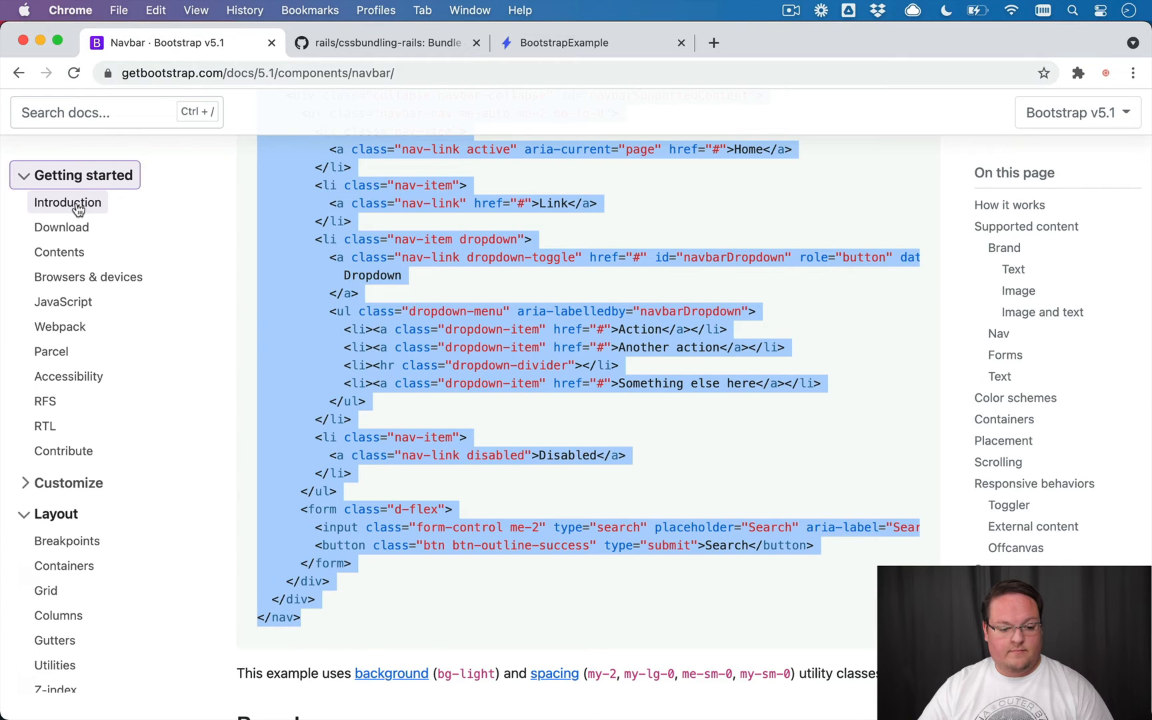
{"action": "left_click", "coordinate": [66, 202]}
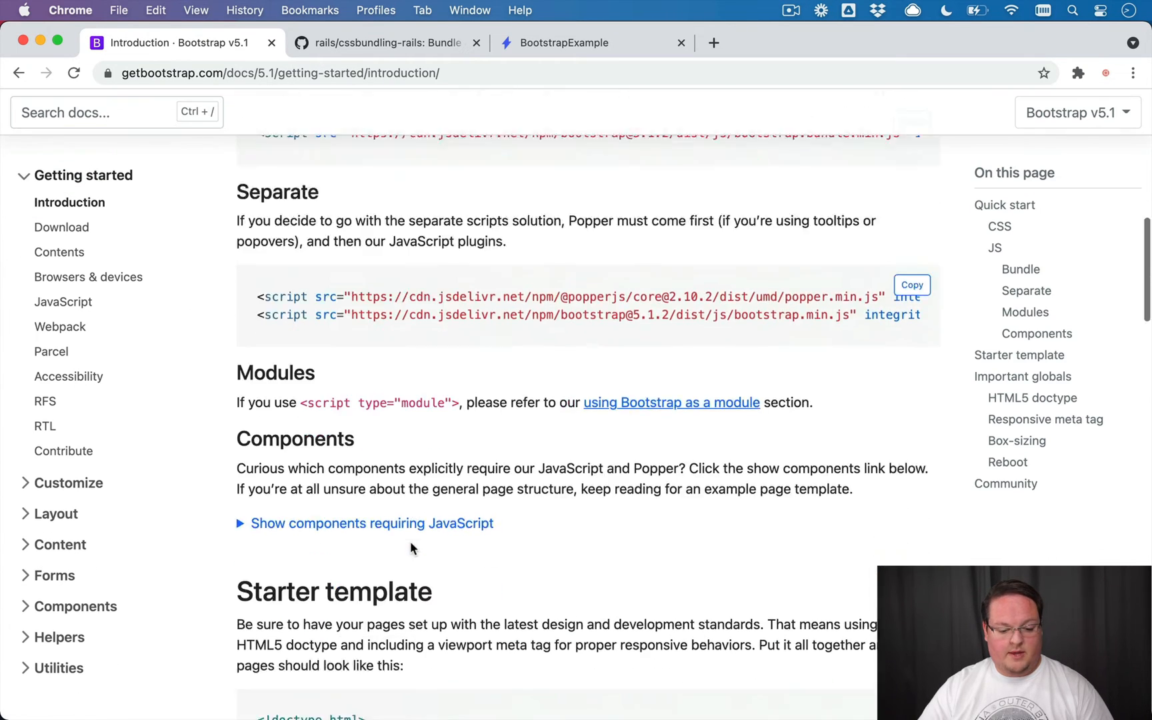
{"action": "scroll", "scroll_direction": "down", "scroll_amount": 3}
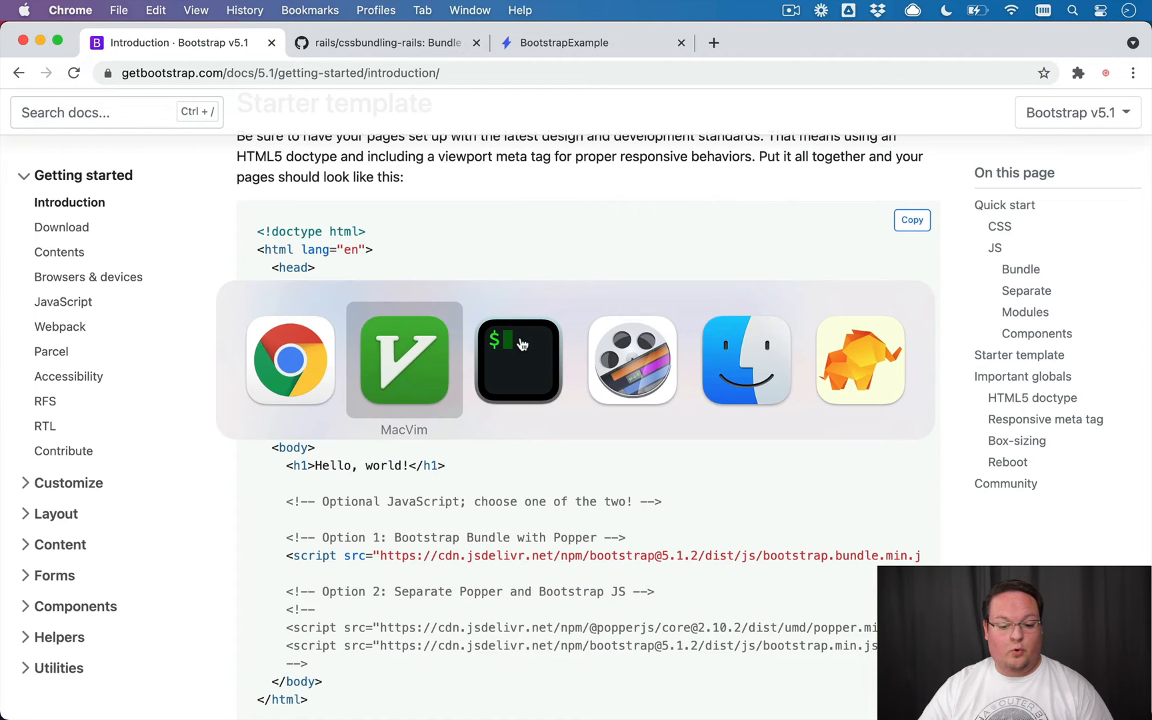
{"action": "left_click", "coordinate": [404, 360]}
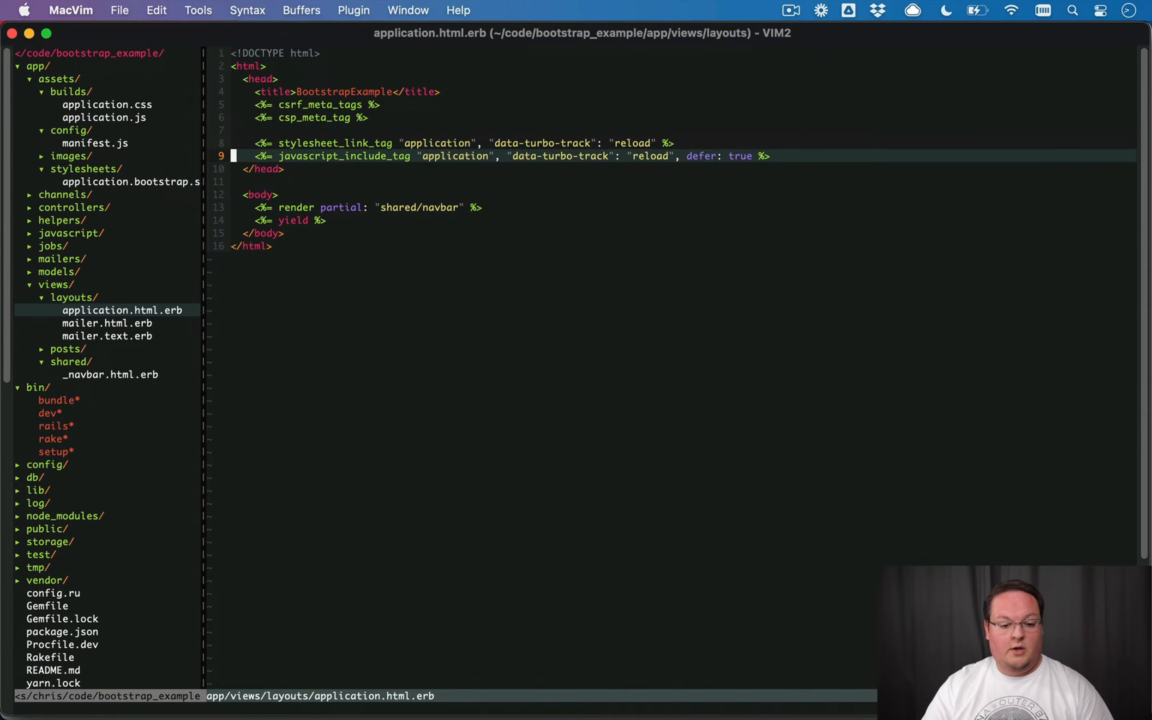
Insert <meta name="viewport" content="width=device-width, initial-scale=1"> in the head and reload the posts page.
{"action": "type", "text": "<meta name=\"viewport\" content=\"width=device-width, initial-scale=1\">"}
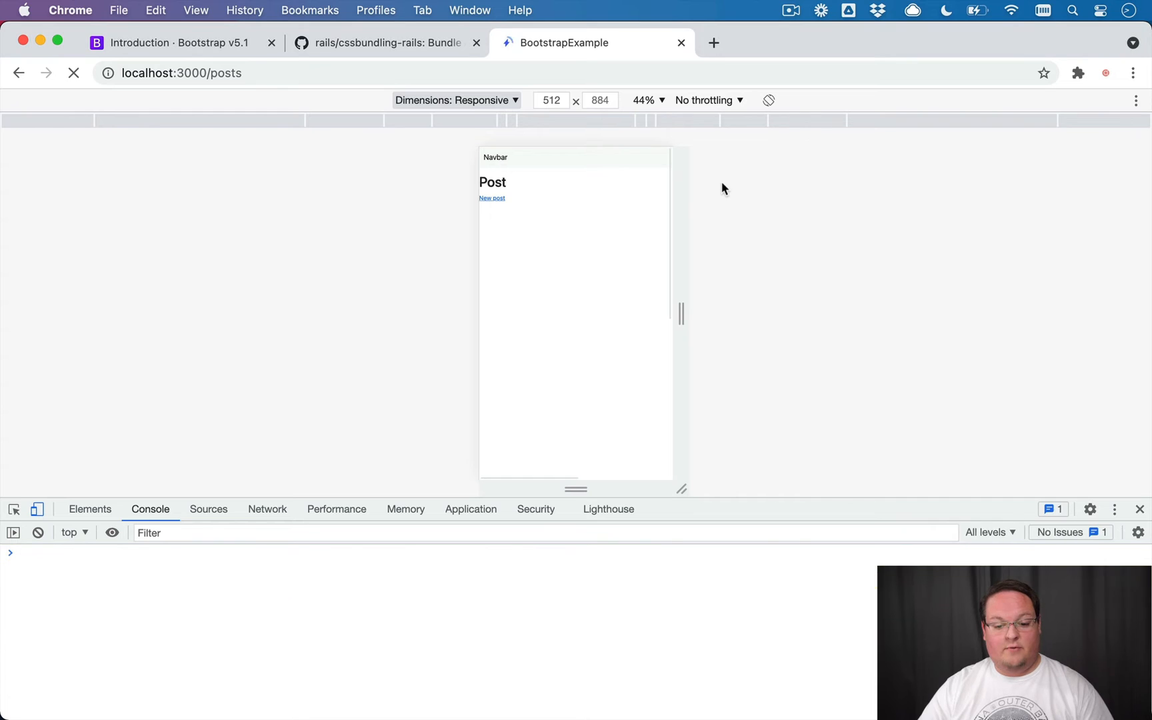
{"action": "left_click", "coordinate": [73, 73]}
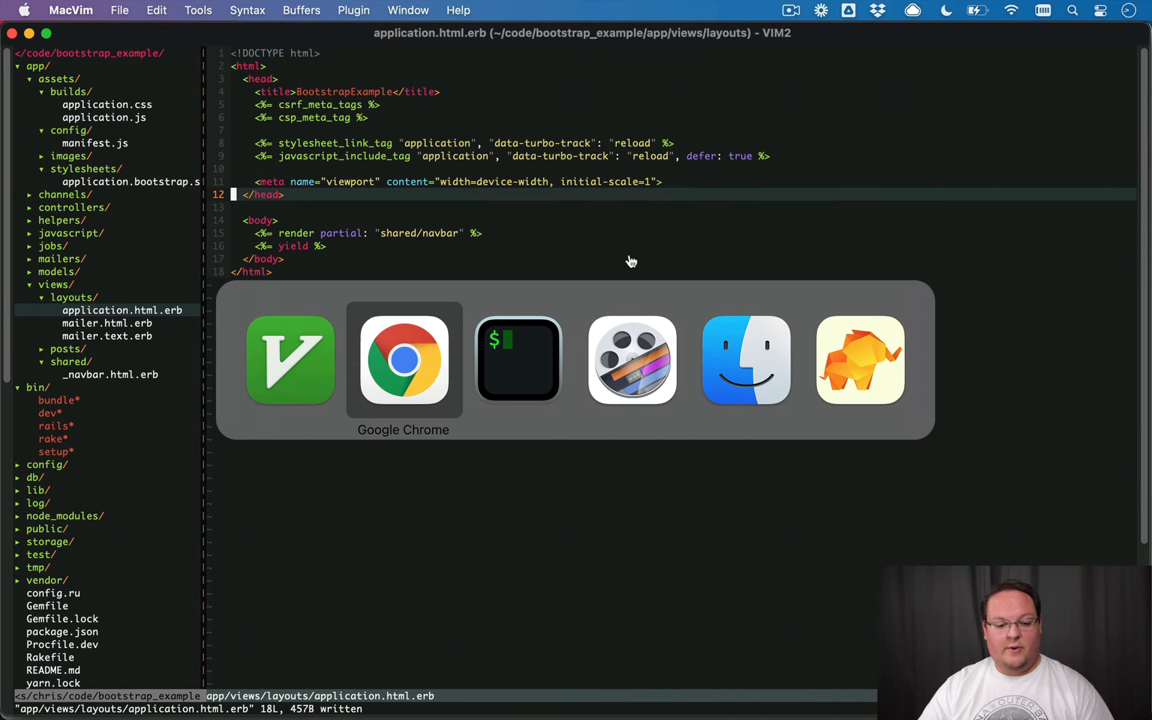
{"action": "left_click", "coordinate": [404, 358]}
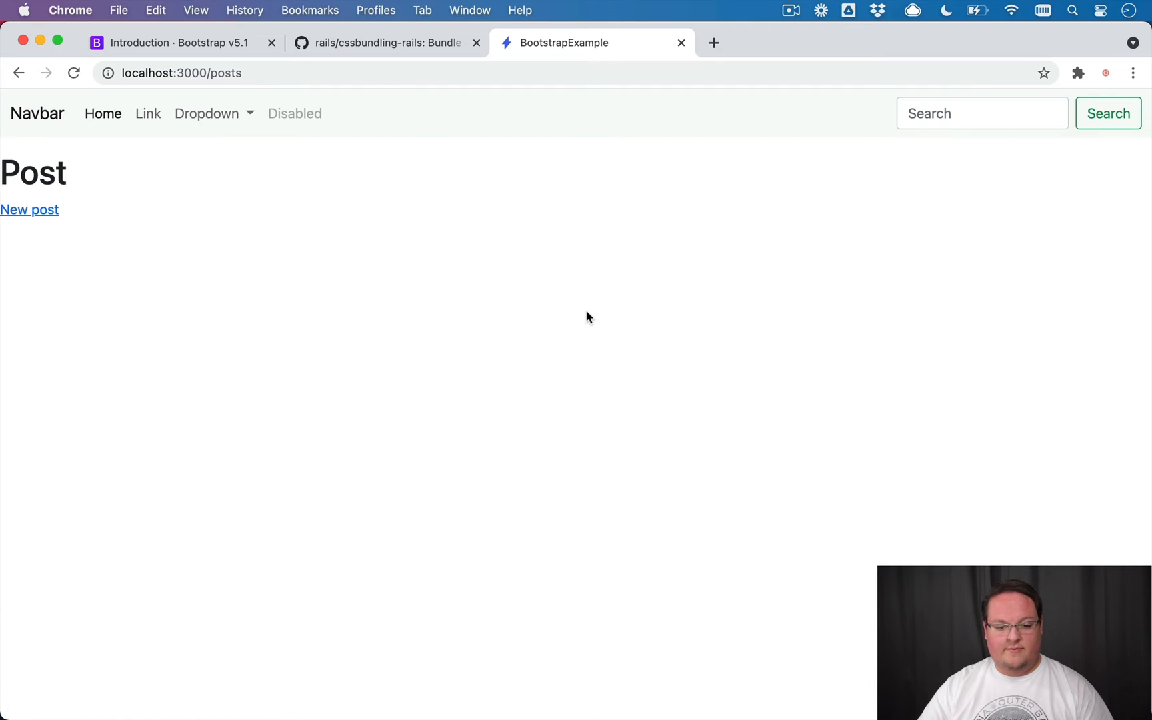
Copy the 'Enable tooltips everywhere' snippet from the Tooltips component page.
{"action": "left_click", "coordinate": [170, 43]}
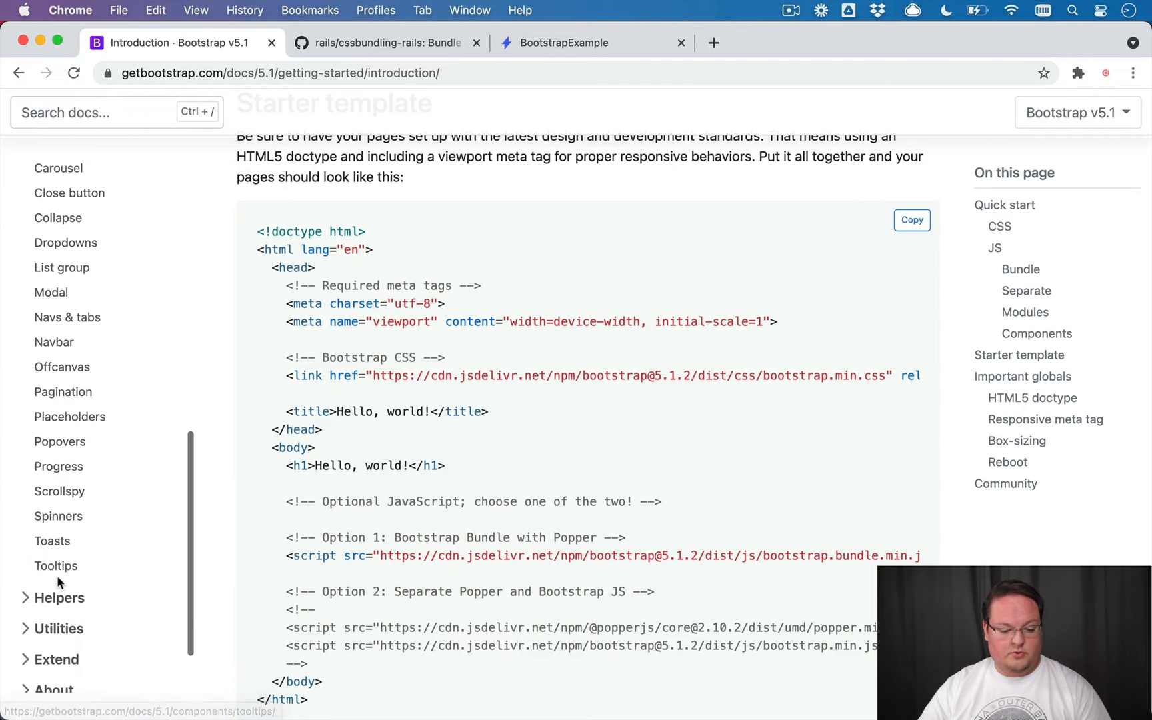
{"action": "left_click", "coordinate": [55, 565]}
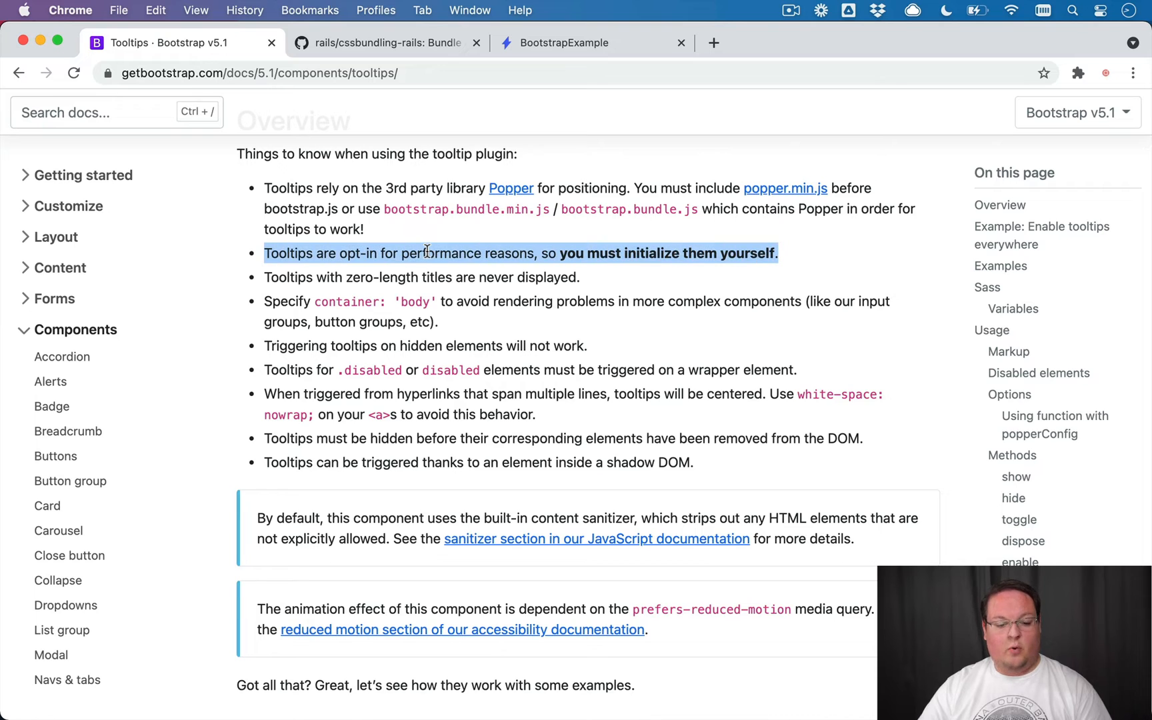
{"action": "mouse_move", "coordinate": [636, 253]}
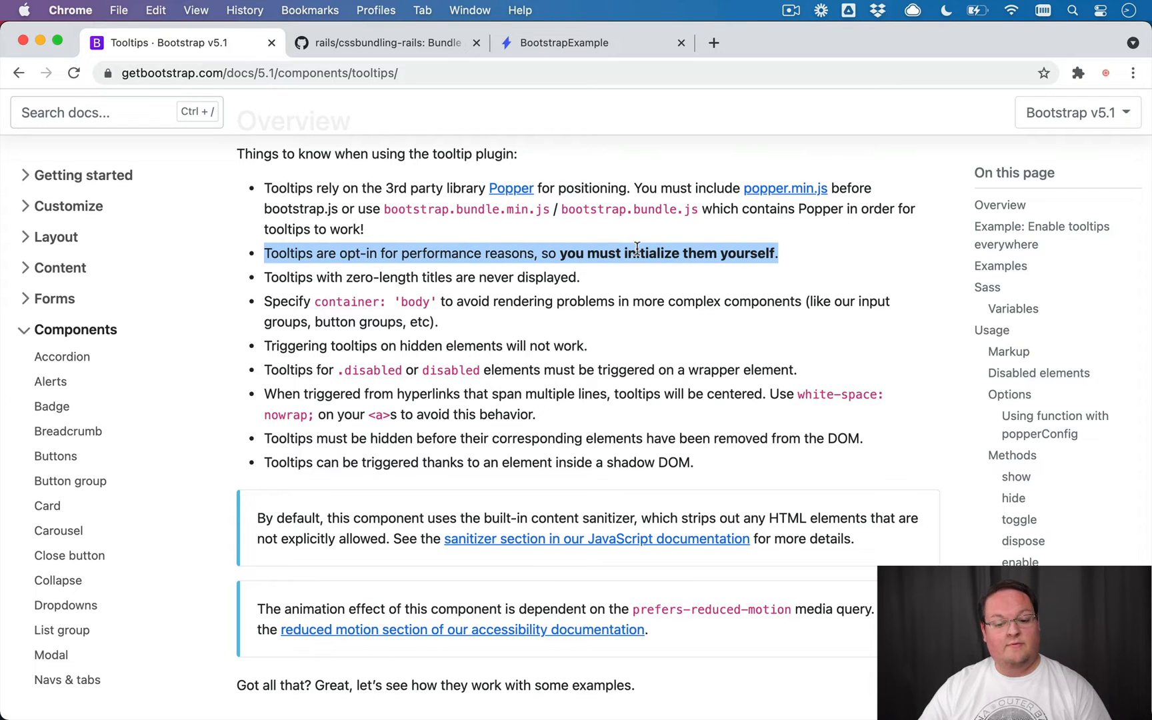
{"action": "scroll", "scroll_direction": "down", "scroll_amount": 3}
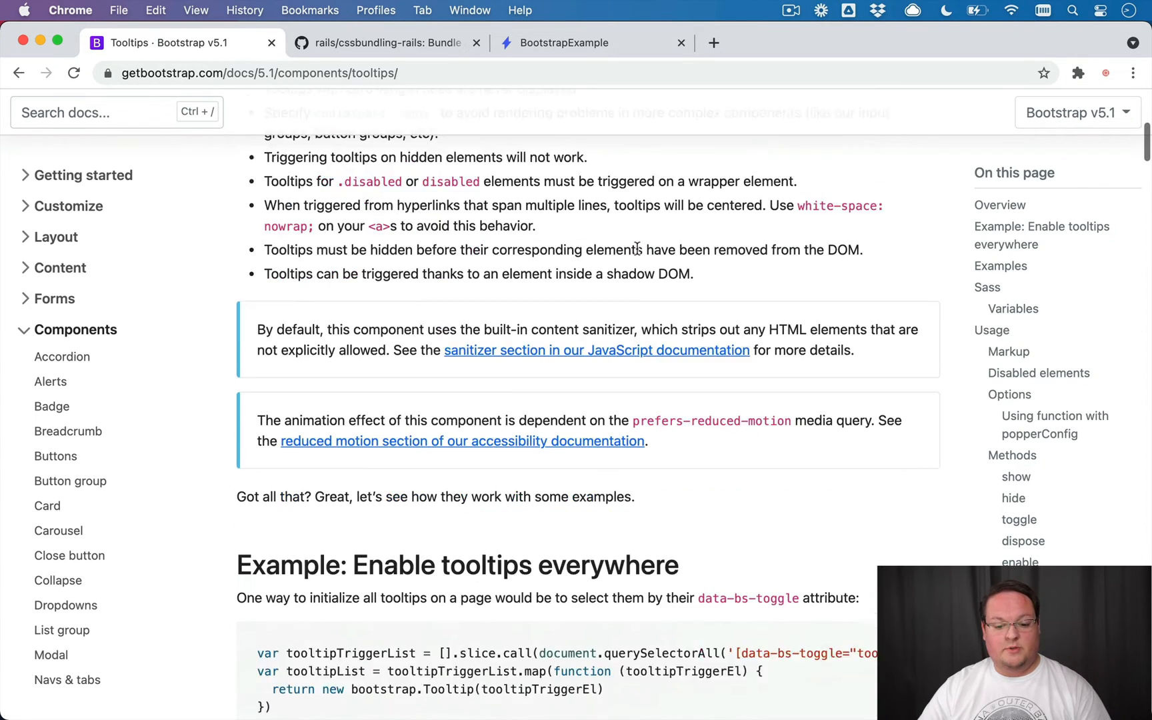
{"action": "scroll", "scroll_direction": "down", "scroll_amount": 3}
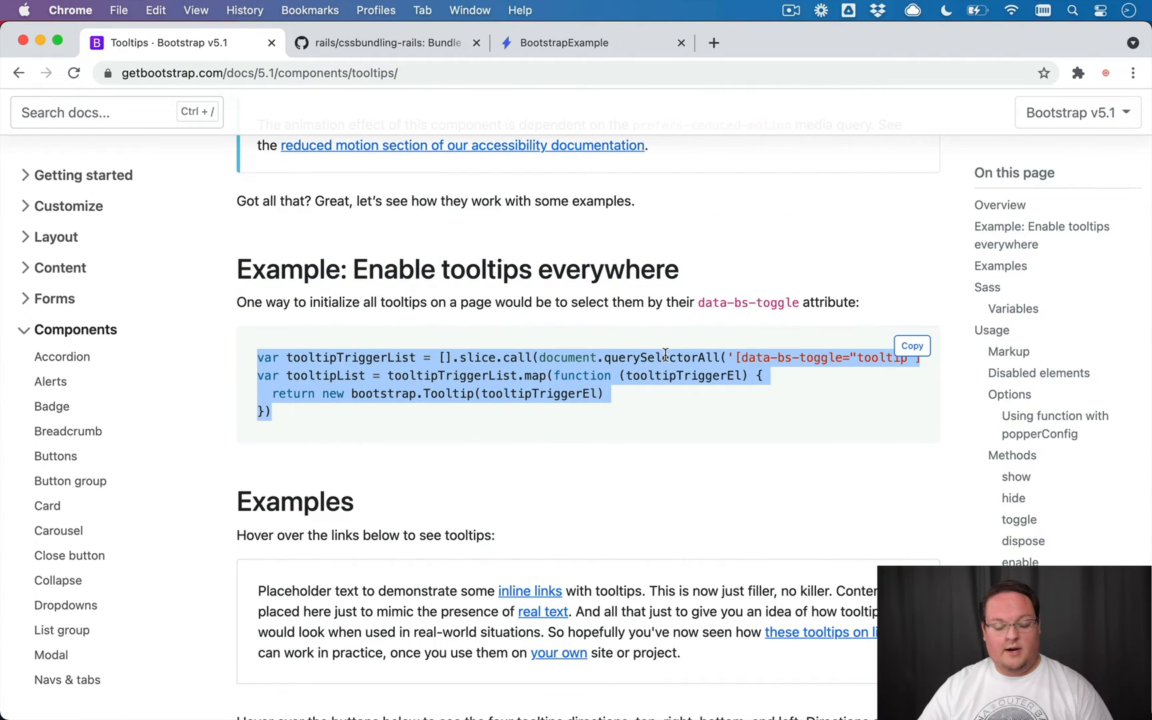
{"action": "left_click", "coordinate": [911, 346]}
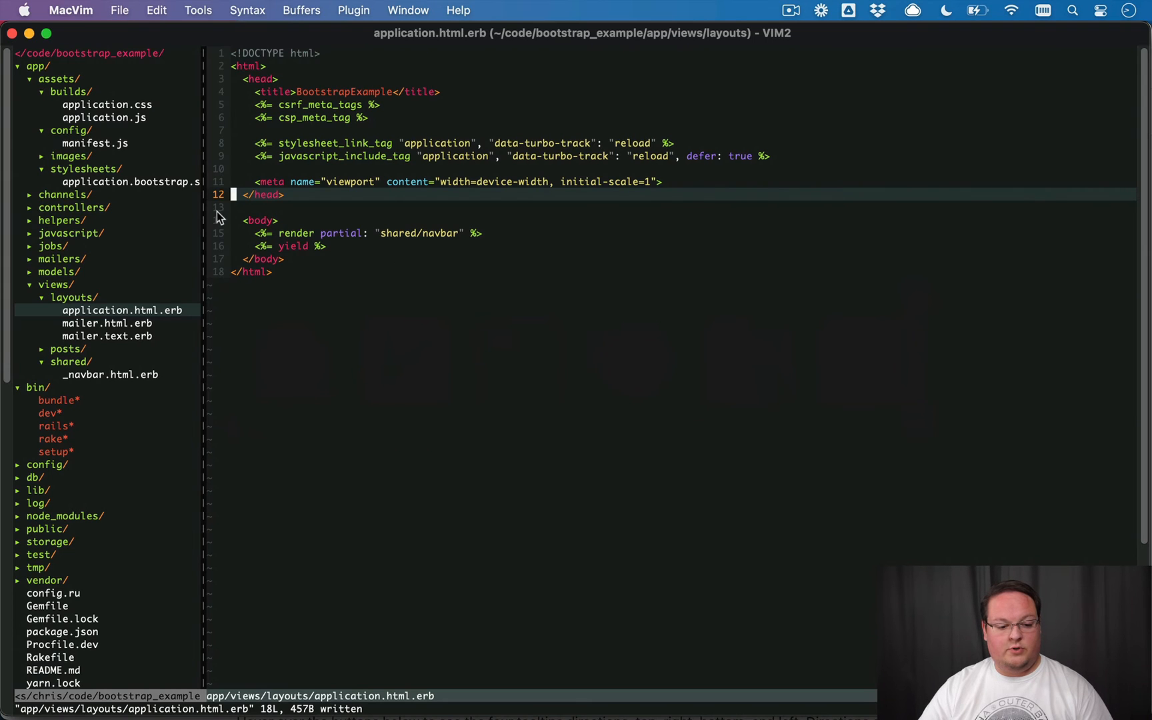
{"action": "mouse_move", "coordinate": [80, 243]}
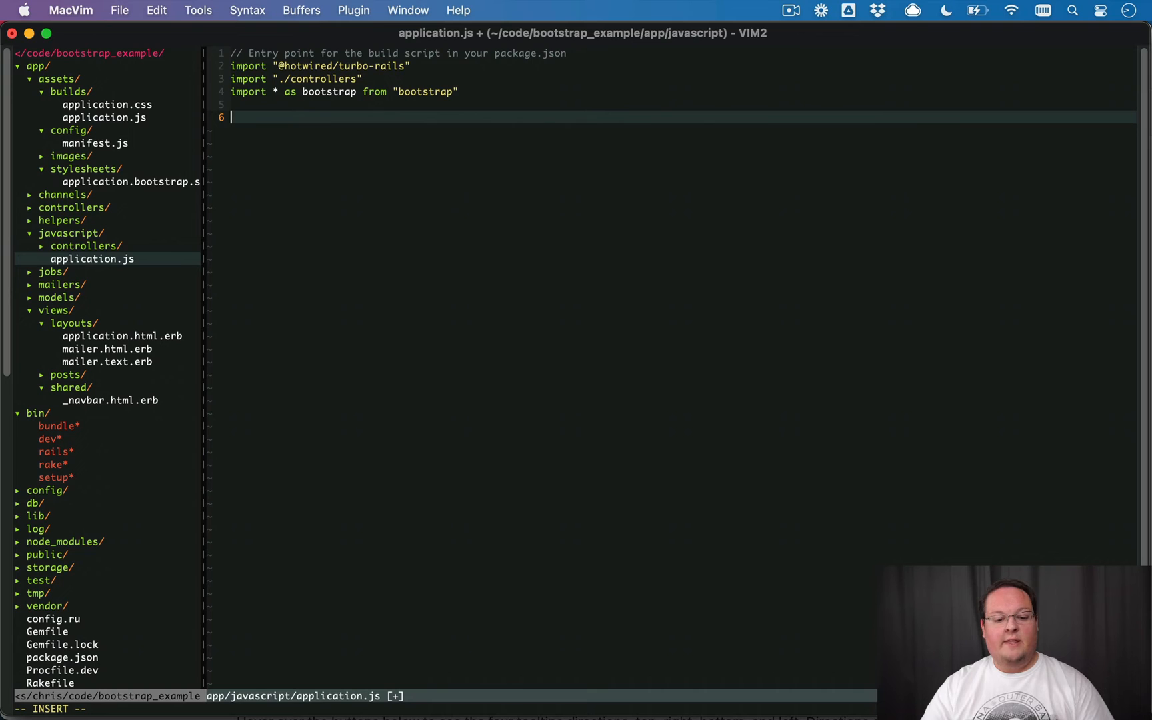
Wrap the pasted tooltipTriggerList initialization in document.addEventListener("turbo:load", ...).
{"action": "type", "text": "document.add"}
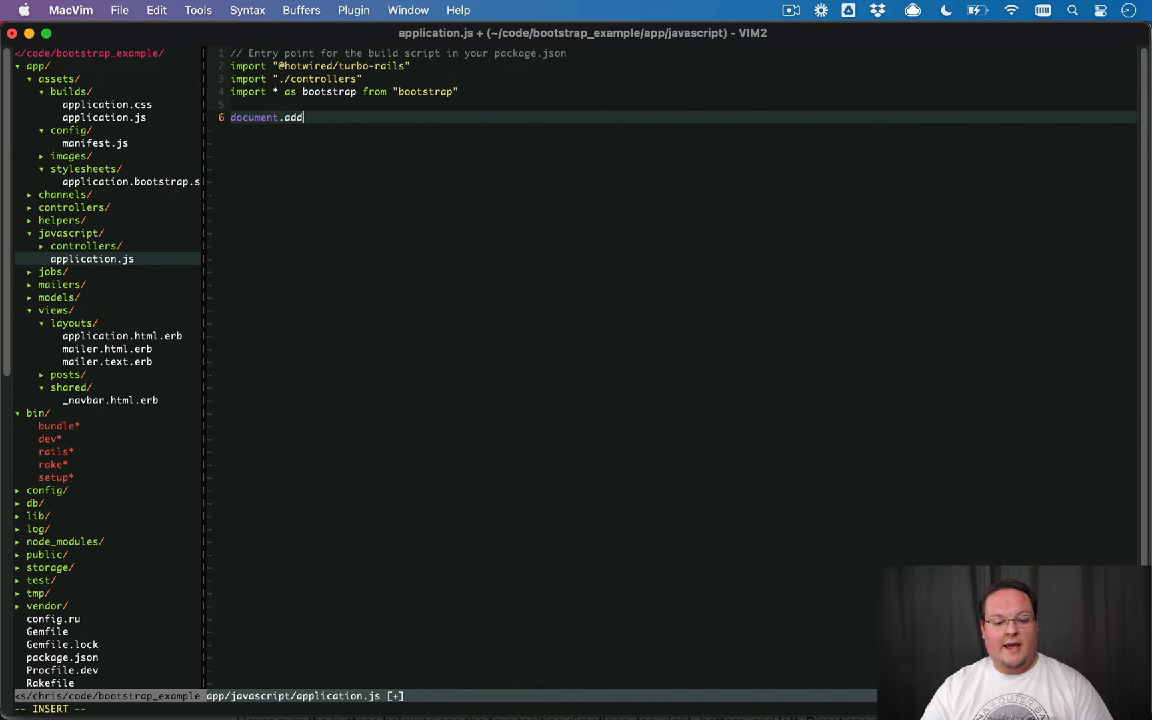
{"action": "type", "text": "EventListener("}
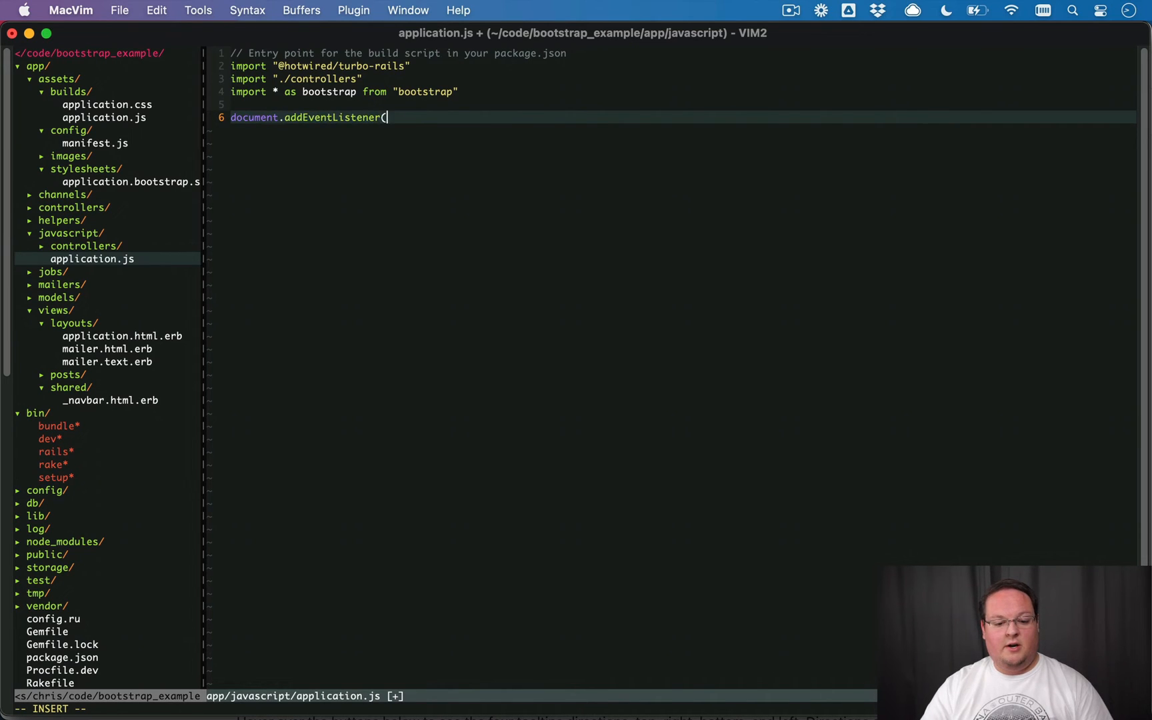
{"action": "type", "text": "\"turbo:load\", () => {"}
{"action": "left_click", "coordinate": [682, 130]}
{"action": "type", "text": "})"}
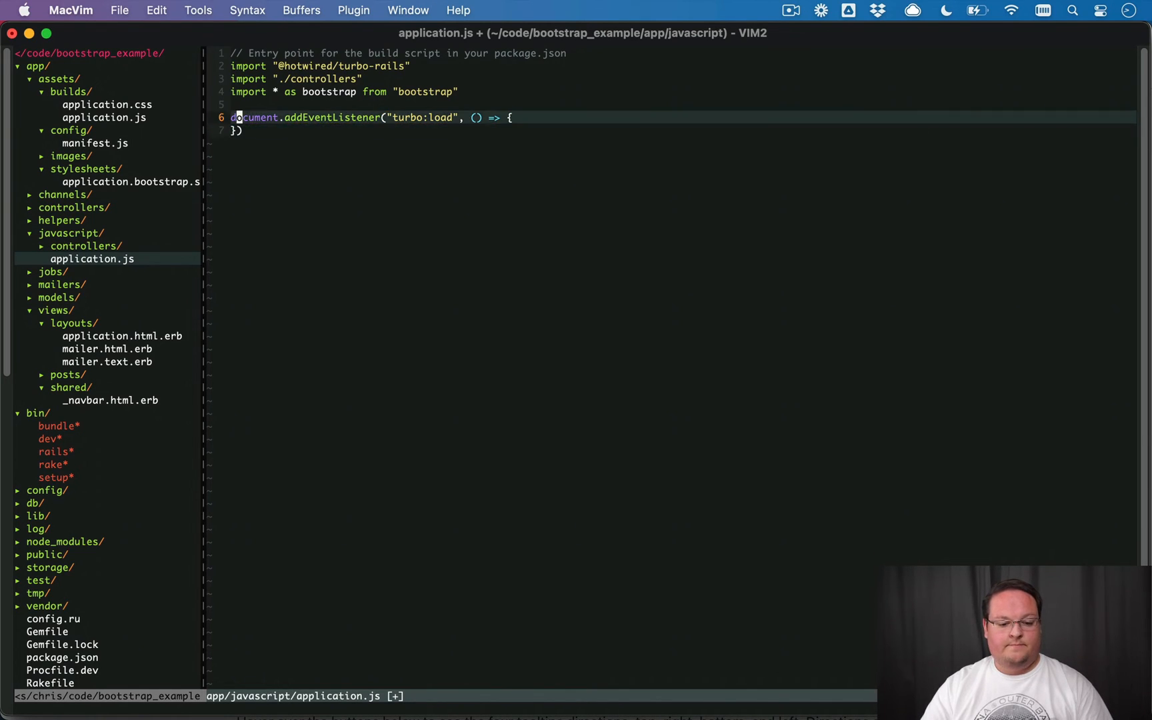
{"action": "type", "text": "var tooltipTriggerList = [].slice.call(document.querySelectorAll('[data-bs-toggle=\"tooltip\"]'))"}
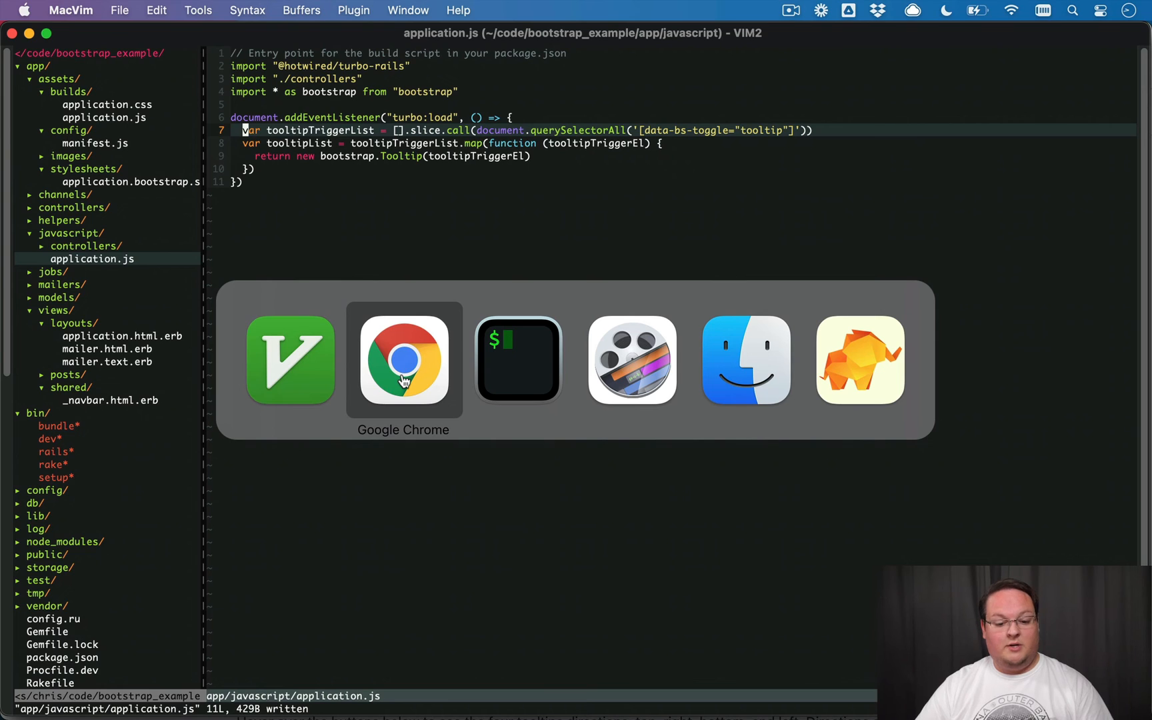
Copy the 'Tooltip on bottom' button into posts/index.html.erb and see its tooltip on the reloaded posts page.
{"action": "left_click", "coordinate": [403, 360]}
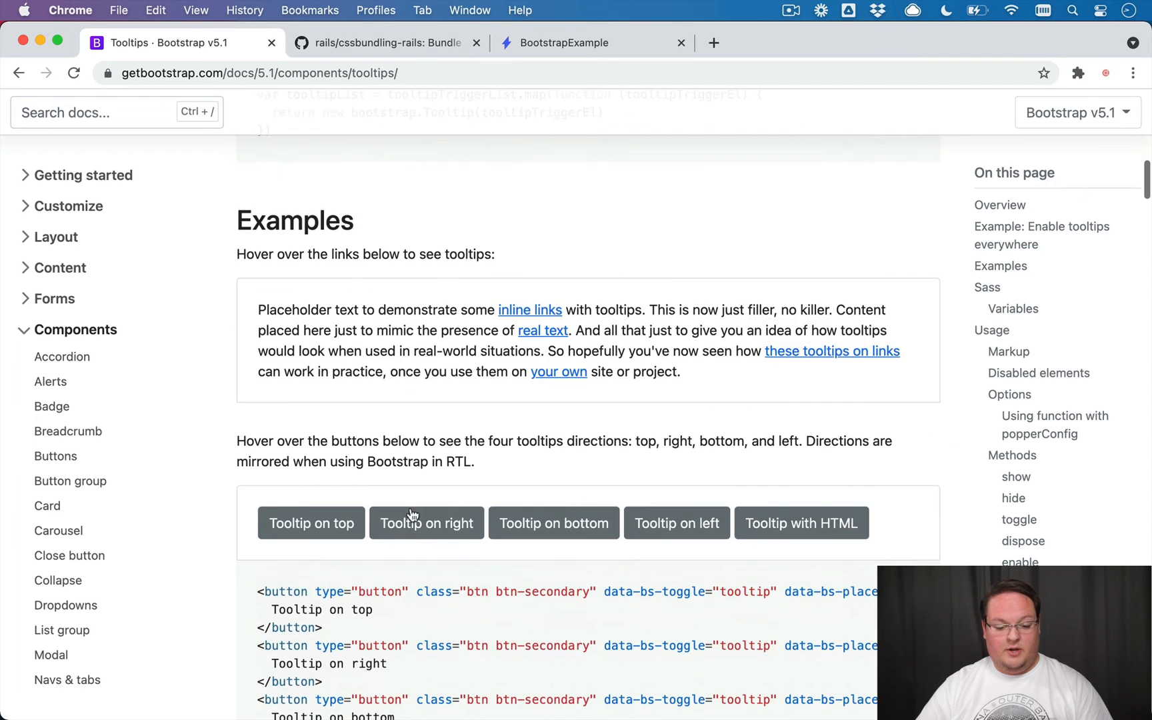
{"action": "scroll", "scroll_direction": "down", "scroll_amount": 3}
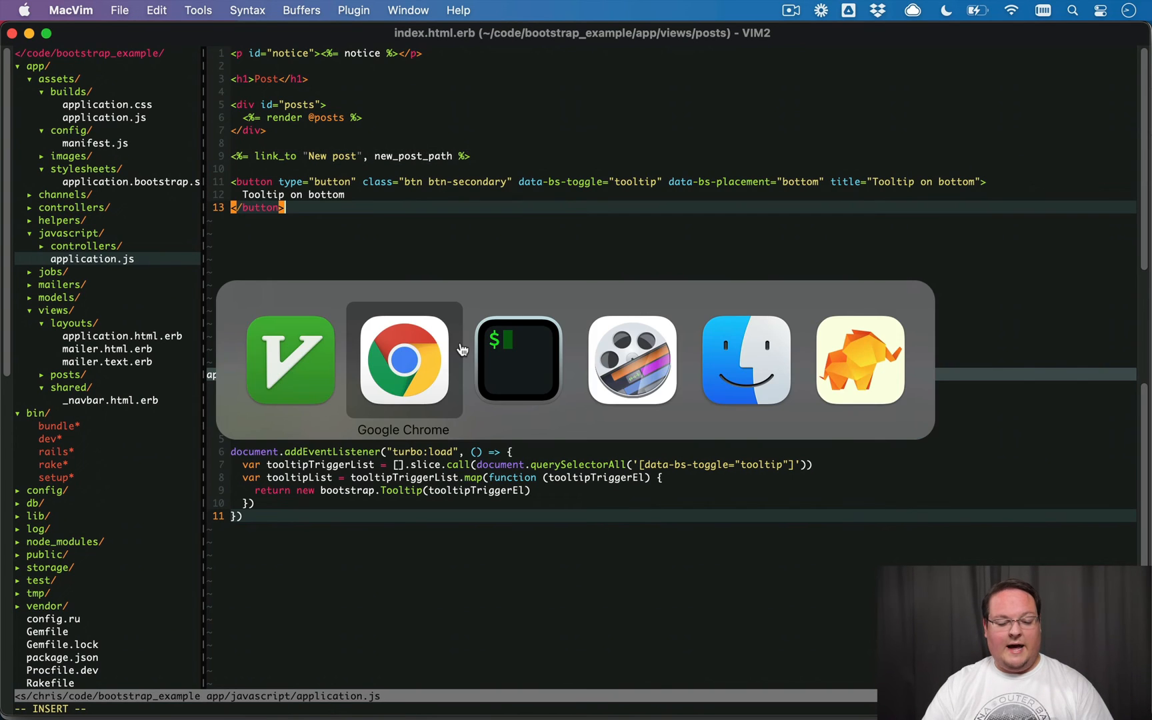
{"action": "left_click", "coordinate": [404, 360]}
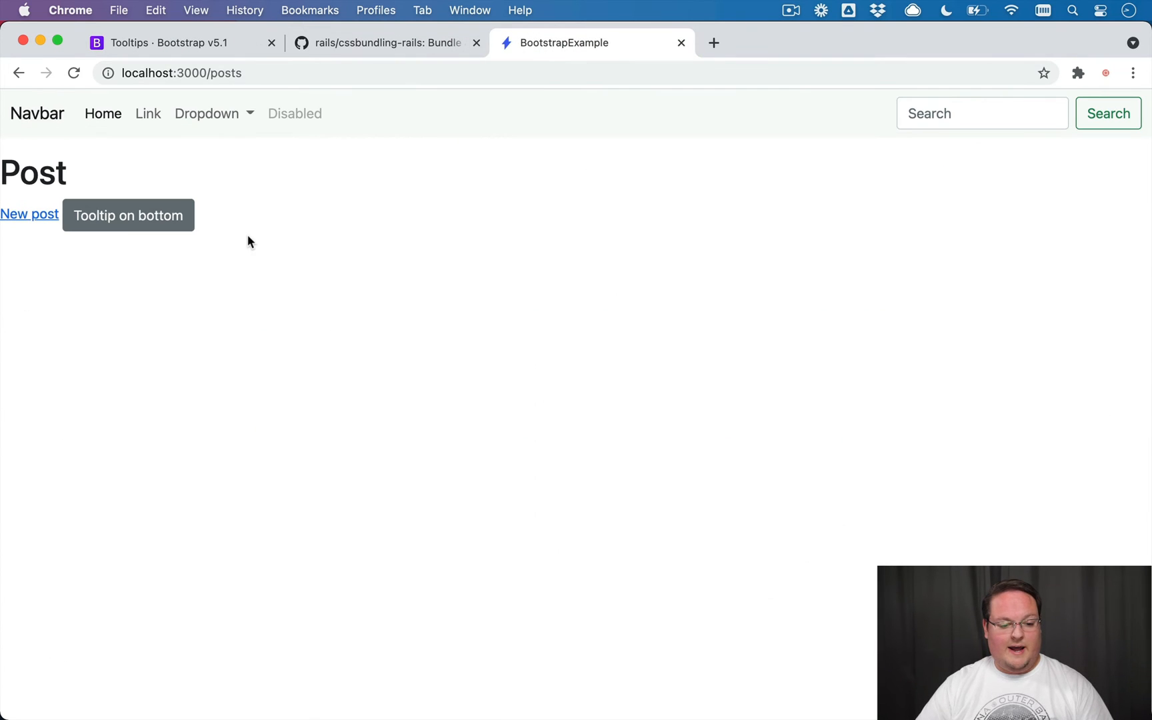
{"action": "mouse_move", "coordinate": [334, 212]}
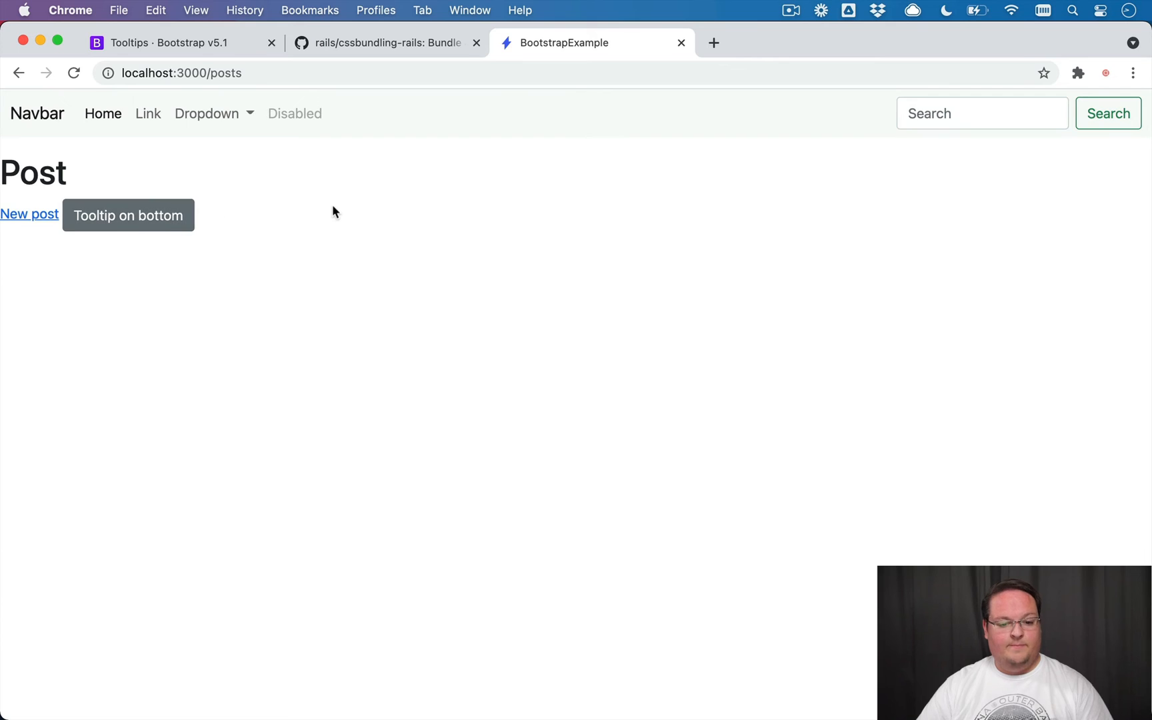
{"action": "left_click", "coordinate": [169, 43]}
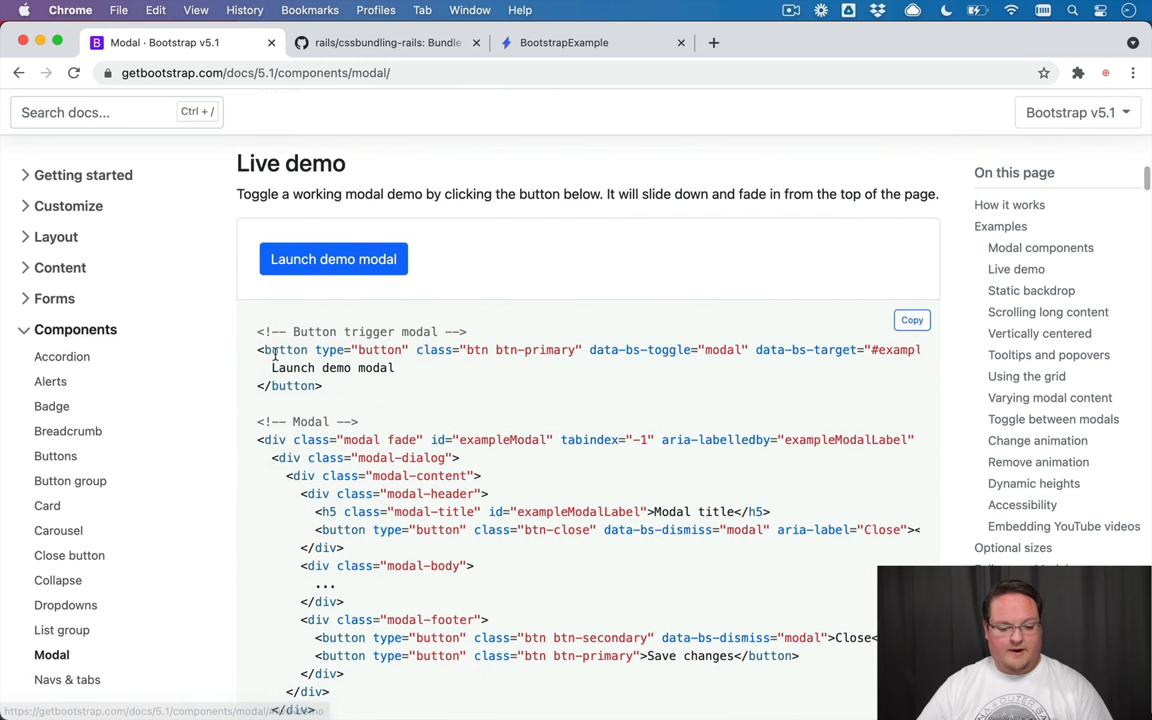
Paste the Live demo modal into the posts index, then launch and close the modal in Chrome.
{"action": "scroll", "scroll_direction": "down", "scroll_amount": 3}
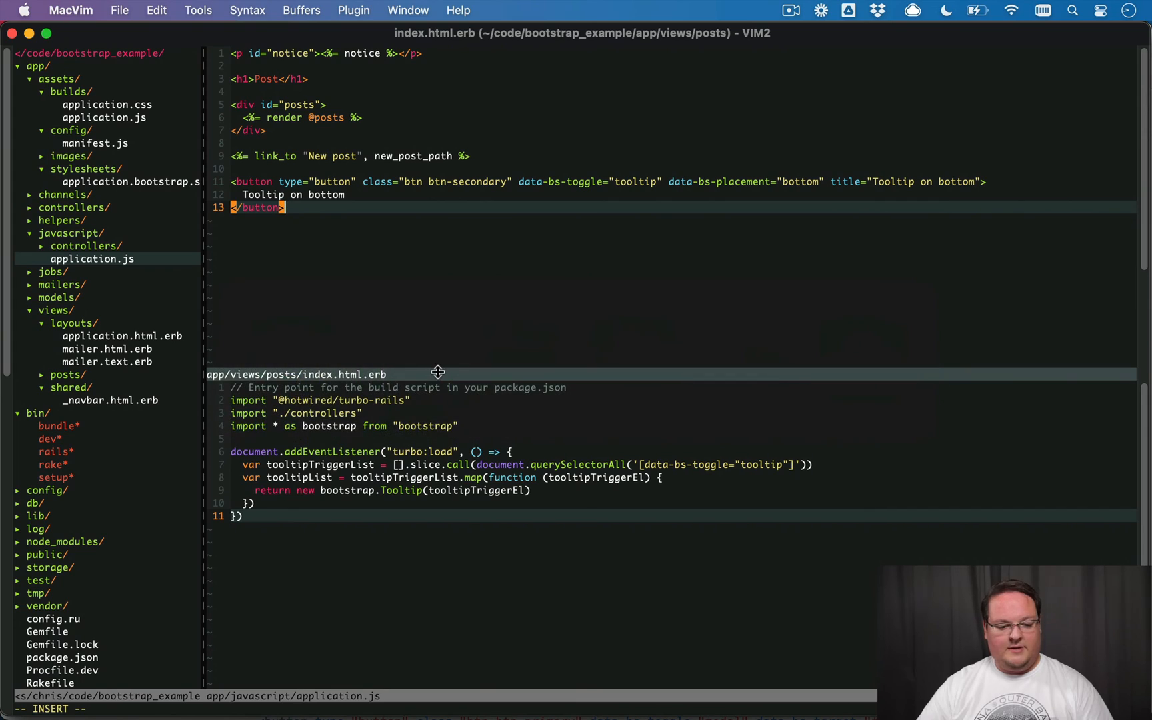
{"action": "scroll", "scroll_direction": "down", "scroll_amount": 3}
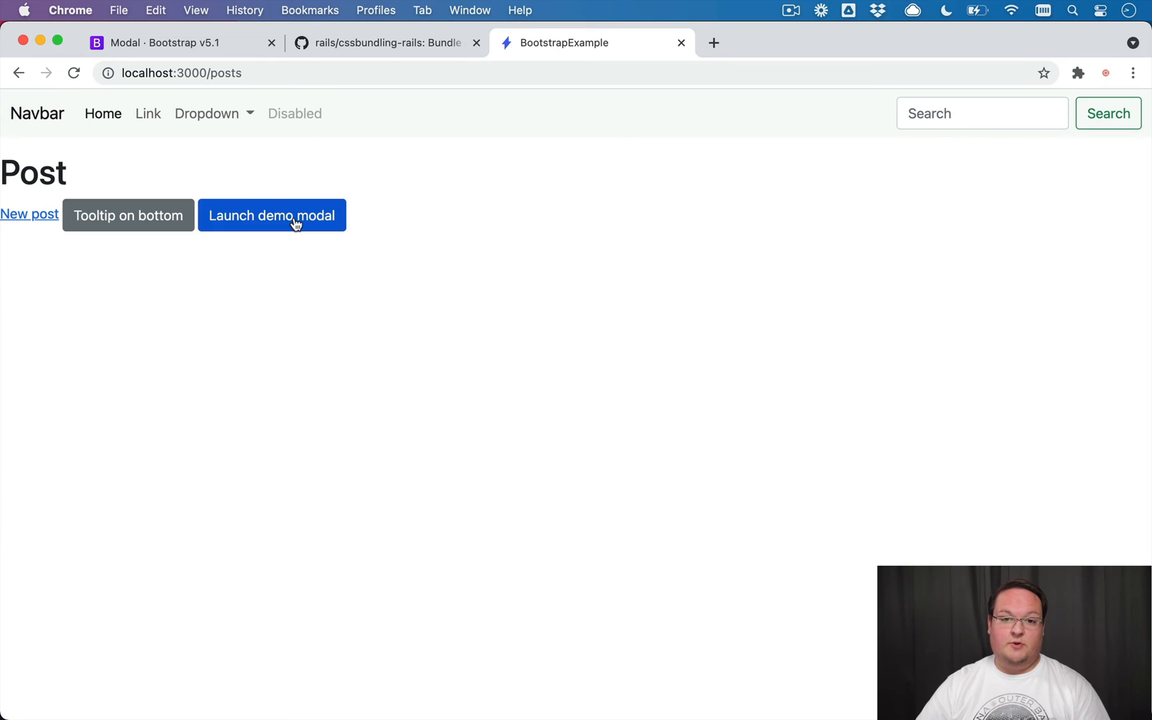
{"action": "left_click", "coordinate": [272, 214]}
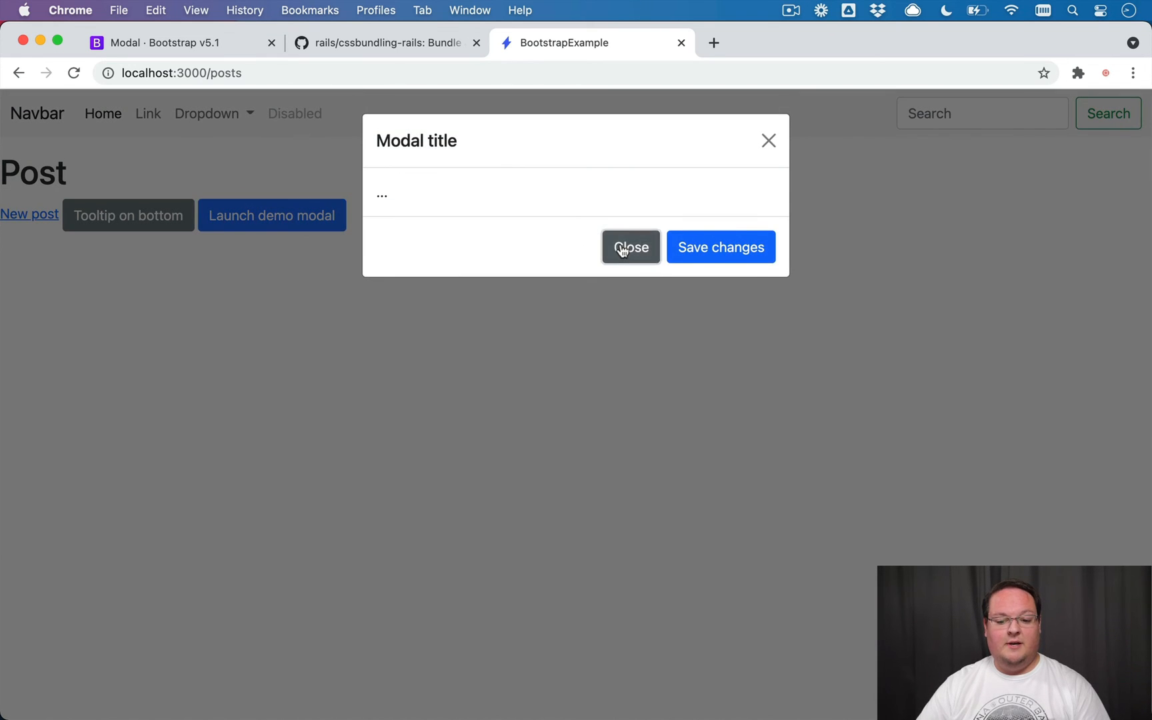
{"action": "left_click", "coordinate": [630, 247]}
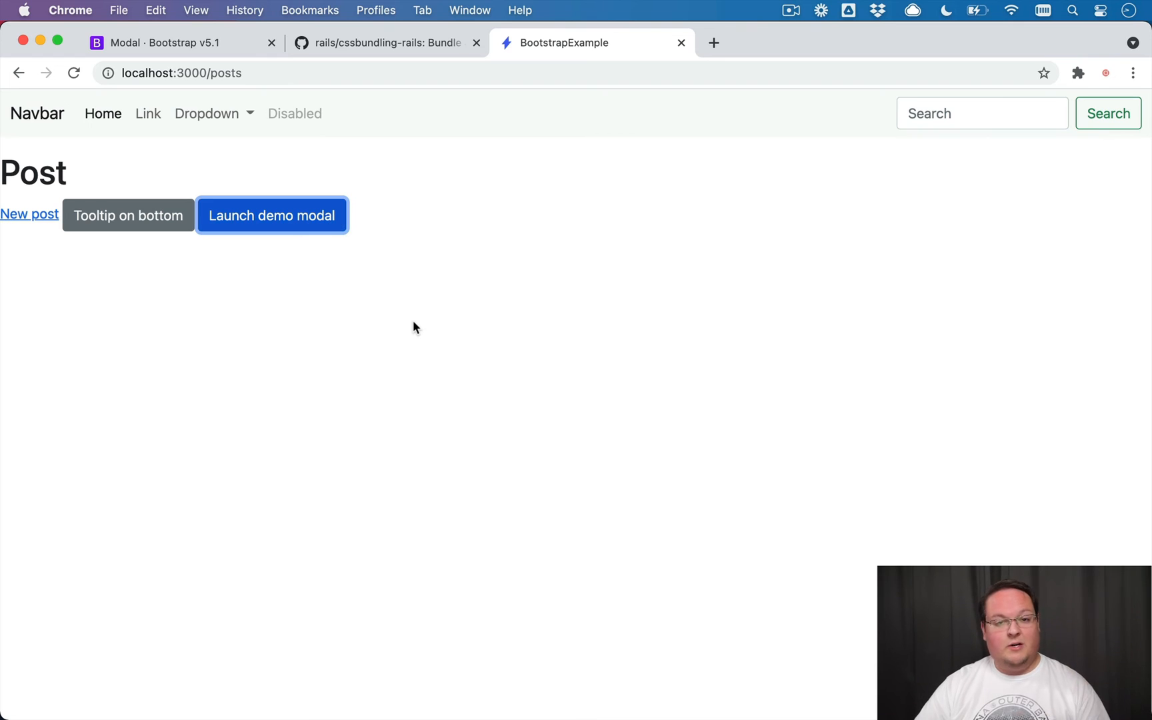
{"action": "mouse_move", "coordinate": [381, 313]}
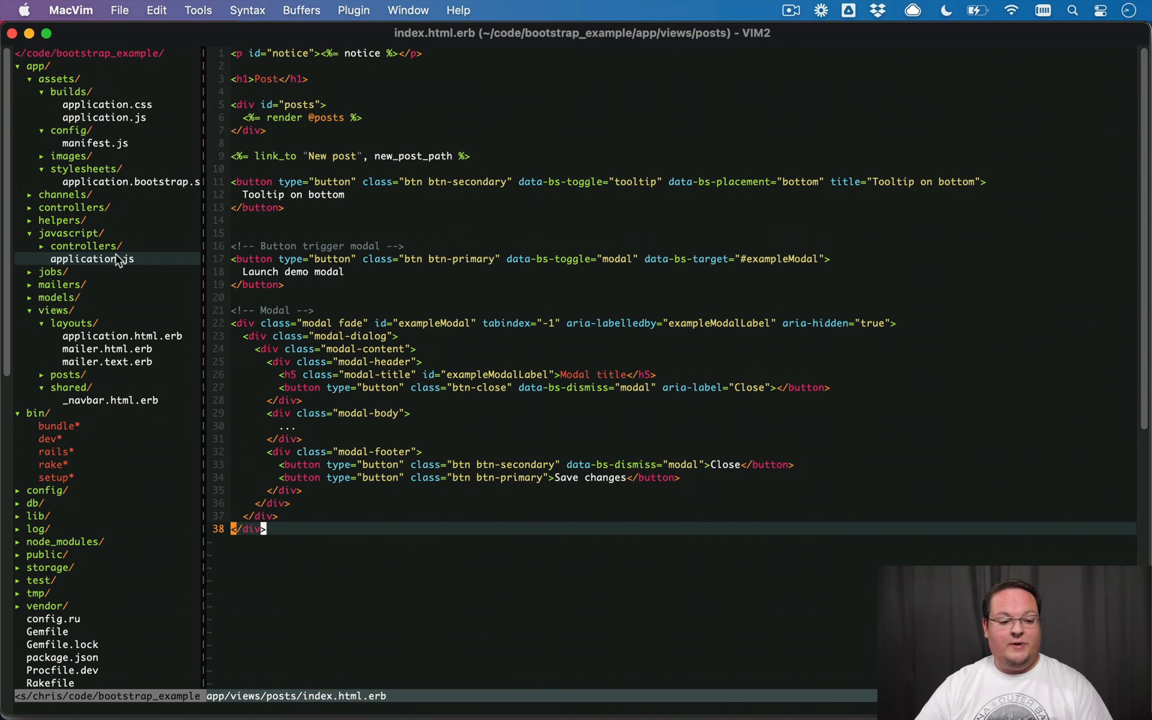
{"action": "mouse_move", "coordinate": [112, 603]}
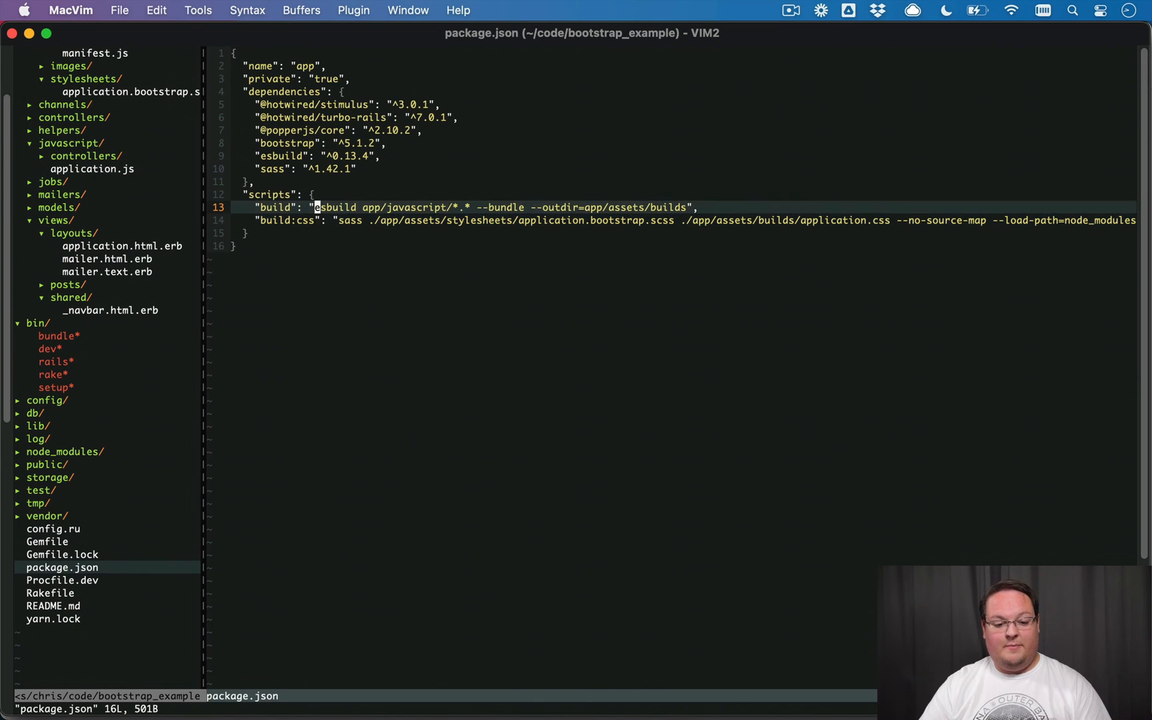
Select the esbuild "build" script line in package.json for review.
{"action": "key", "text": "V"}
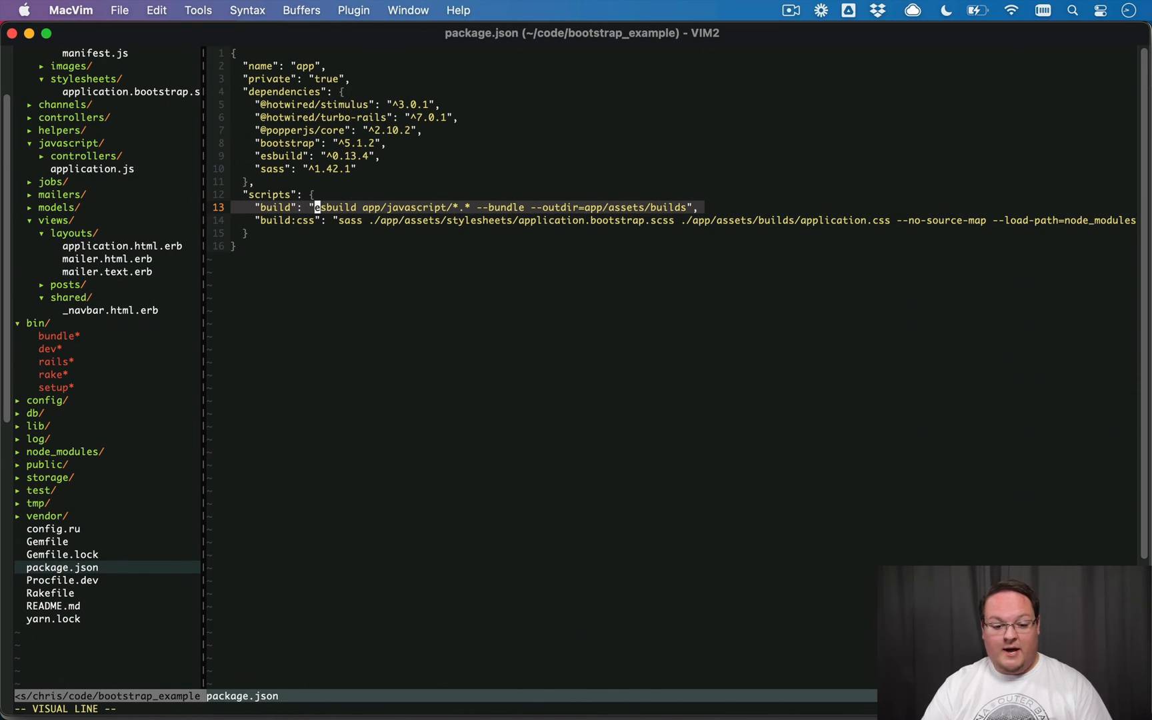
{"action": "key", "text": "j"}
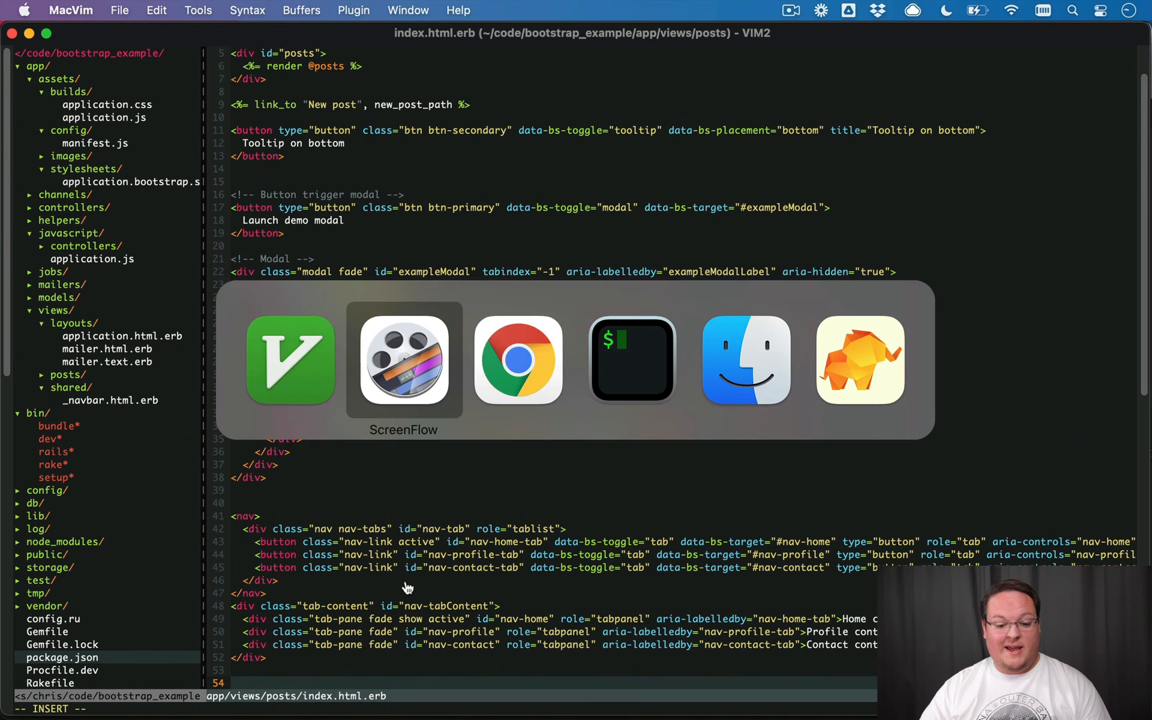
Reload the posts page and switch between the Contact and Home tab panes.
{"action": "left_click", "coordinate": [517, 360]}
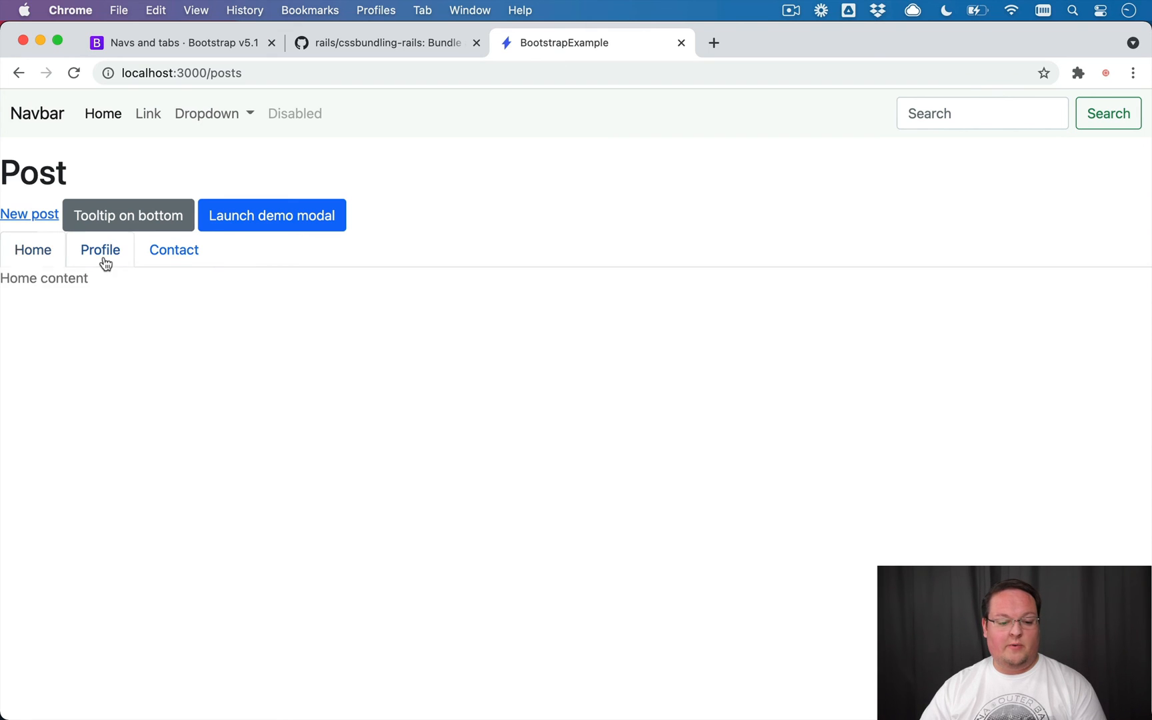
{"action": "left_click", "coordinate": [174, 249]}
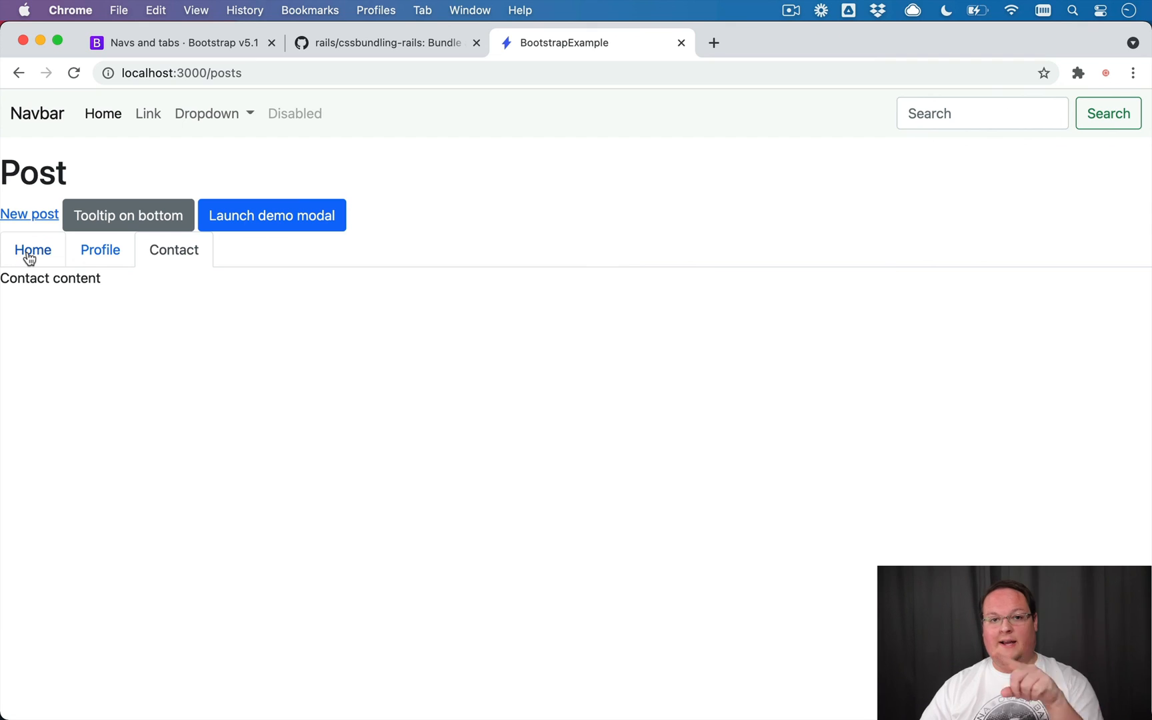
{"action": "left_click", "coordinate": [32, 249]}
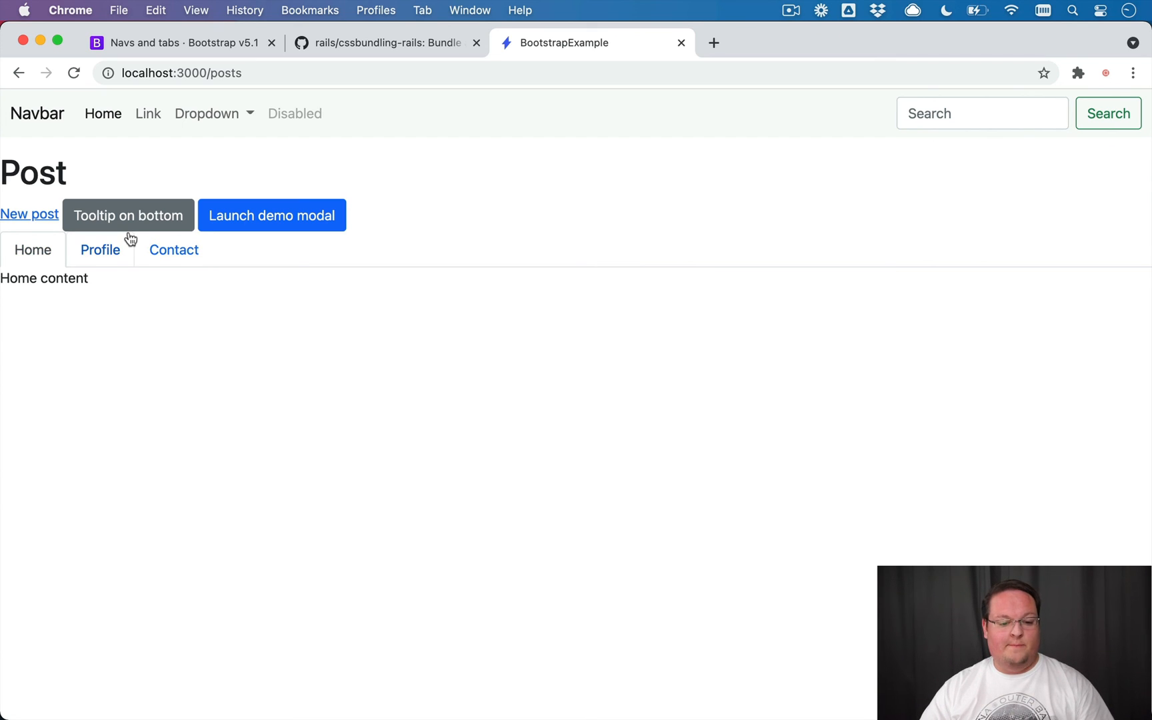
{"action": "mouse_move", "coordinate": [112, 283]}
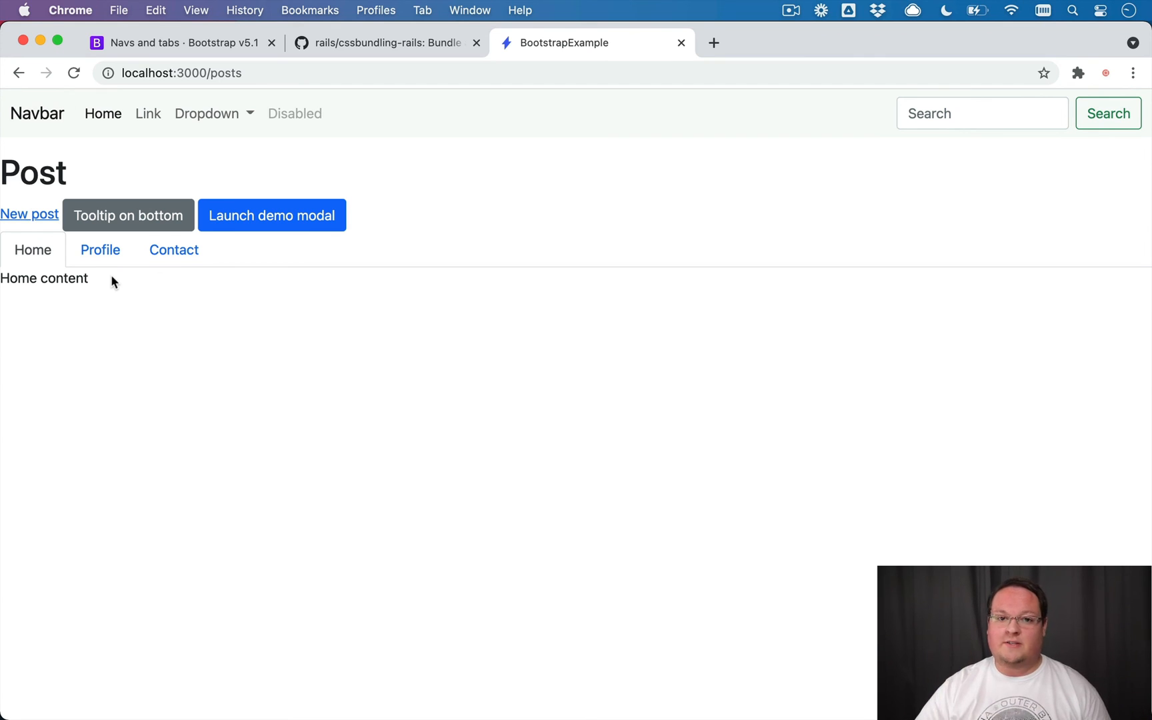
{"action": "mouse_move", "coordinate": [218, 352]}
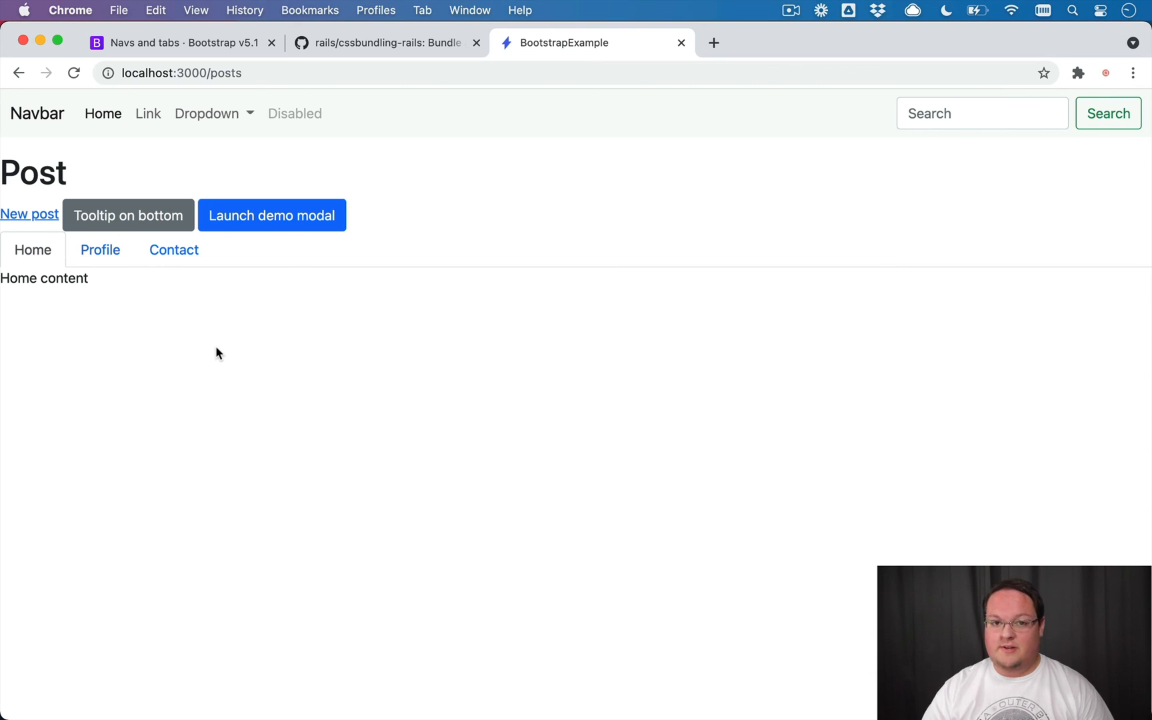